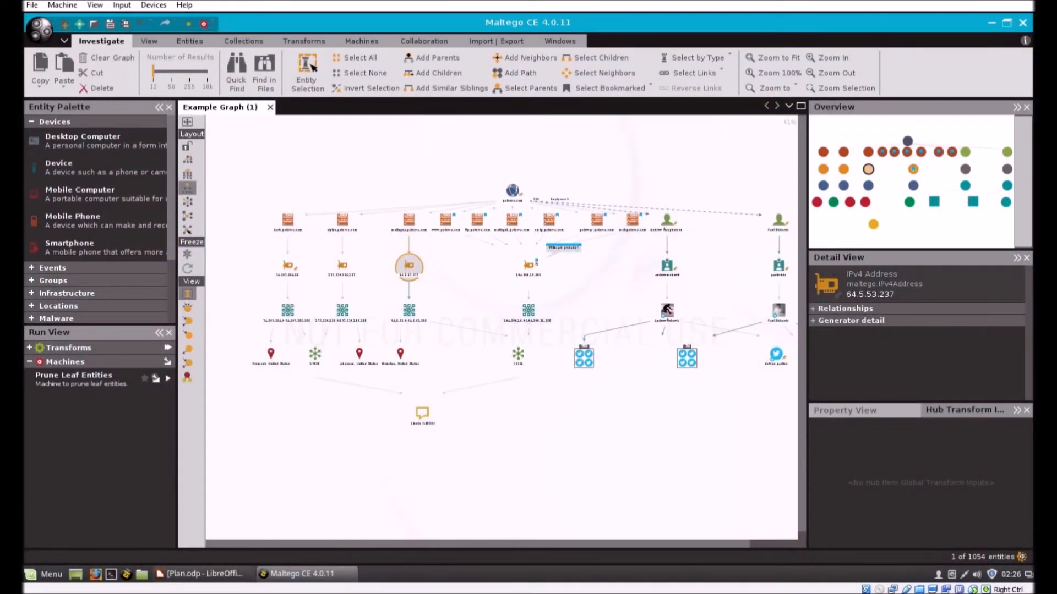
mouse_move(573, 15)
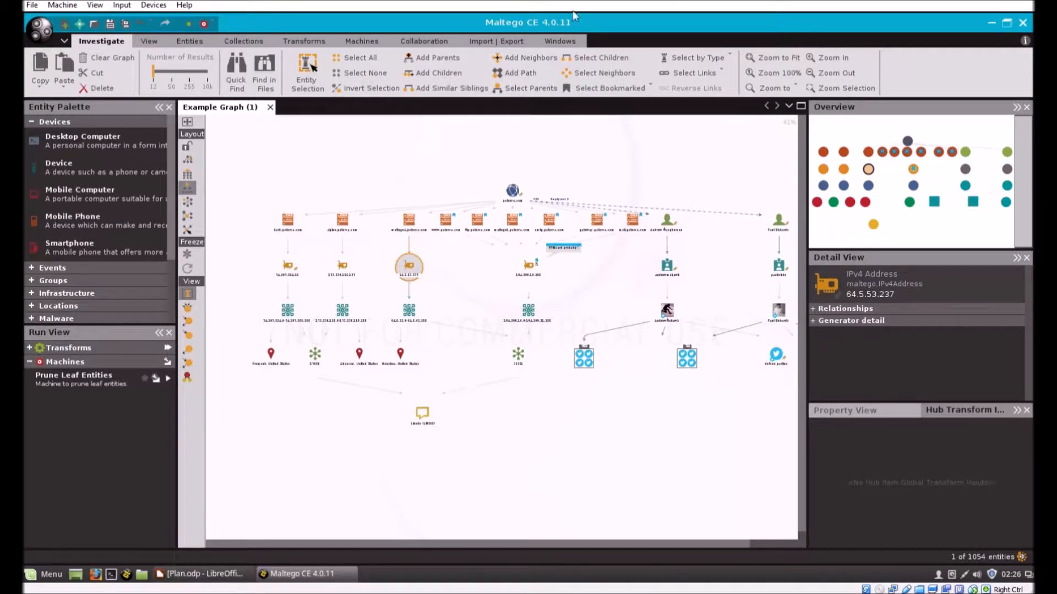
mouse_move(205, 574)
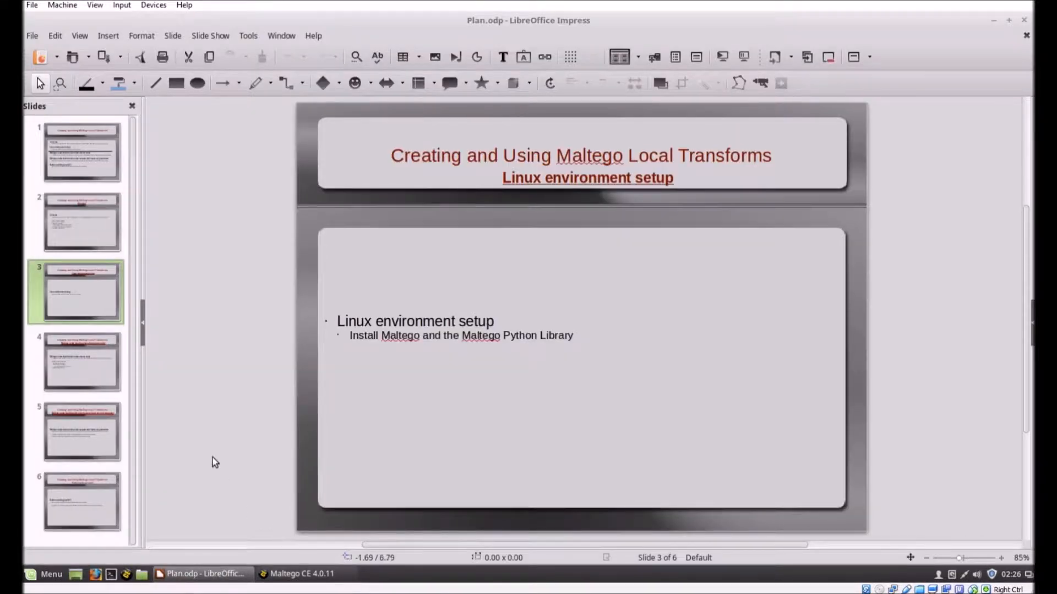
mouse_move(87, 377)
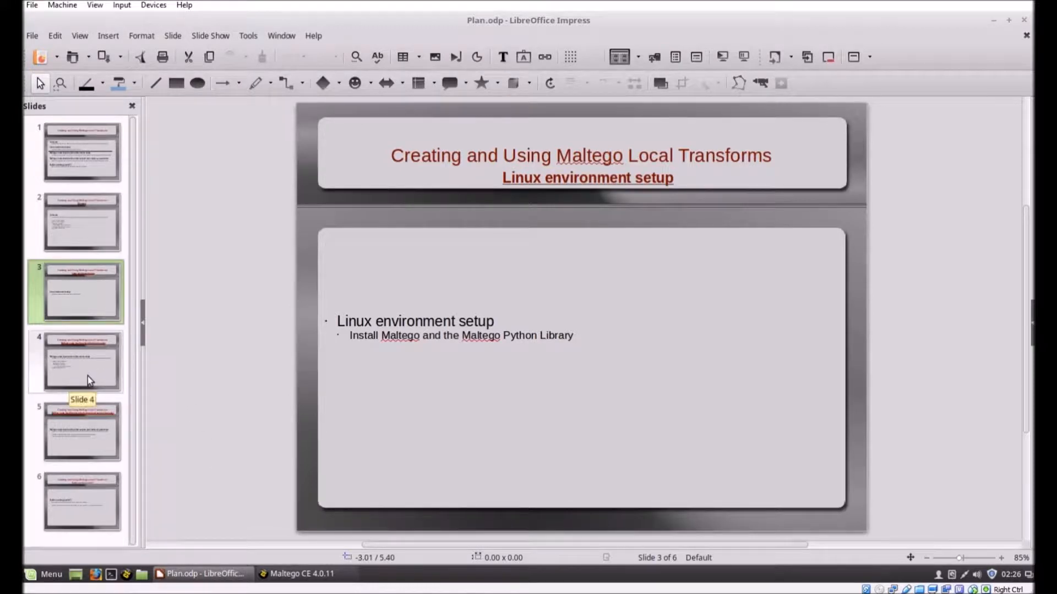
Step: Show slide 4, listing Maltego core elements, STDIN/STDOUT XML transforms and MaltegoTransform.py
click(81, 362)
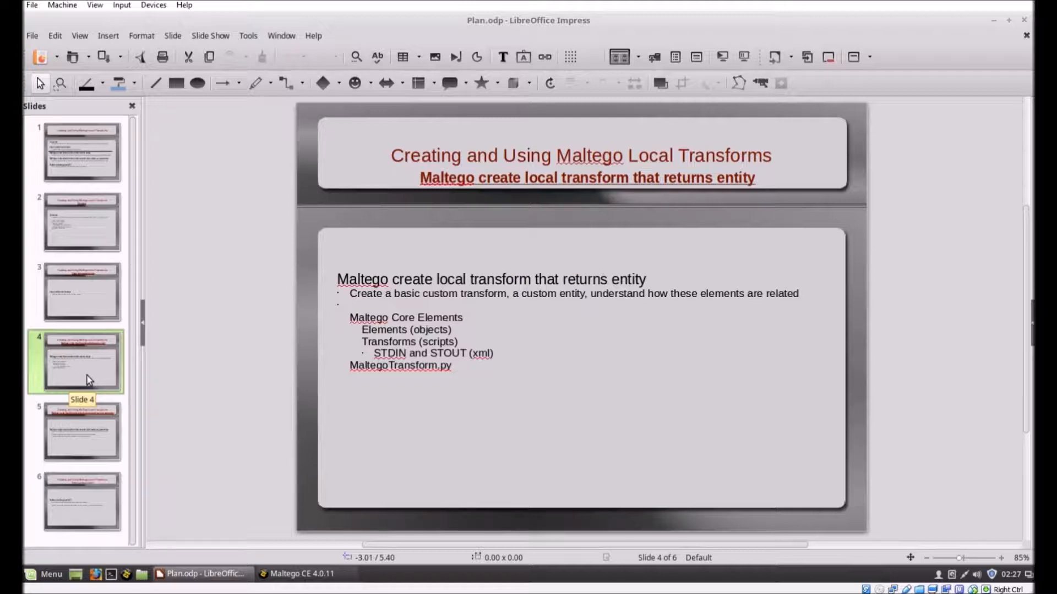
mouse_move(73, 376)
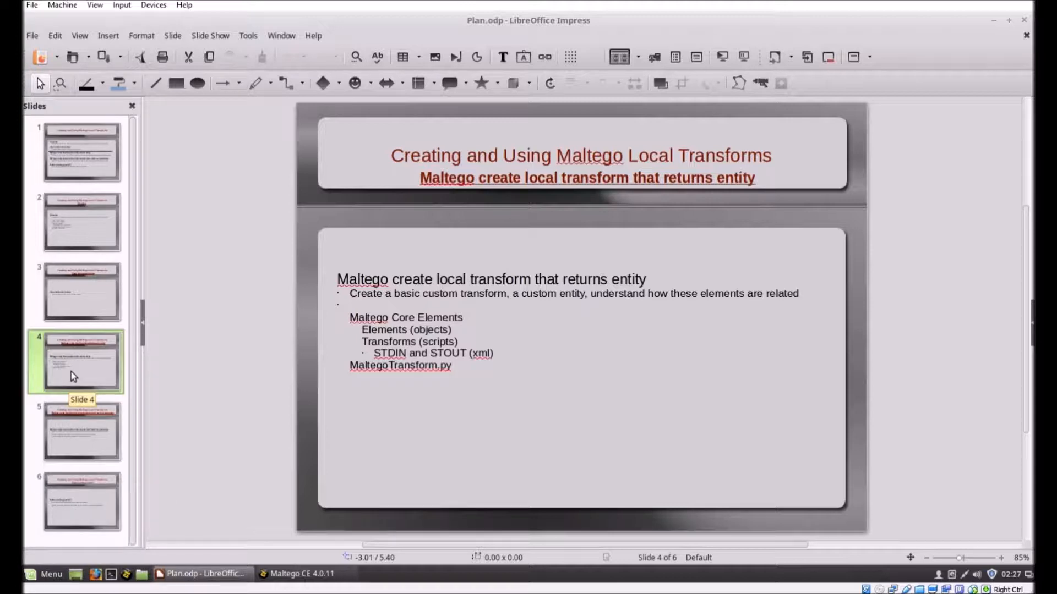
mouse_move(448, 387)
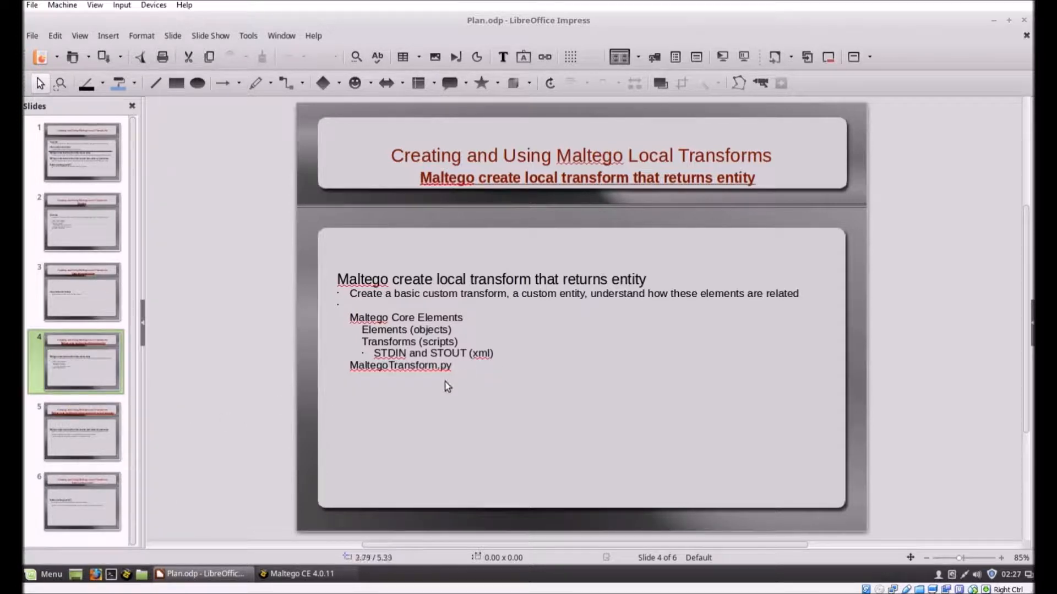
mouse_move(982, 61)
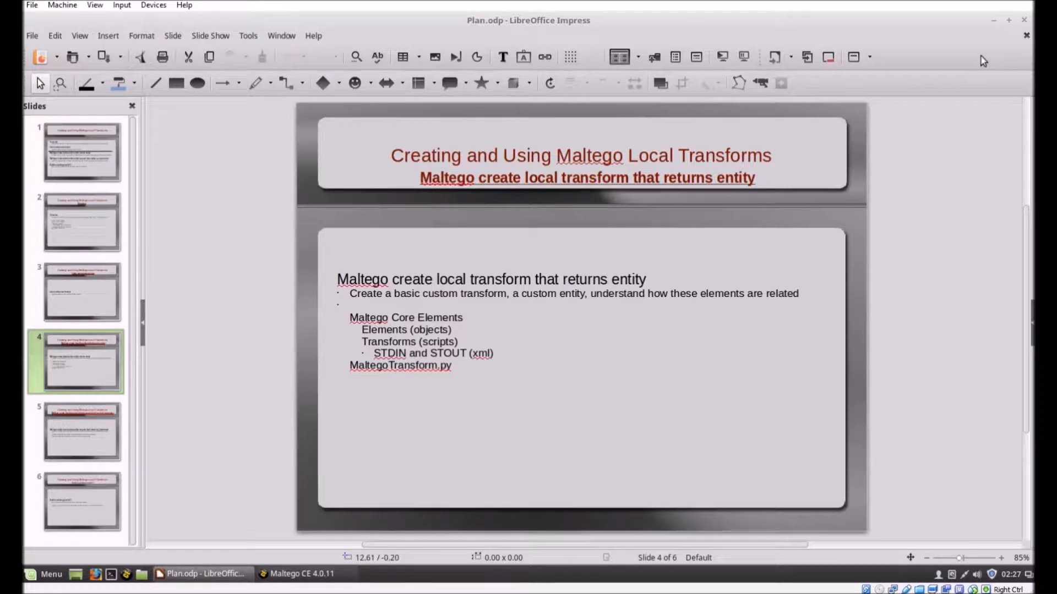
Step: Close the Example Graph, start a new graph, and expand the Personal entity category
click(301, 574)
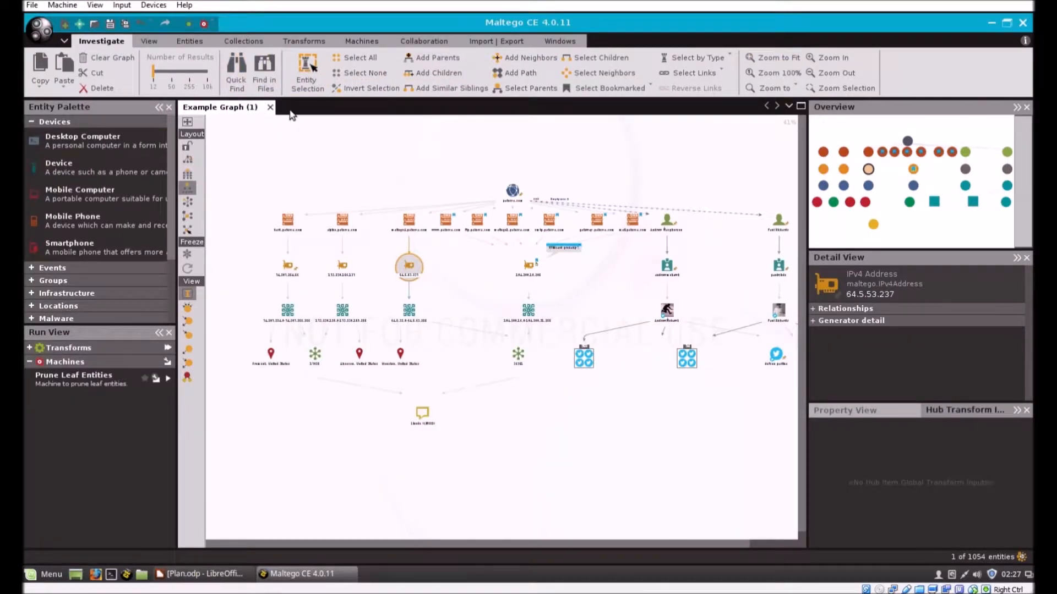
click(270, 107)
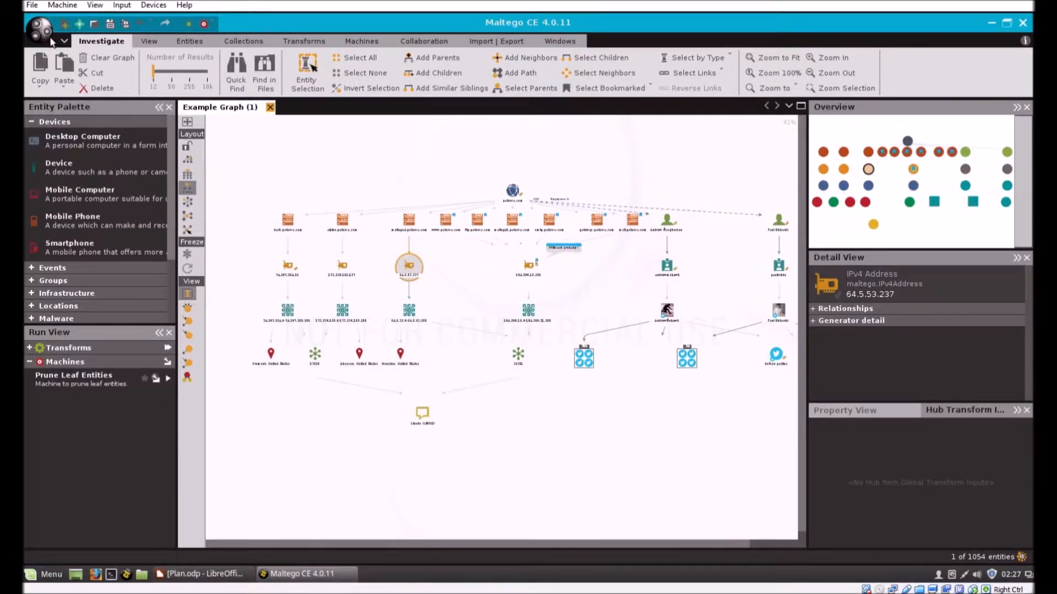
click(79, 24)
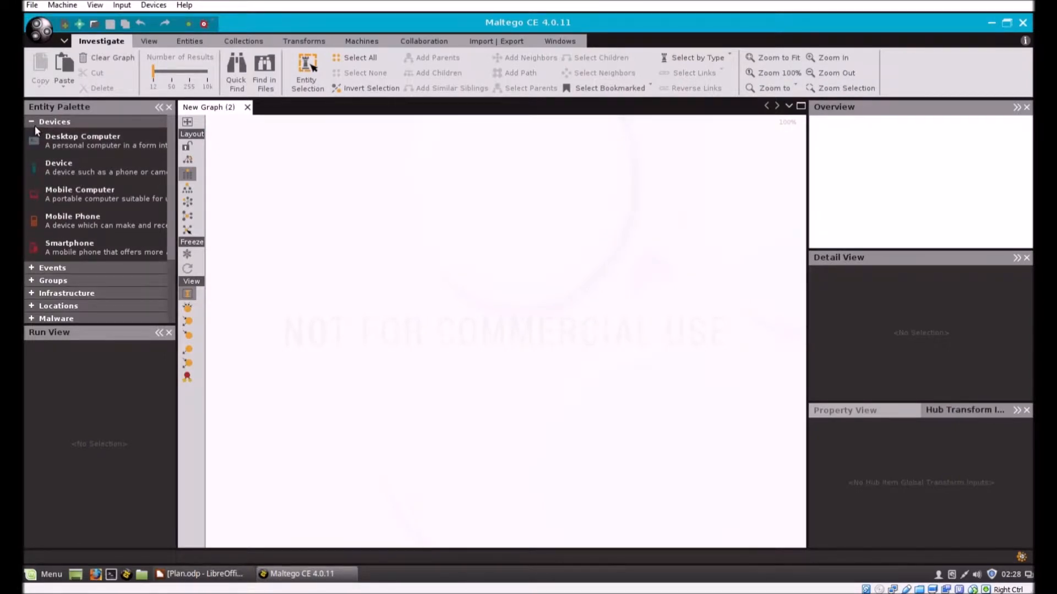
click(55, 121)
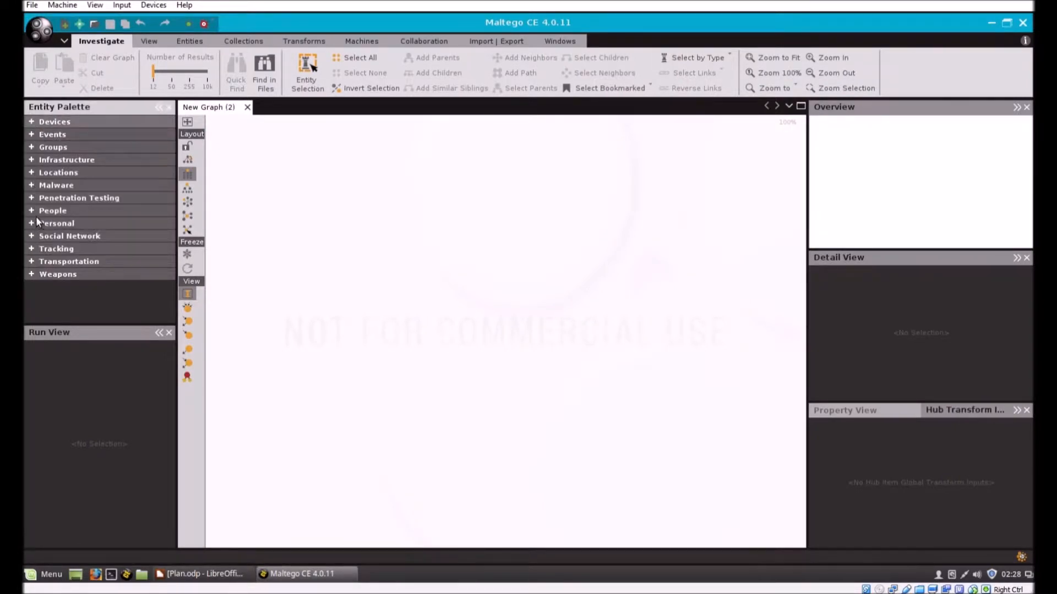
click(57, 223)
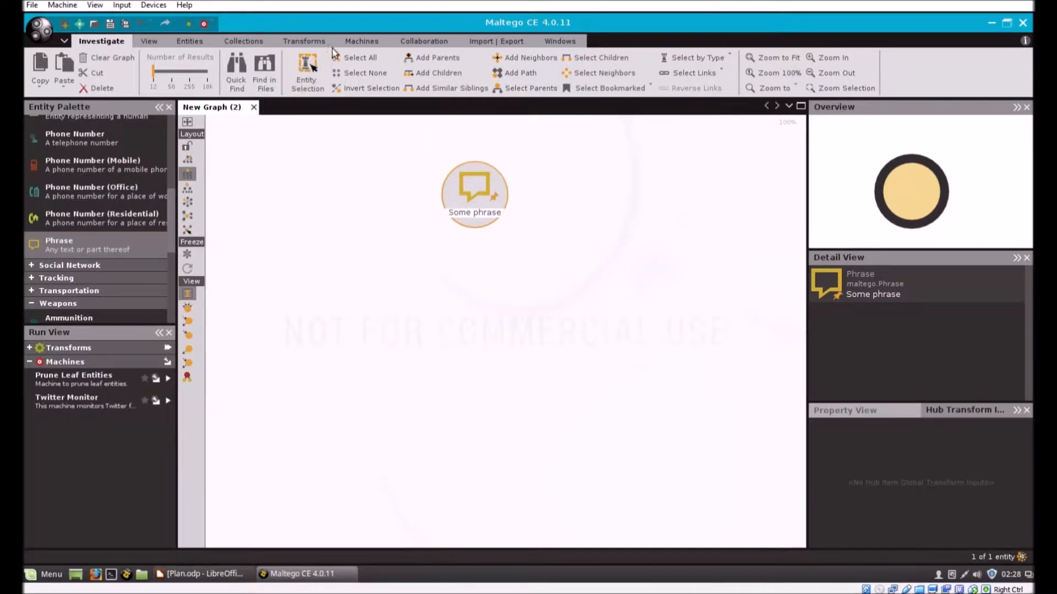
mouse_move(132, 555)
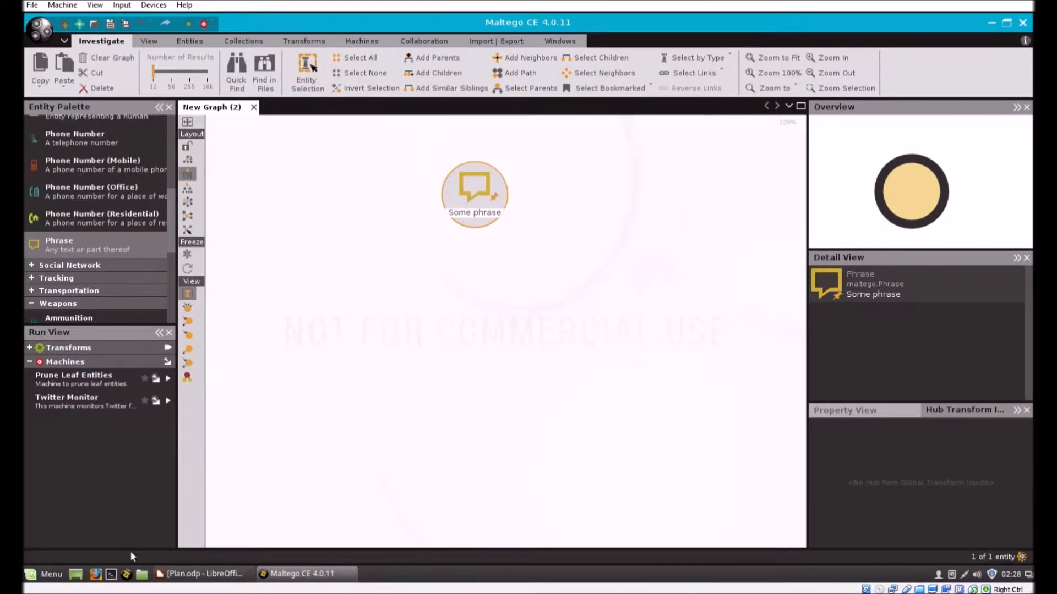
click(44, 574)
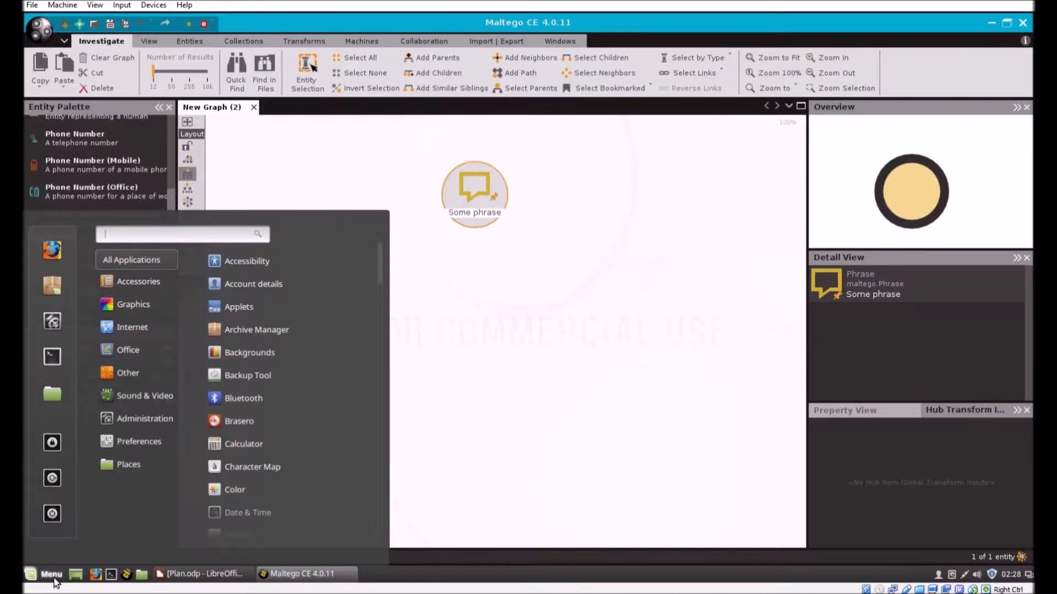
text(xed)
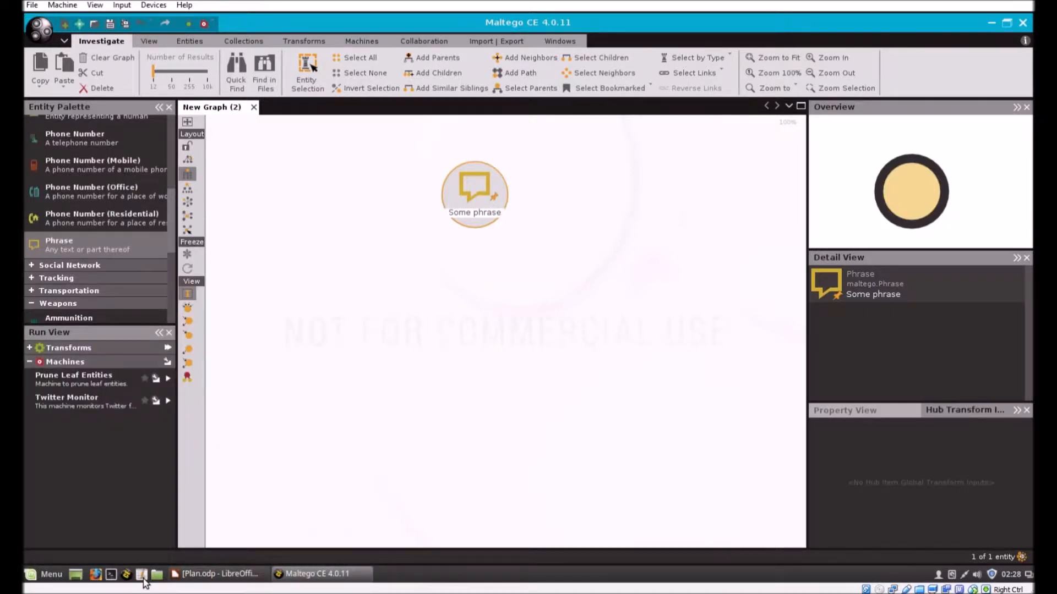
Step: Save the empty xed document as dev.py in the Documents/scripts folder
click(141, 573)
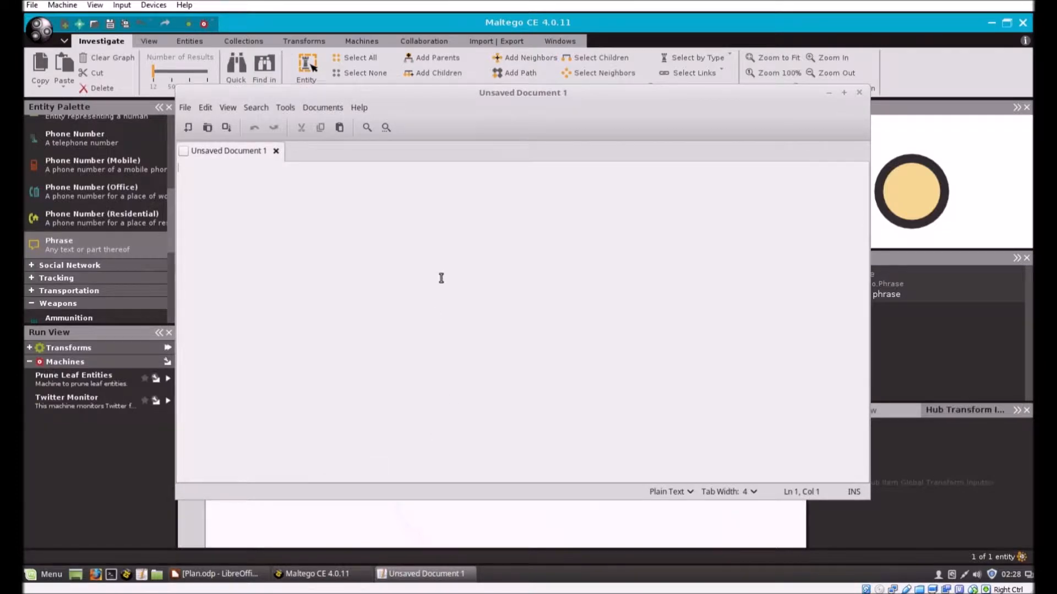
mouse_move(192, 137)
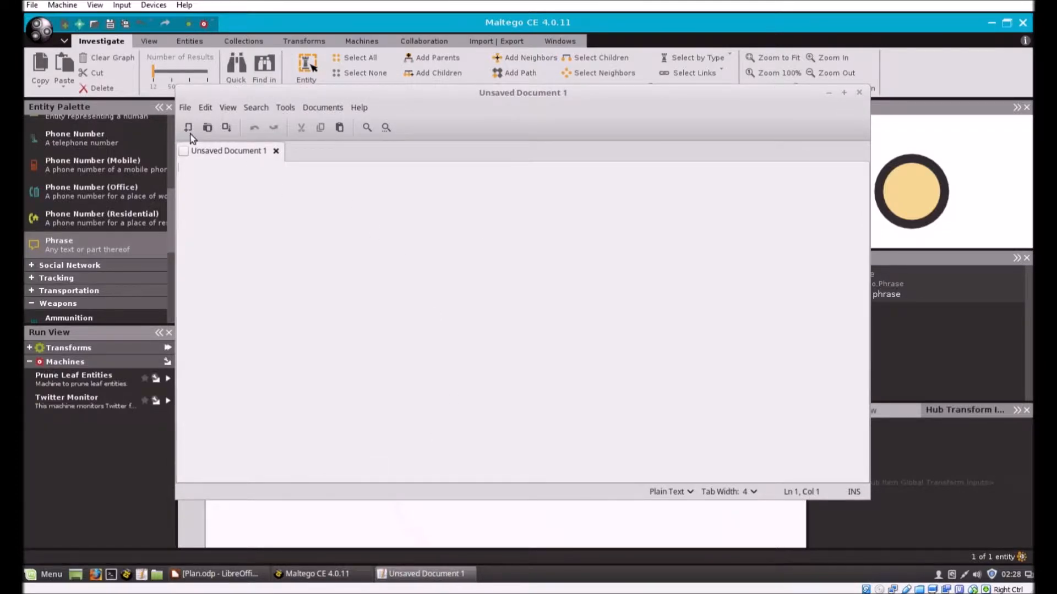
click(185, 107)
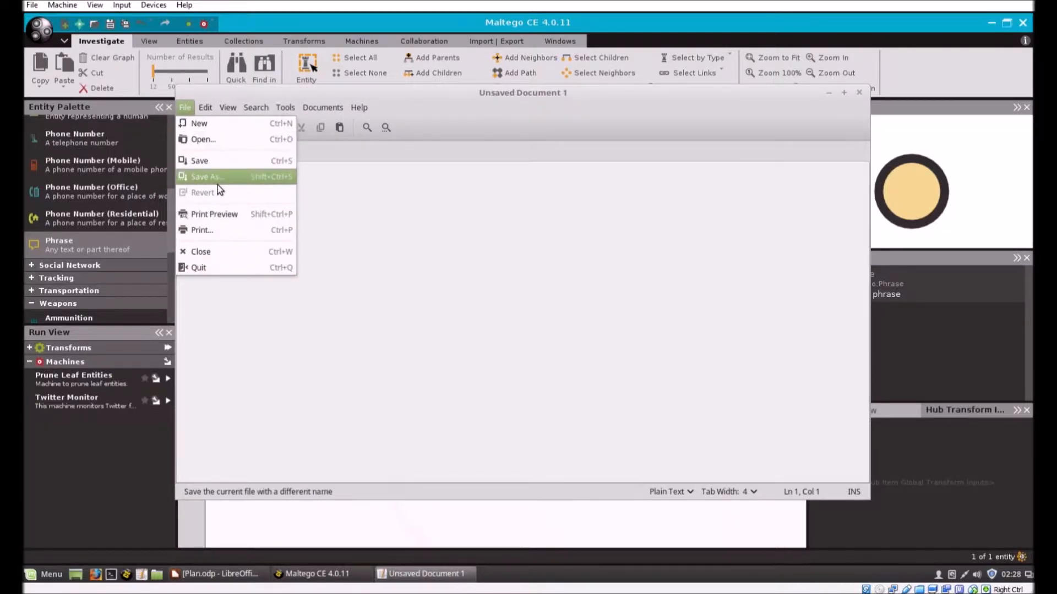
click(205, 176)
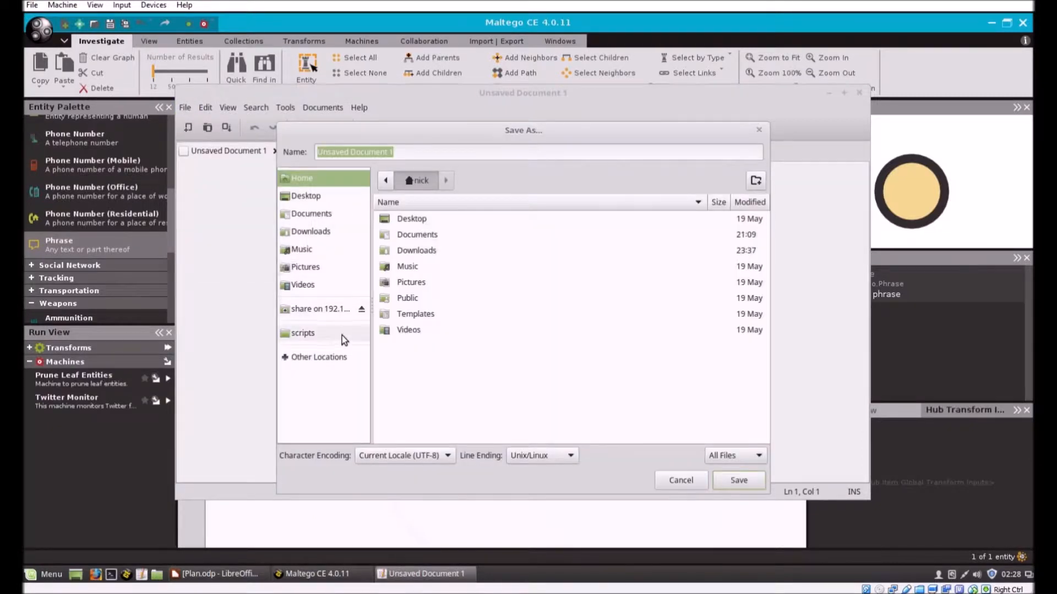
click(303, 332)
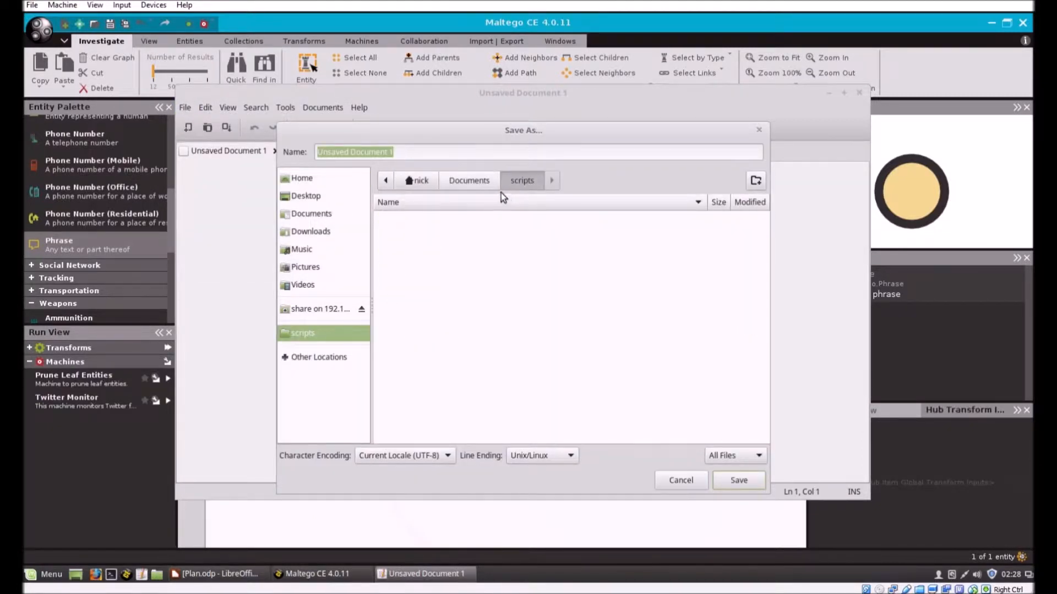
click(444, 152)
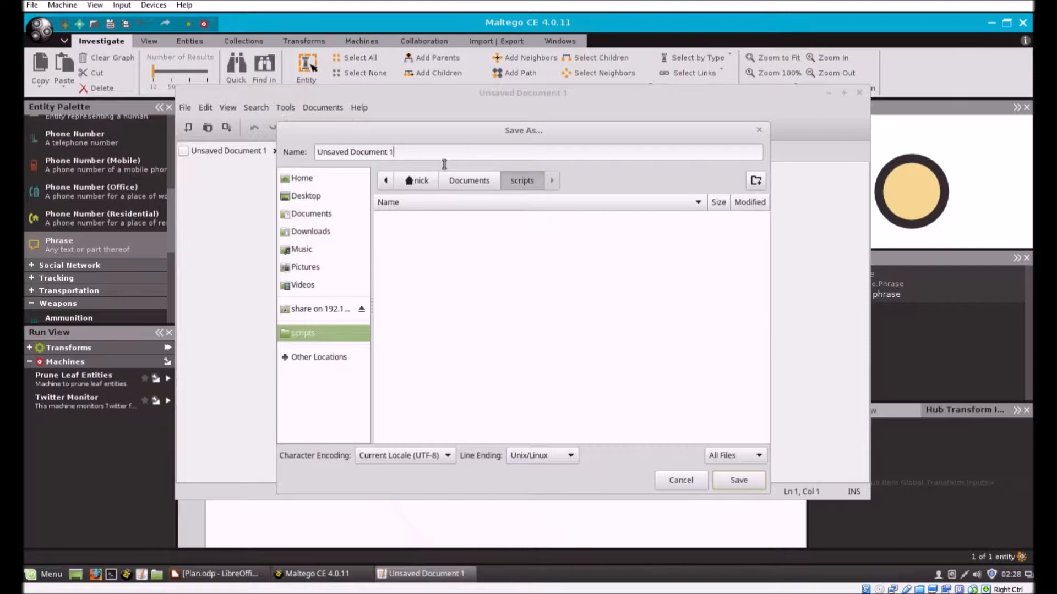
triple_click(354, 152)
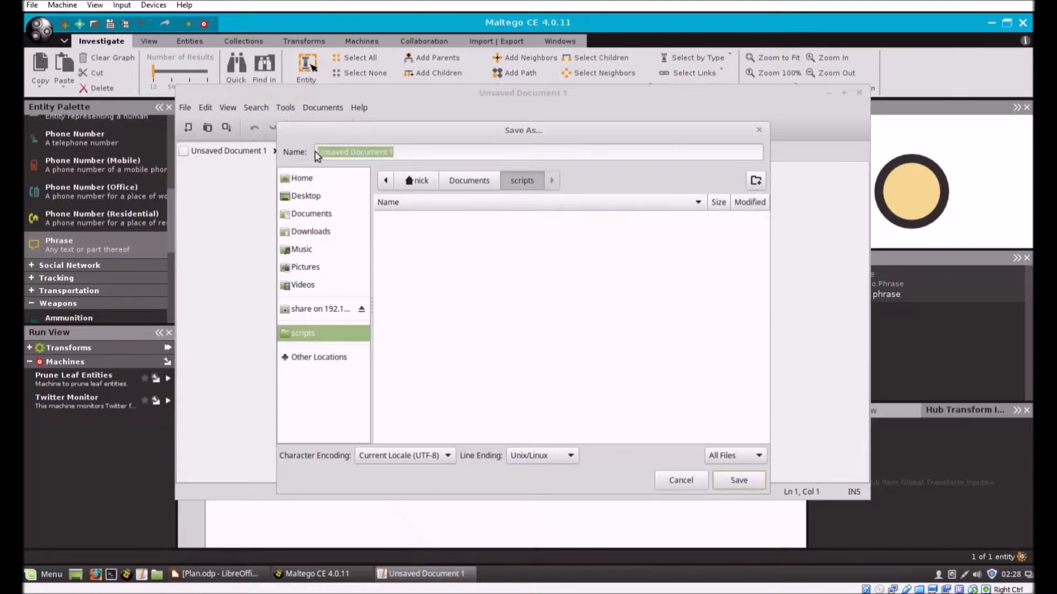
text(dev.)
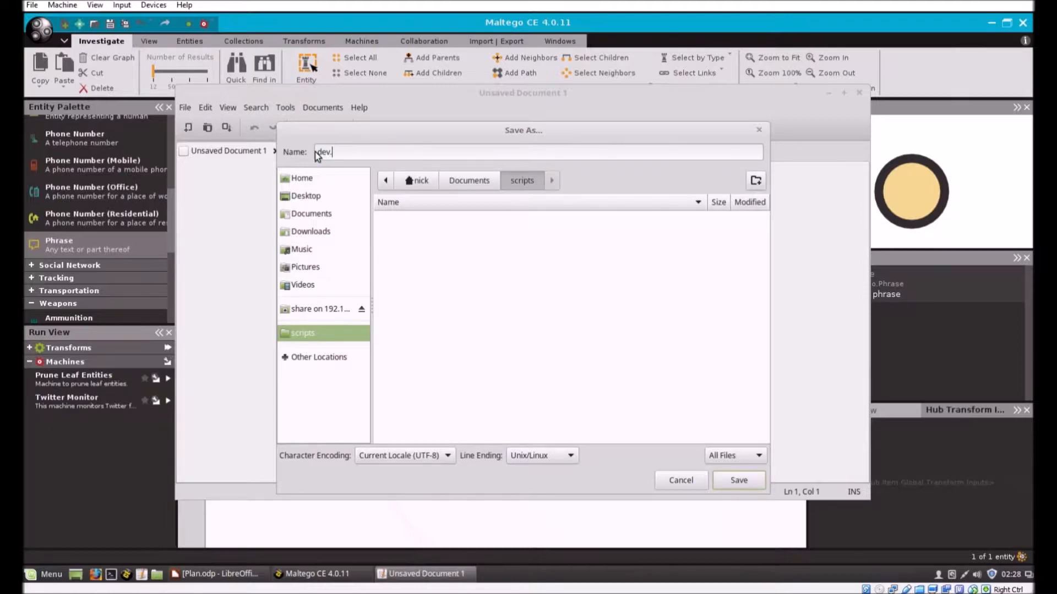
click(738, 480)
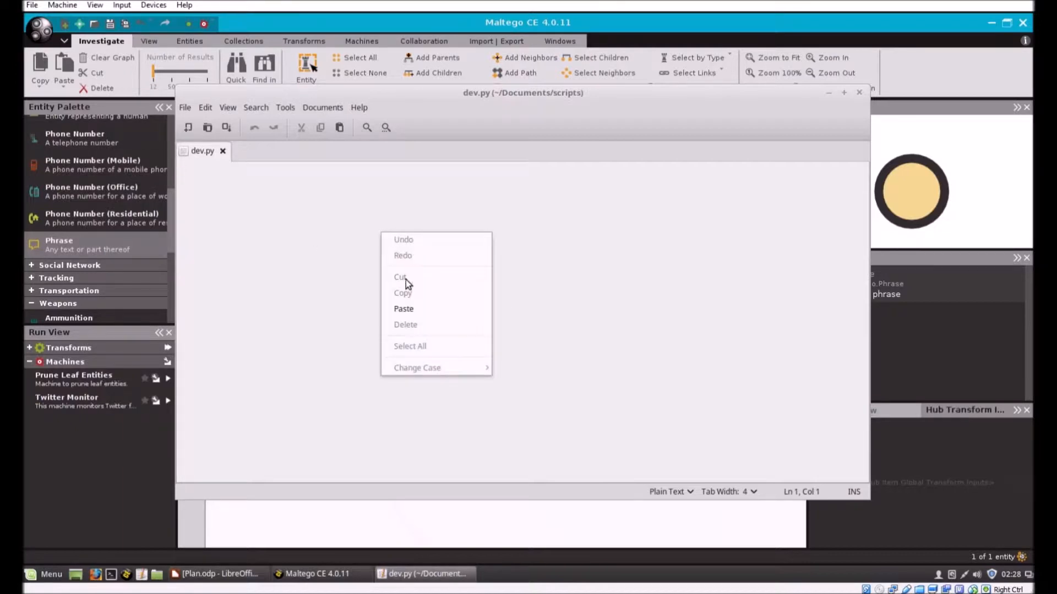
Step: Paste the Phrase 'Dork' and Person entity script into dev.py, save it, and review both blocks
click(404, 308)
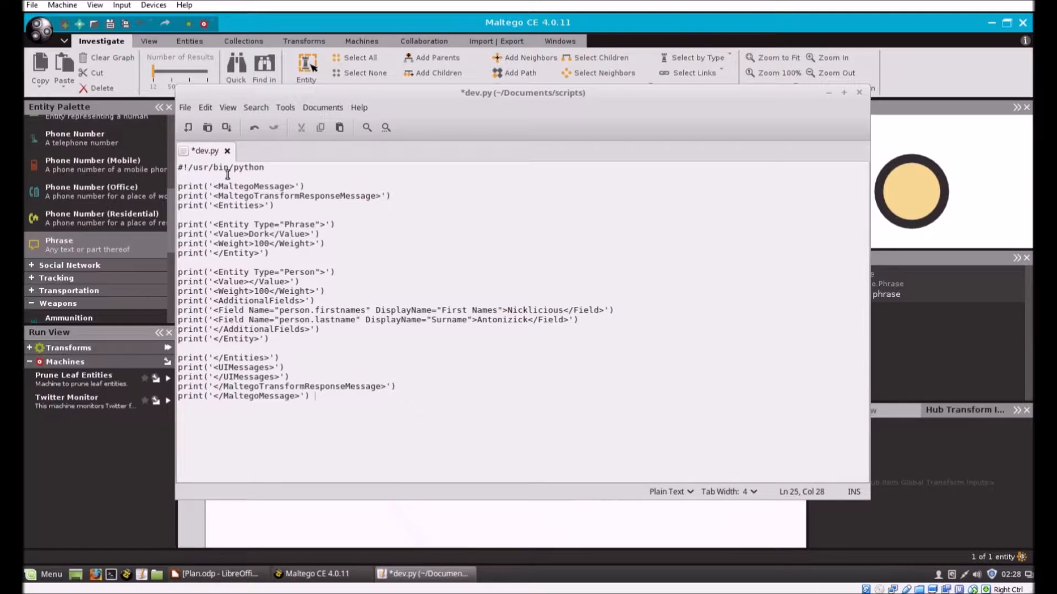
mouse_move(258, 205)
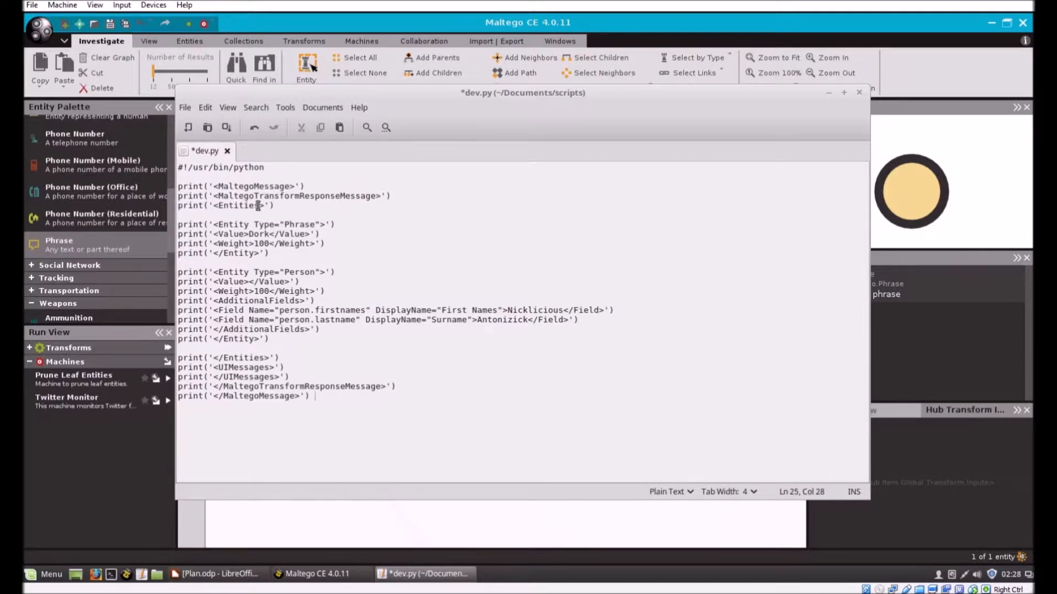
key(ctrl+s)
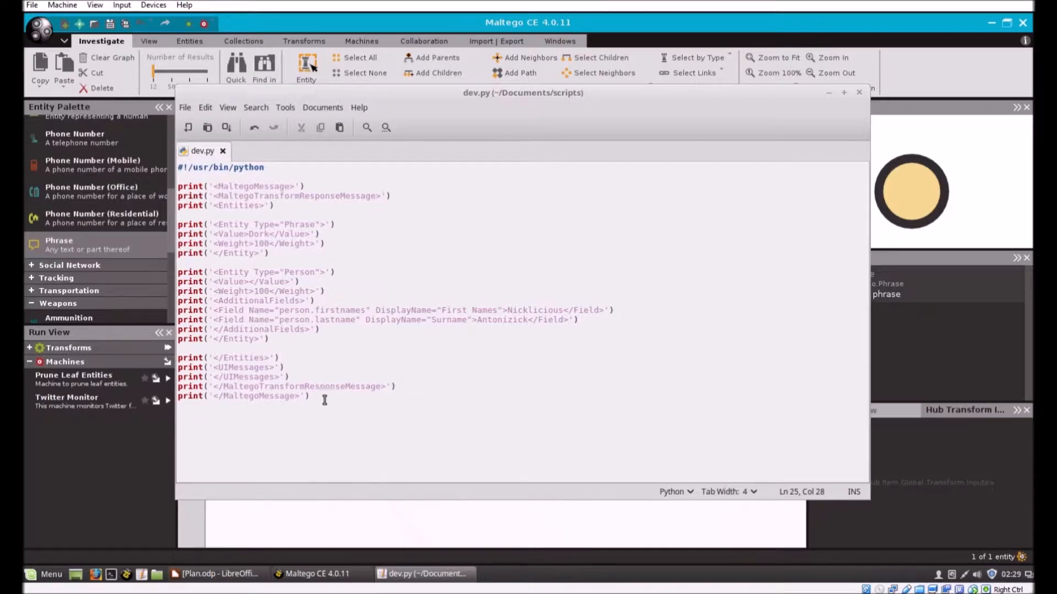
key(ctrl+a)
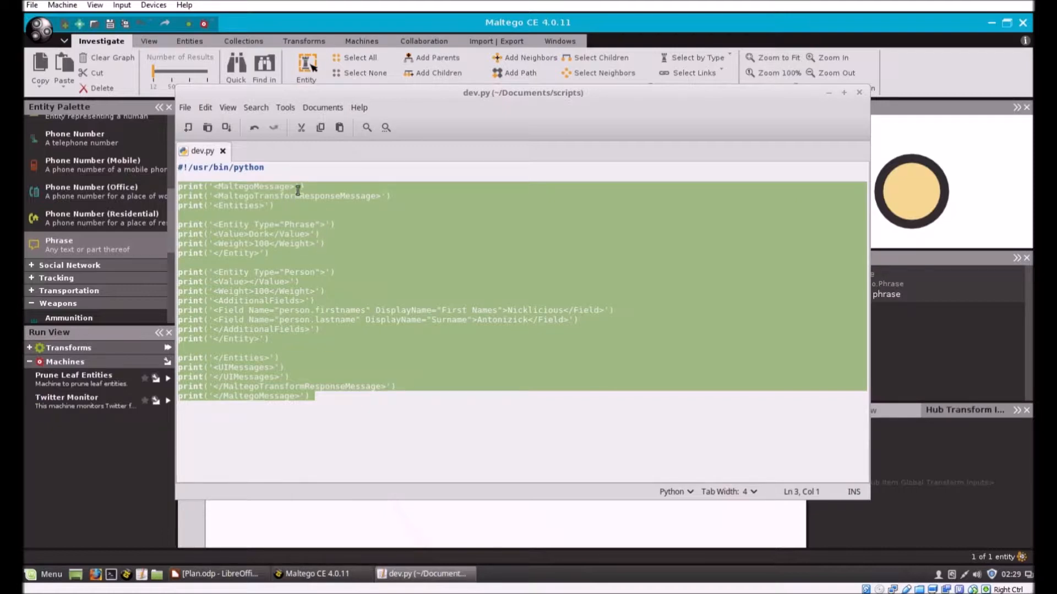
mouse_move(358, 205)
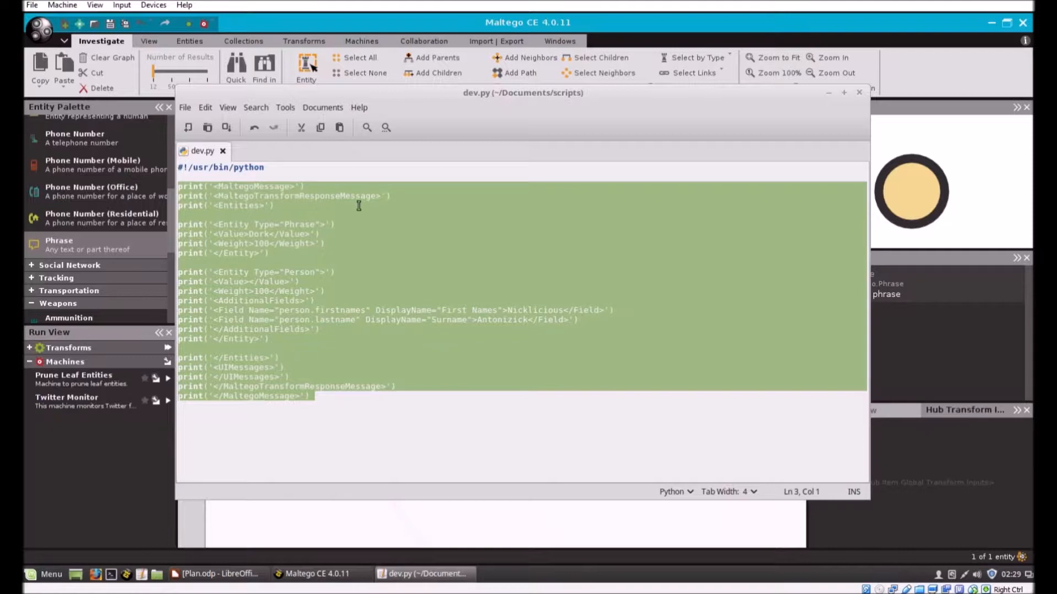
mouse_move(307, 214)
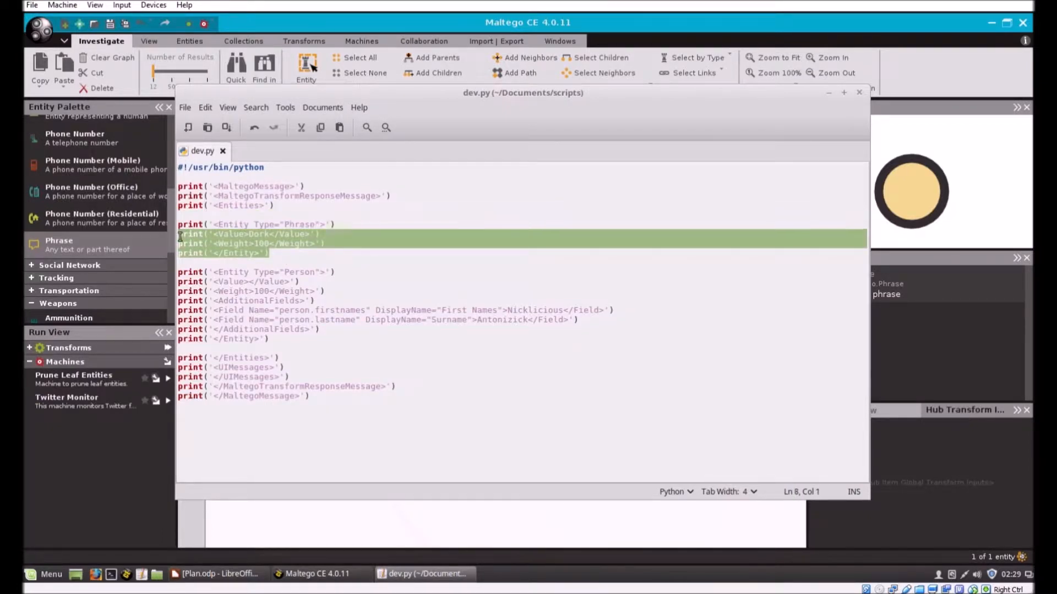
click(263, 225)
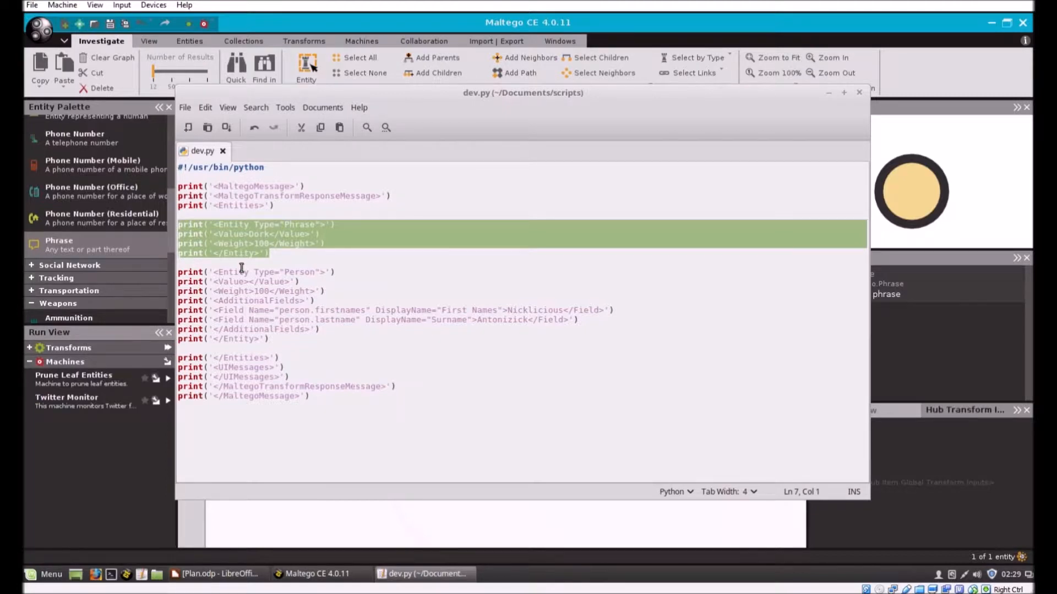
mouse_move(267, 290)
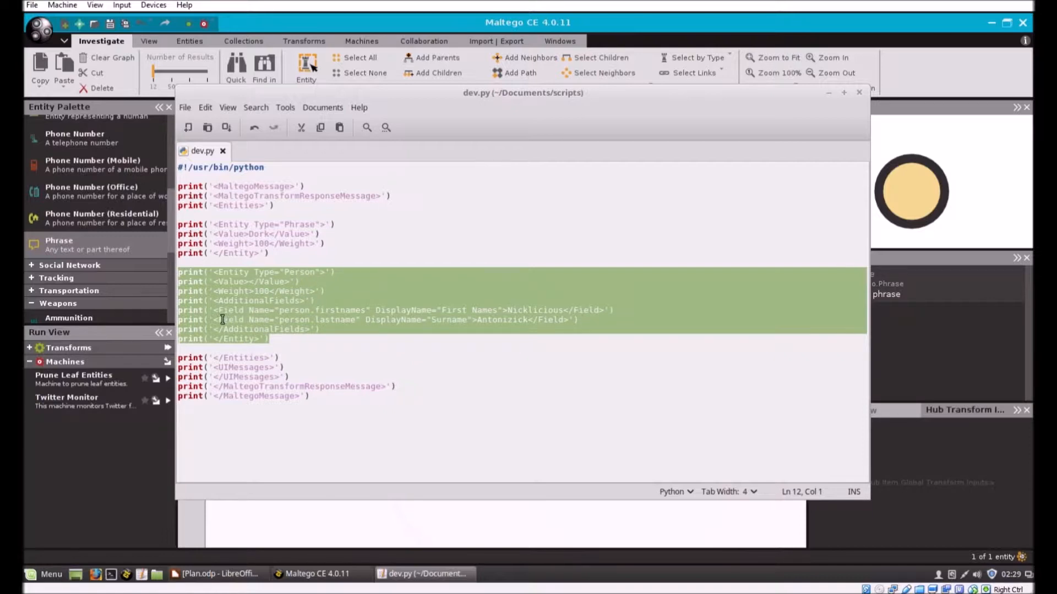
mouse_move(324, 333)
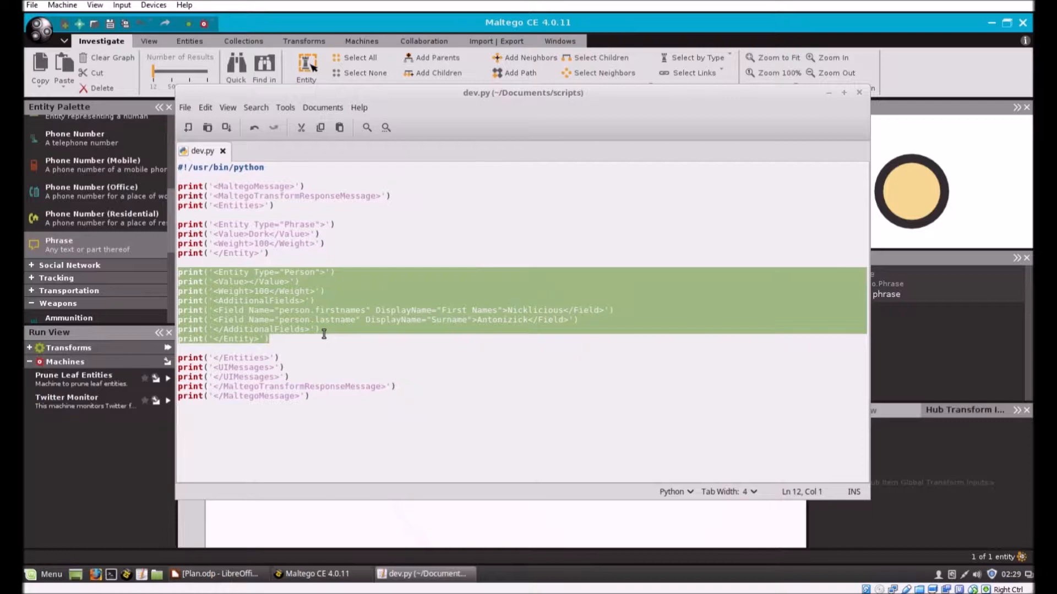
click(312, 396)
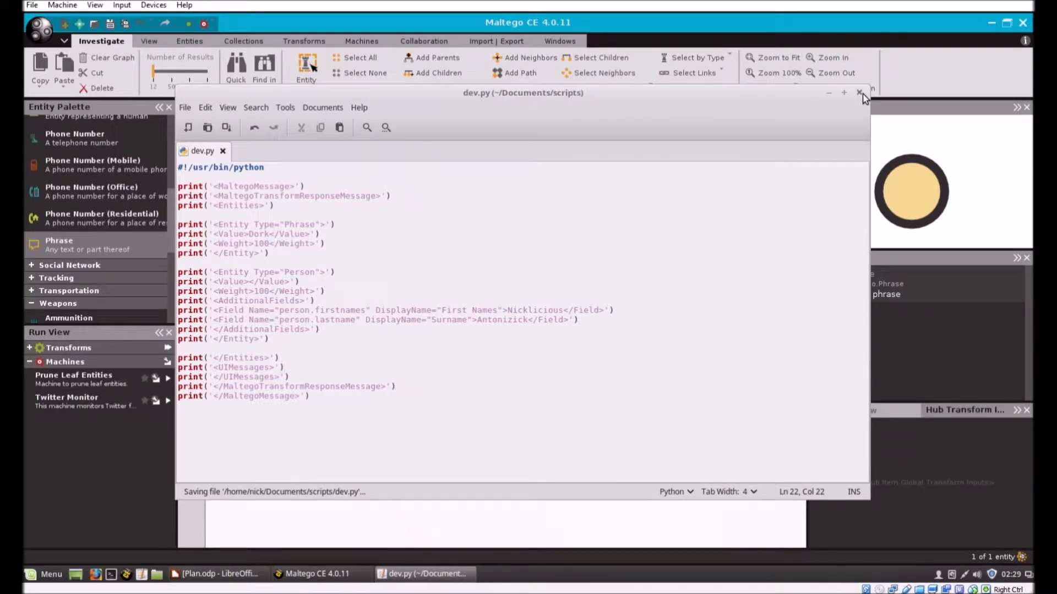
Step: Close the editor and change the terminal into Documents/scripts/
click(859, 92)
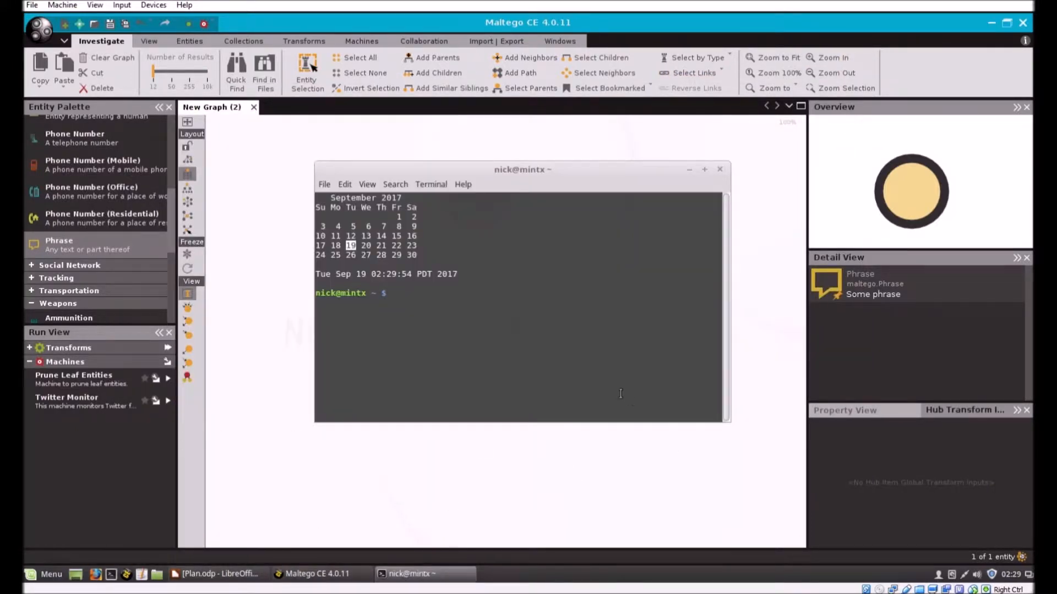
text(cd)
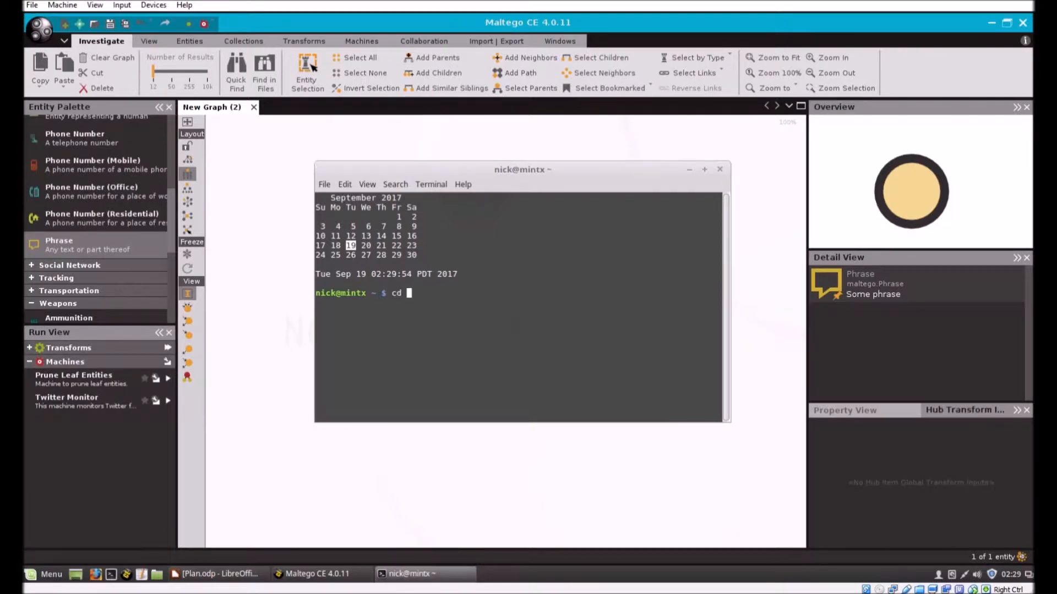
text(Downloads/s)
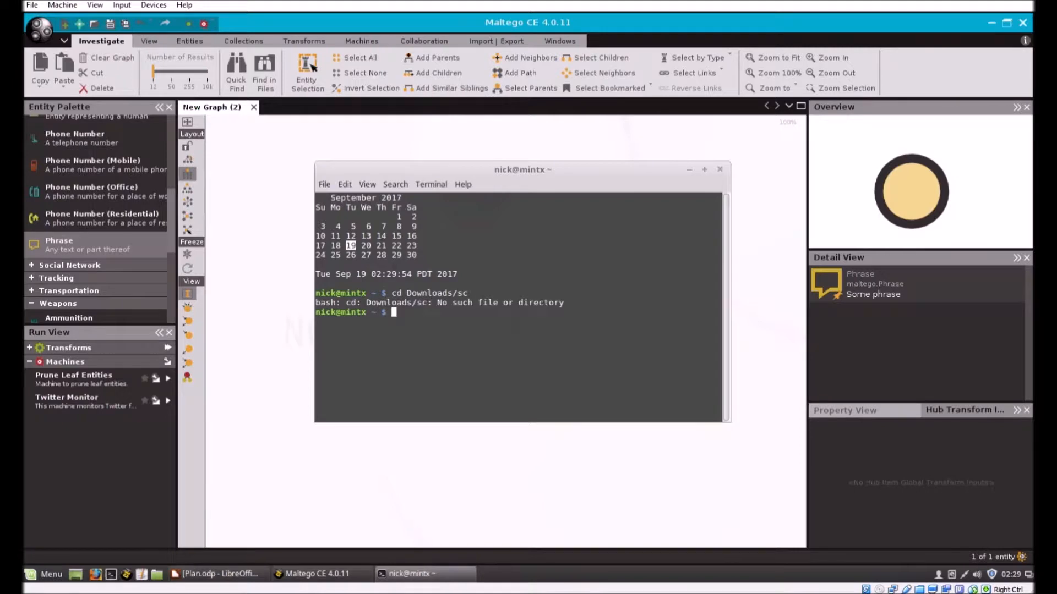
text(cd Downloads/sc)
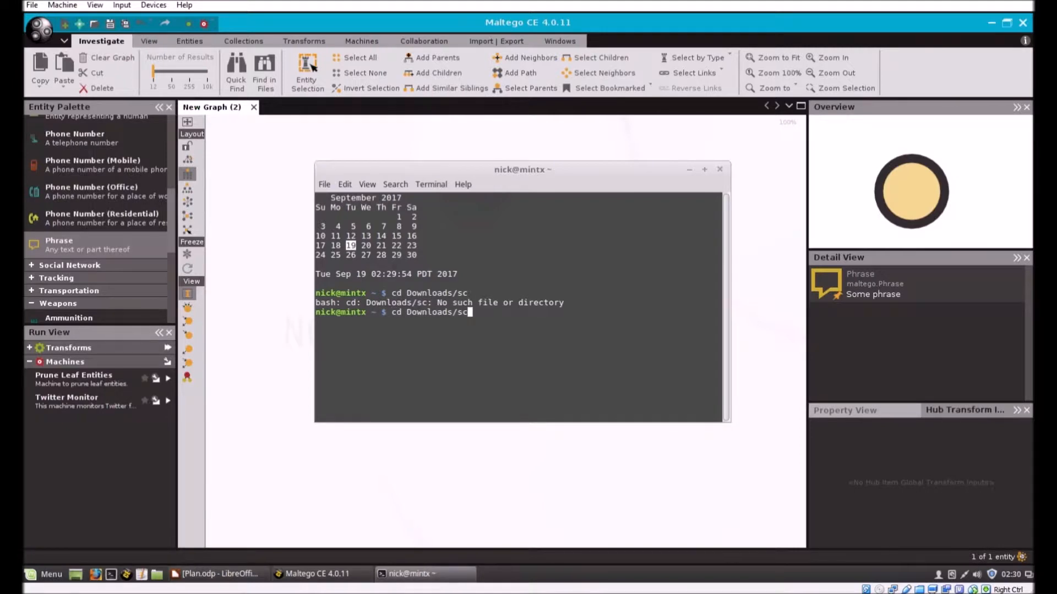
key(BackSpace)
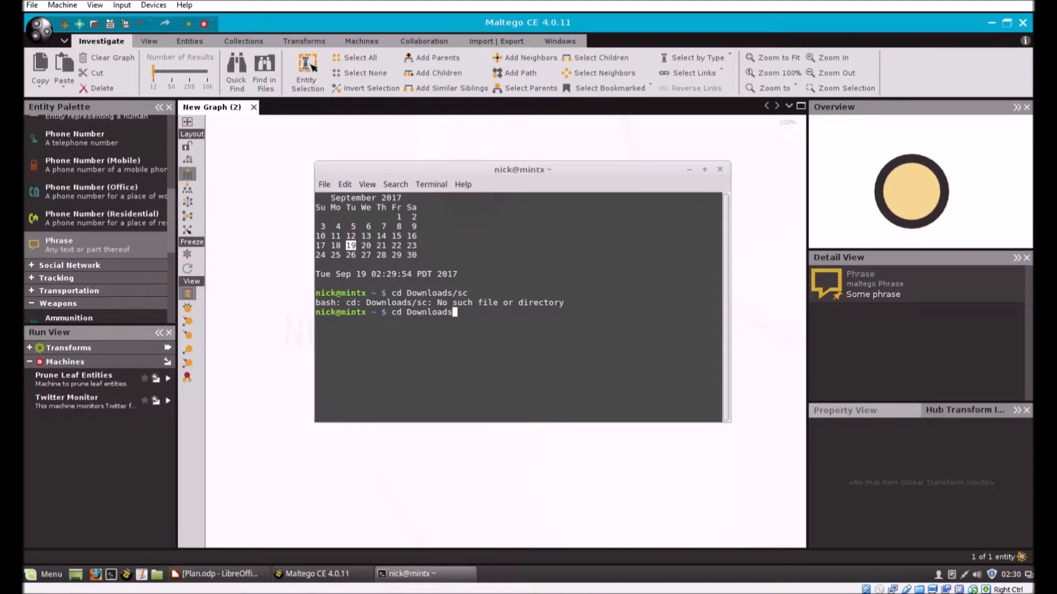
key(BackSpace)
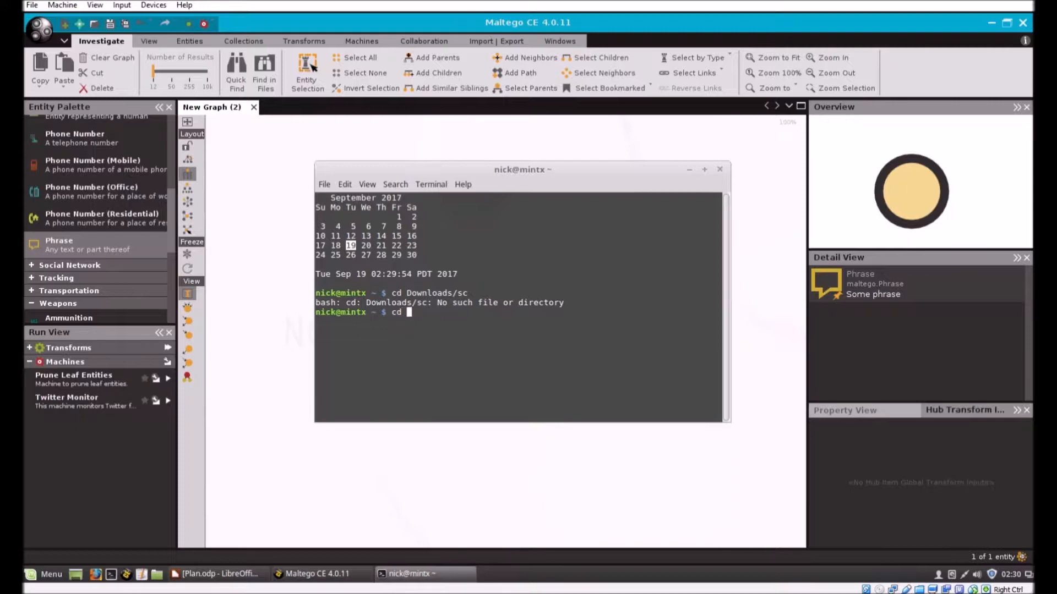
text(Documents/)
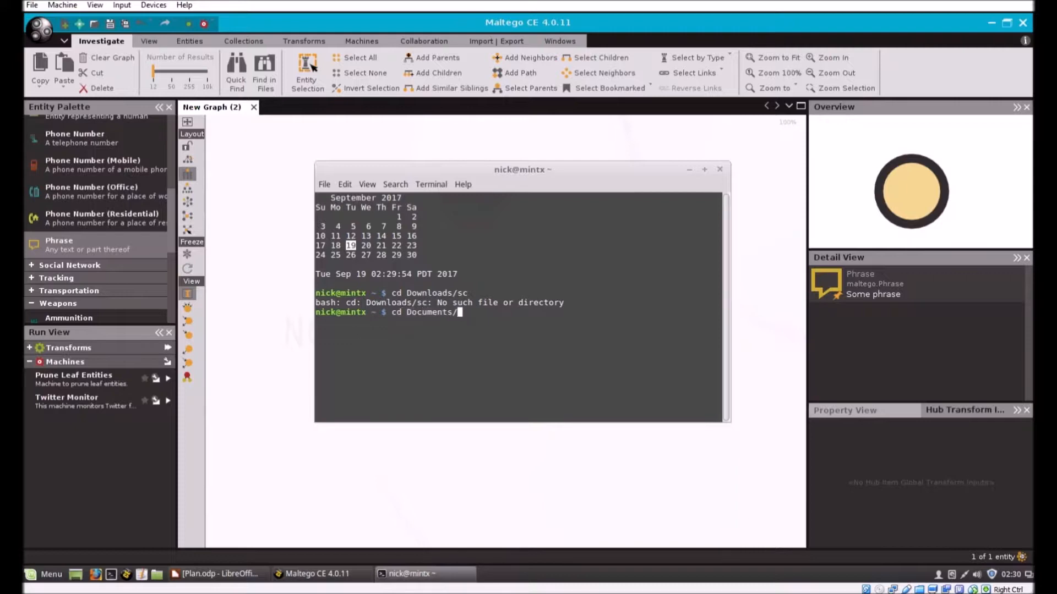
text(scripts/)
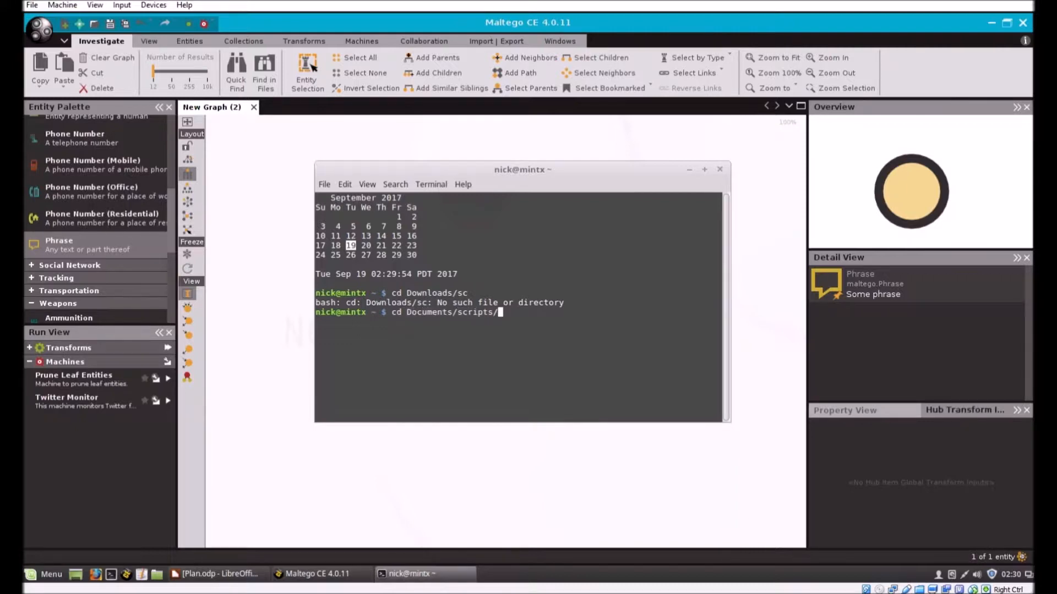
key(Return)
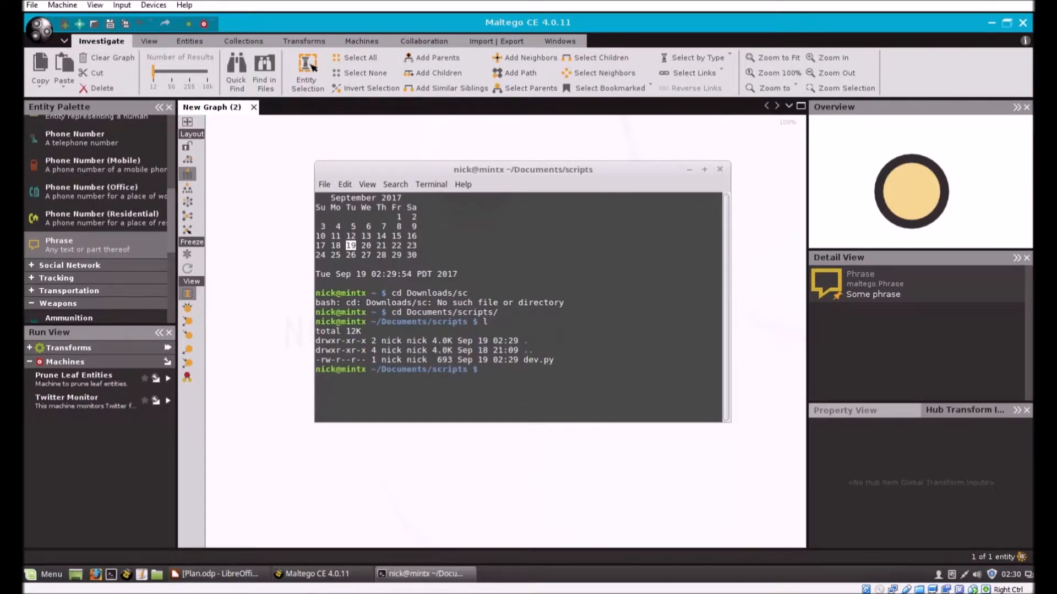
Step: Make dev.py executable with chmod +x dev.py
text(ch)
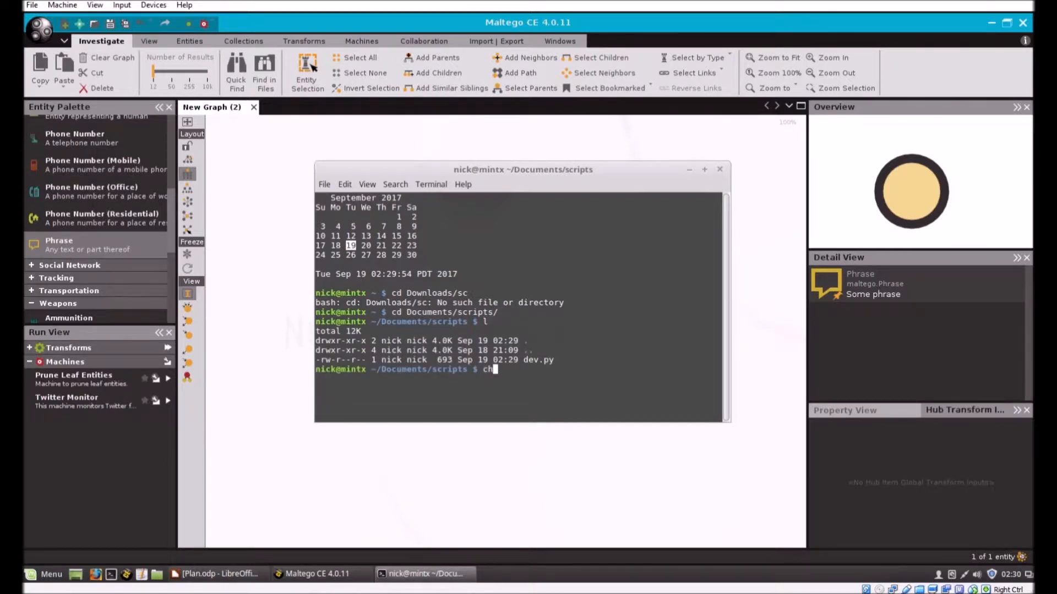
text(mod +)
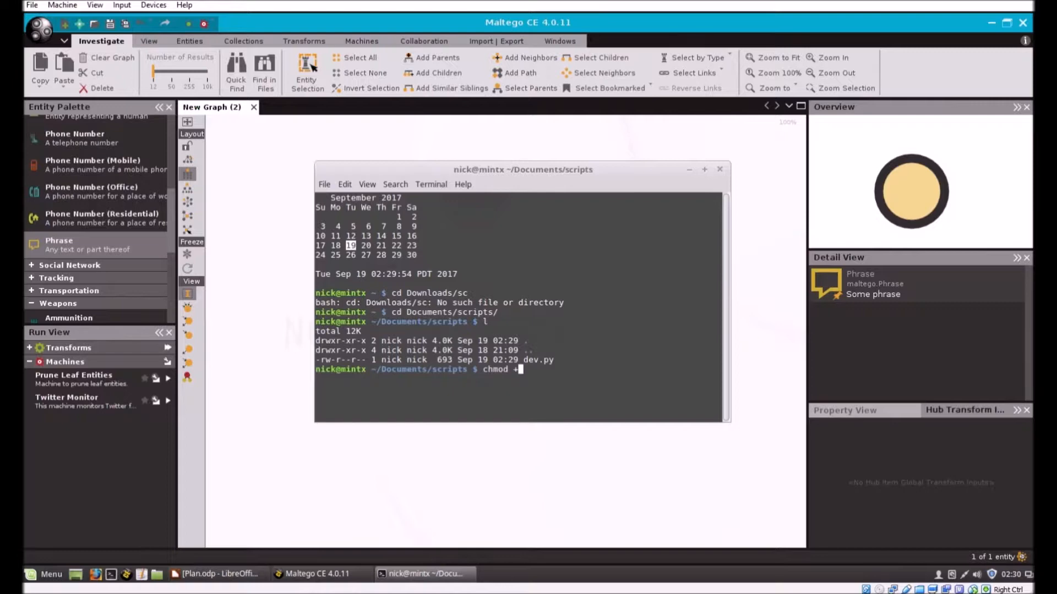
text(x dev.py)
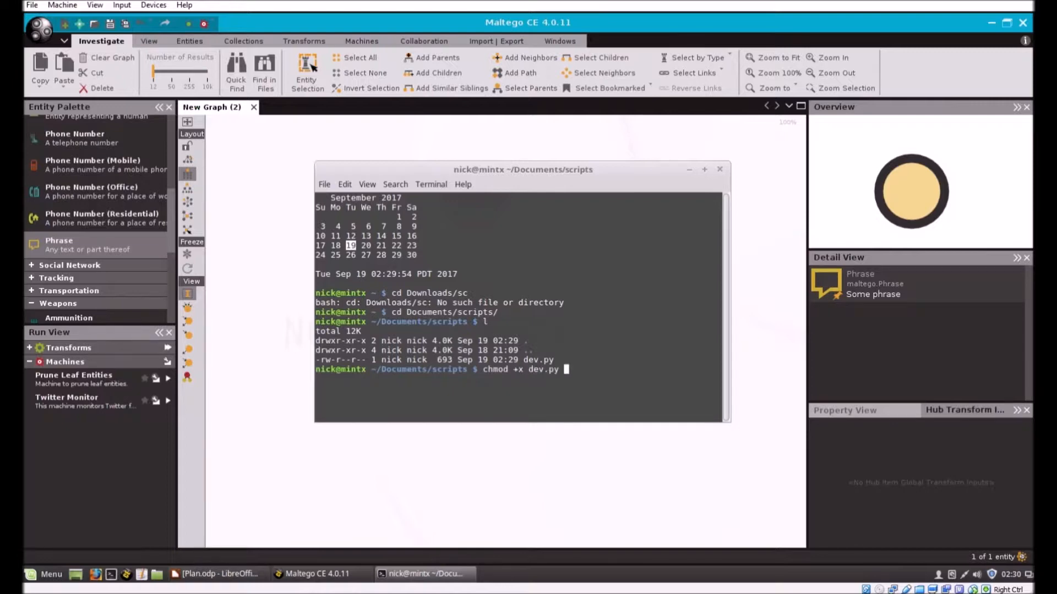
key(Return)
text(l)
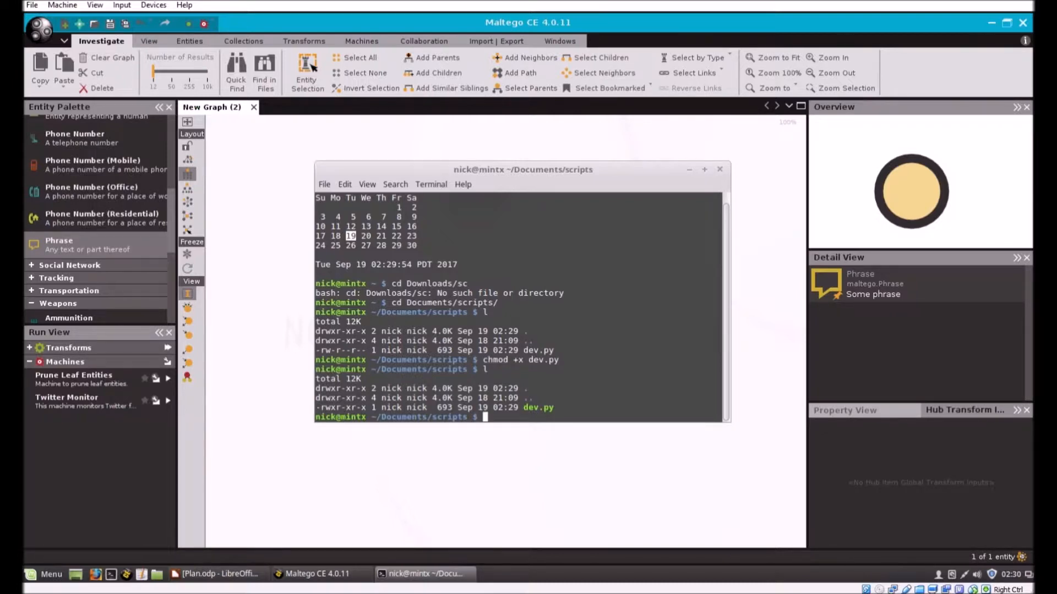
Step: Run python dev.py to print the entity XML, then close the terminal
text(p)
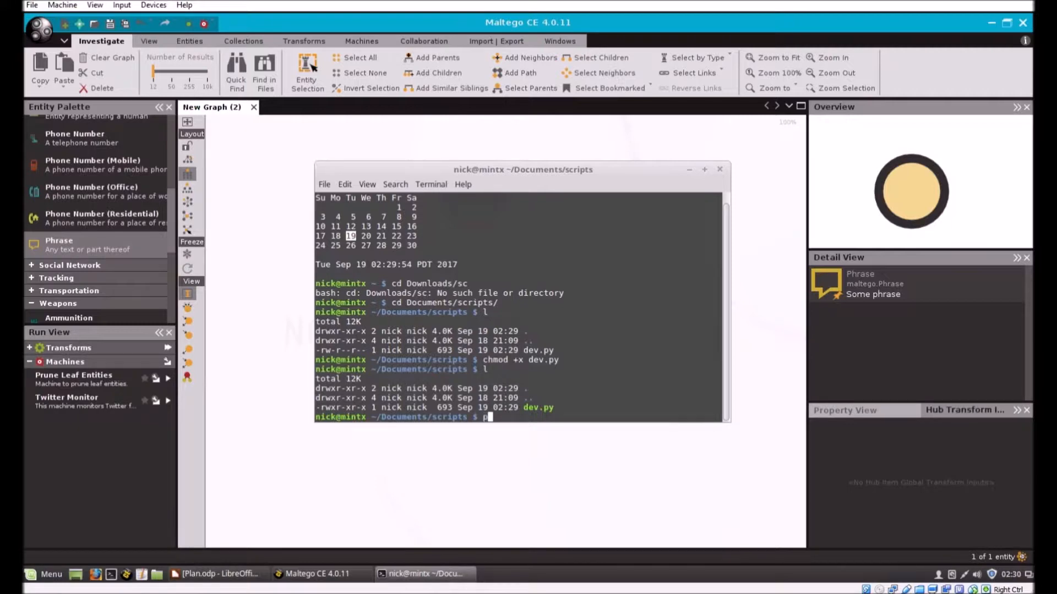
text(ython dev.py)
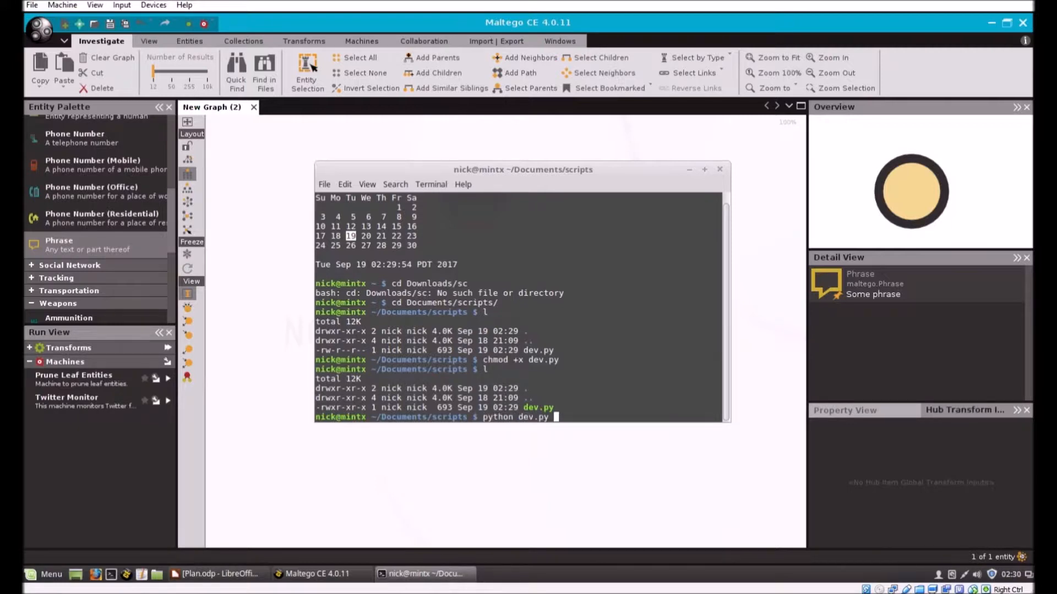
key(Return)
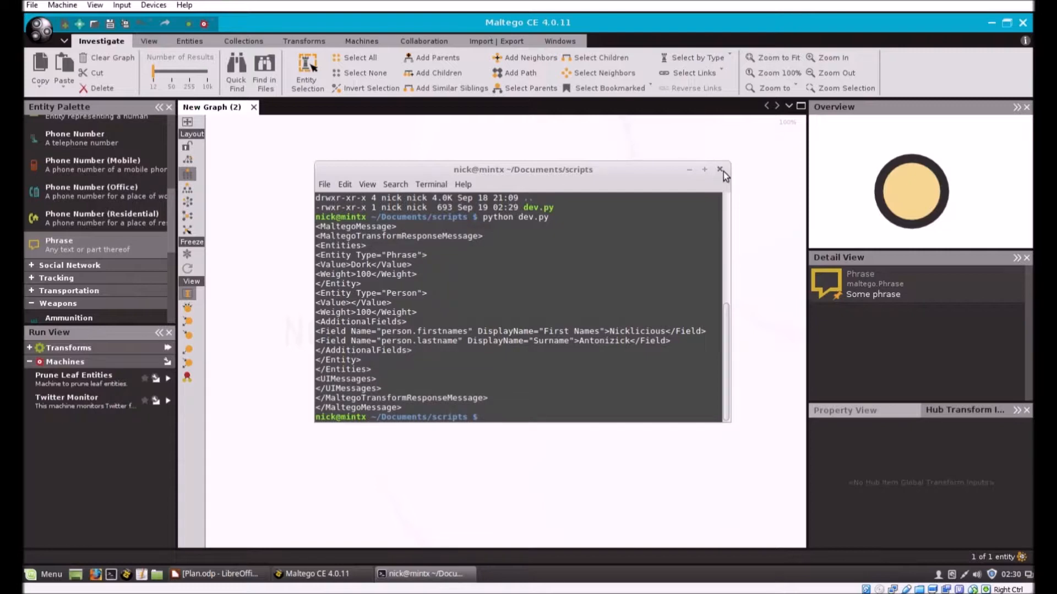
click(720, 169)
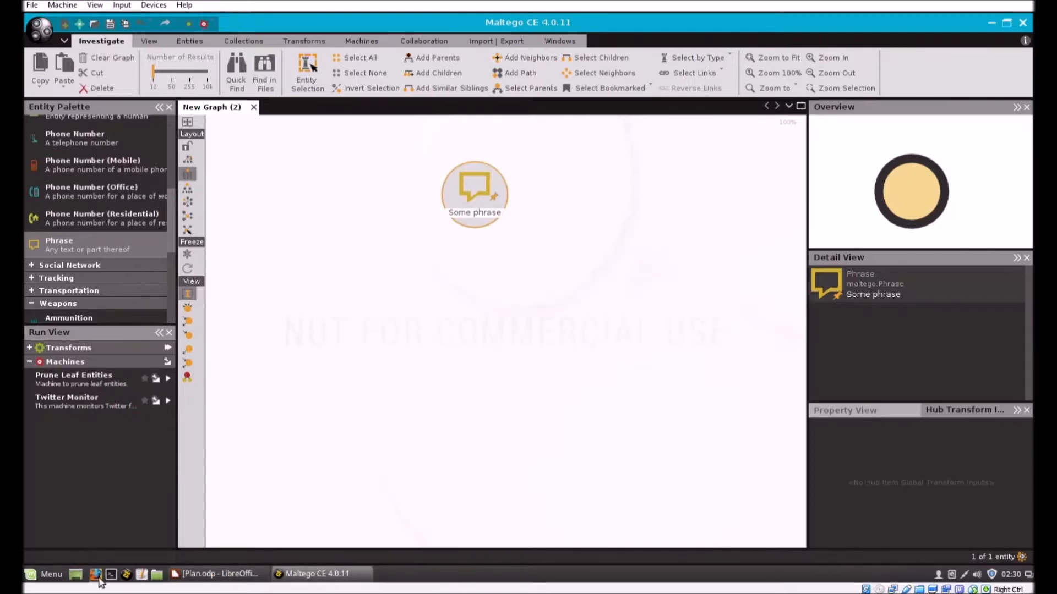
Step: Launch Firefox, go to the Paterva site and open the Maltego documentation
click(96, 574)
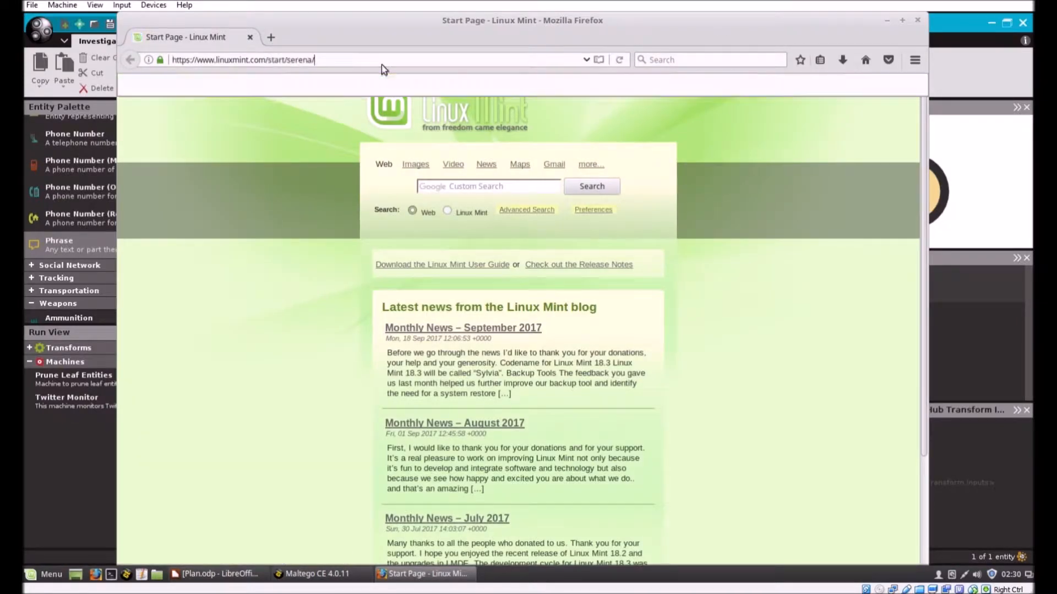
click(243, 60)
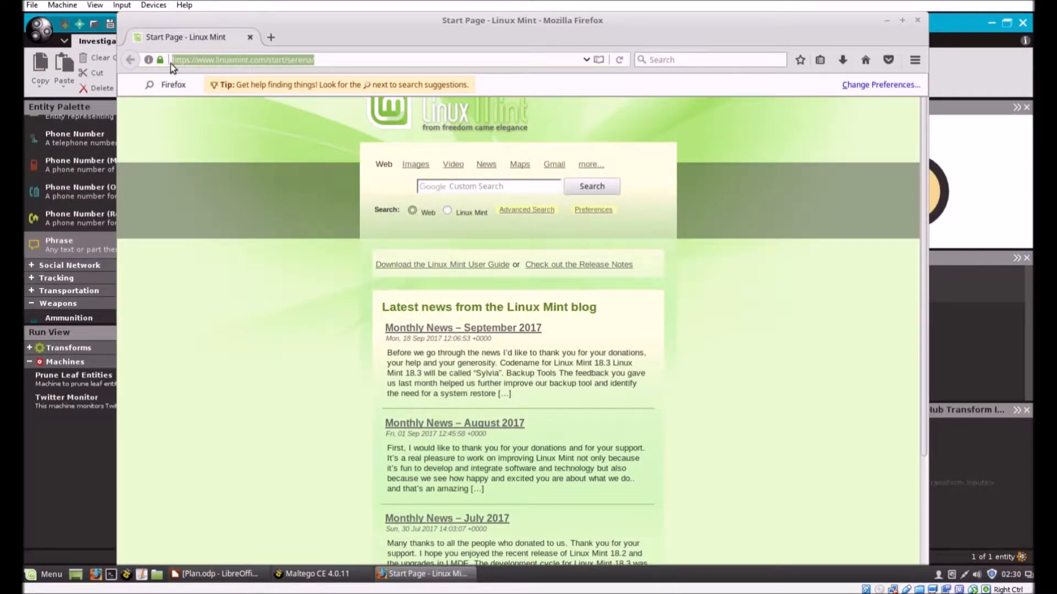
text(Pa)
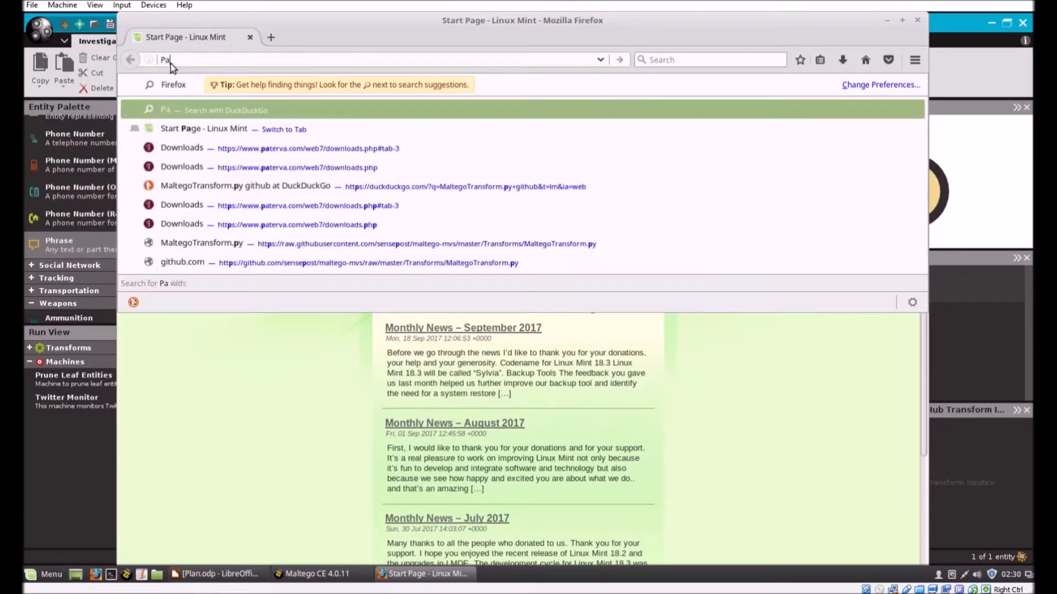
text(terva.com/web7/)
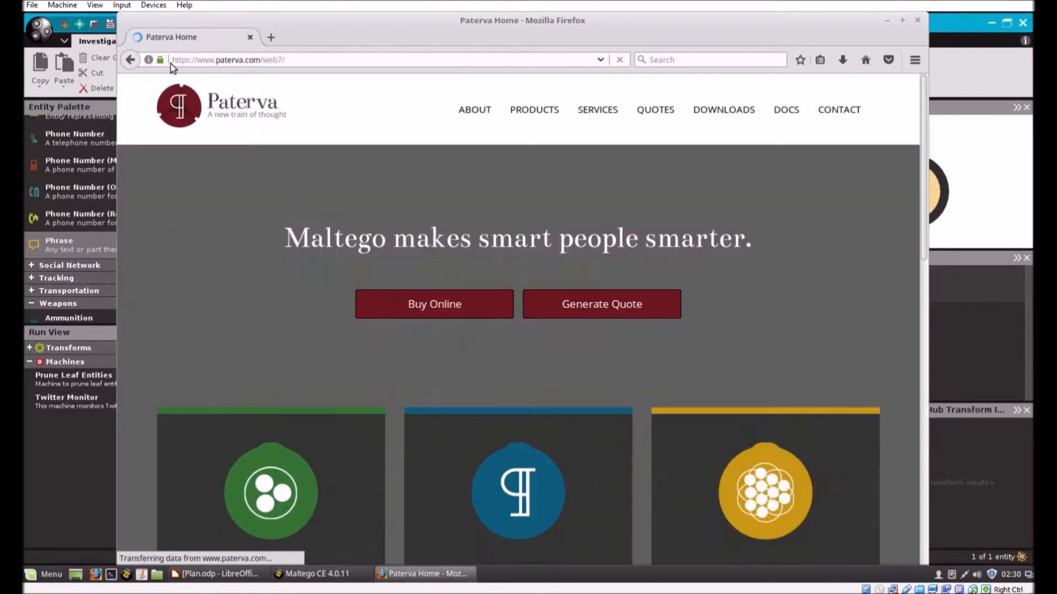
click(786, 109)
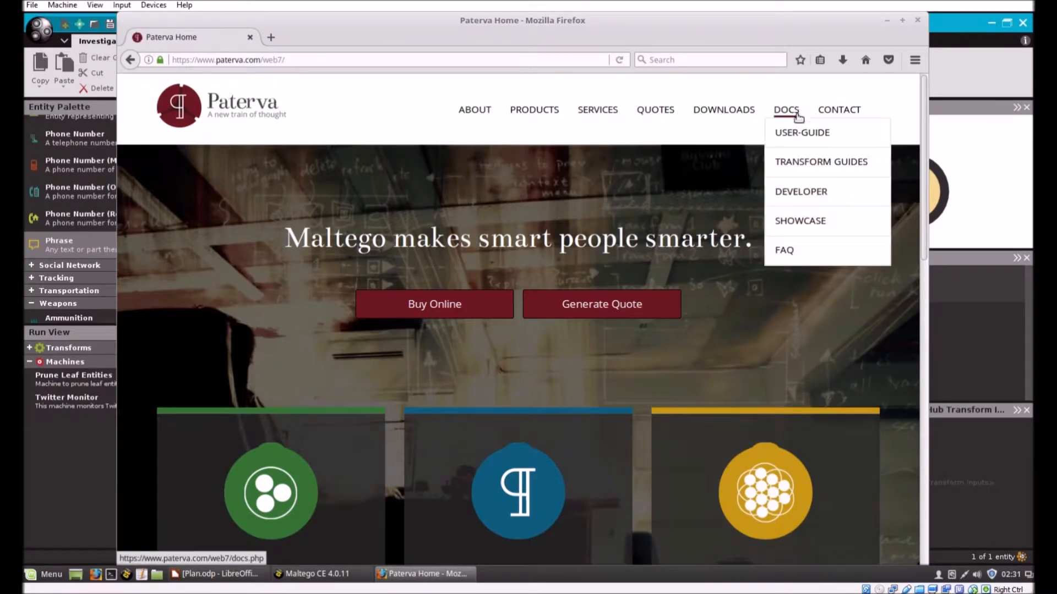
click(786, 109)
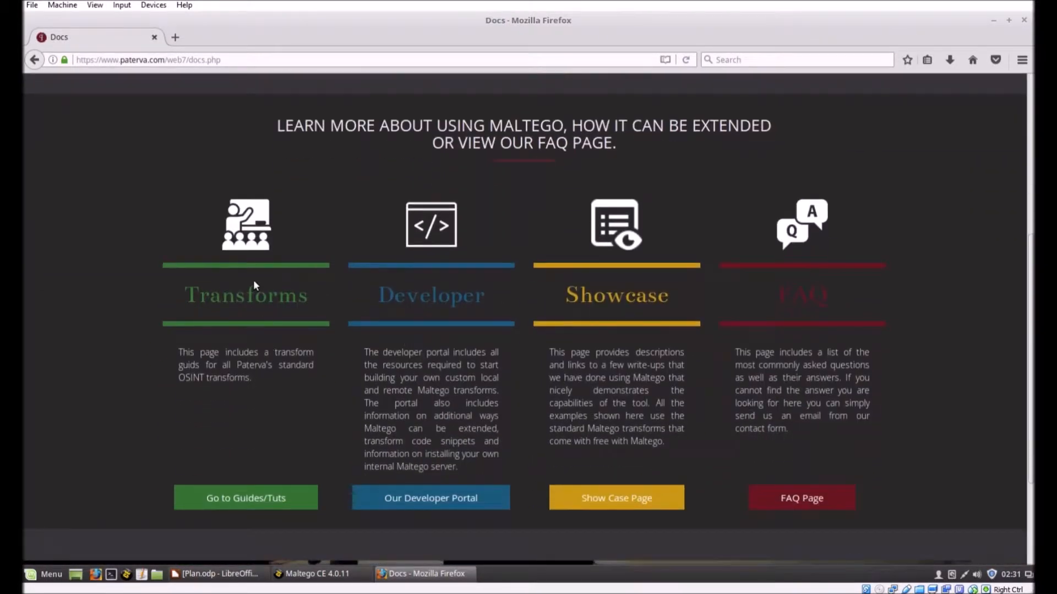
mouse_move(245, 498)
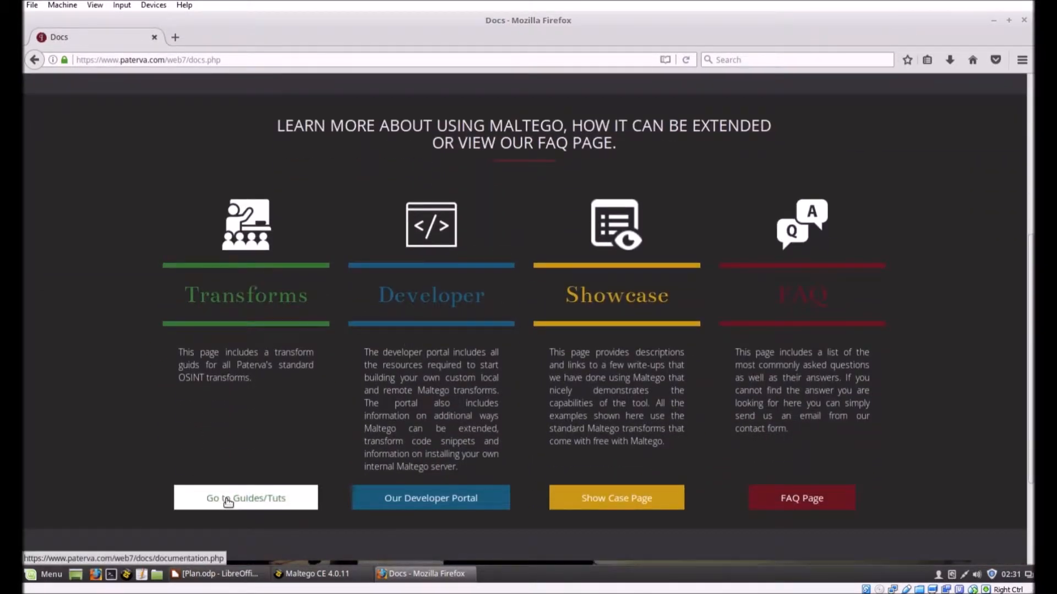
Step: Navigate through the guides to the Developer Portal's Local Transforms page
click(245, 498)
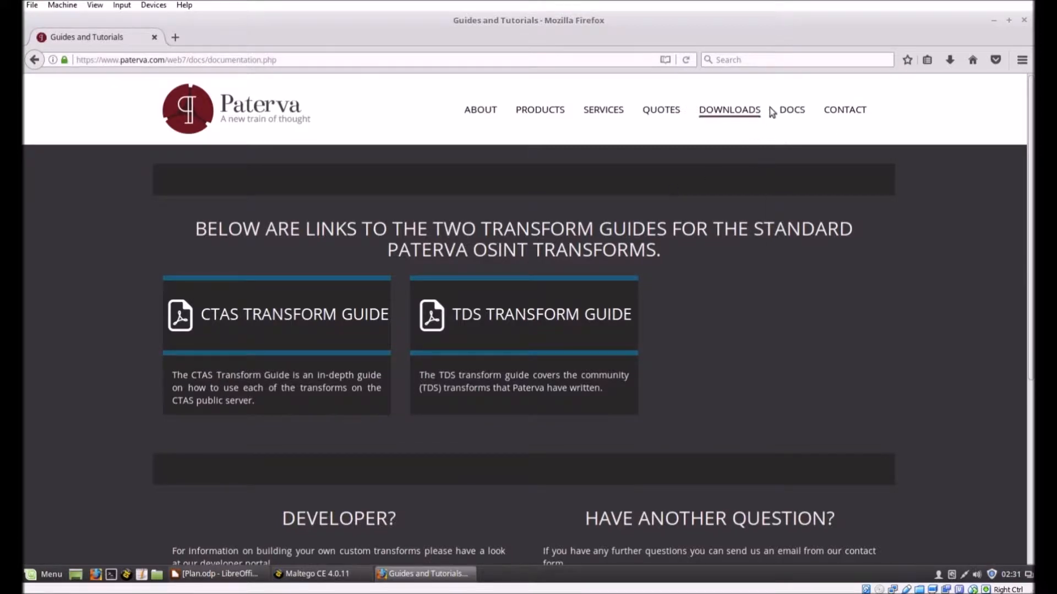
click(792, 109)
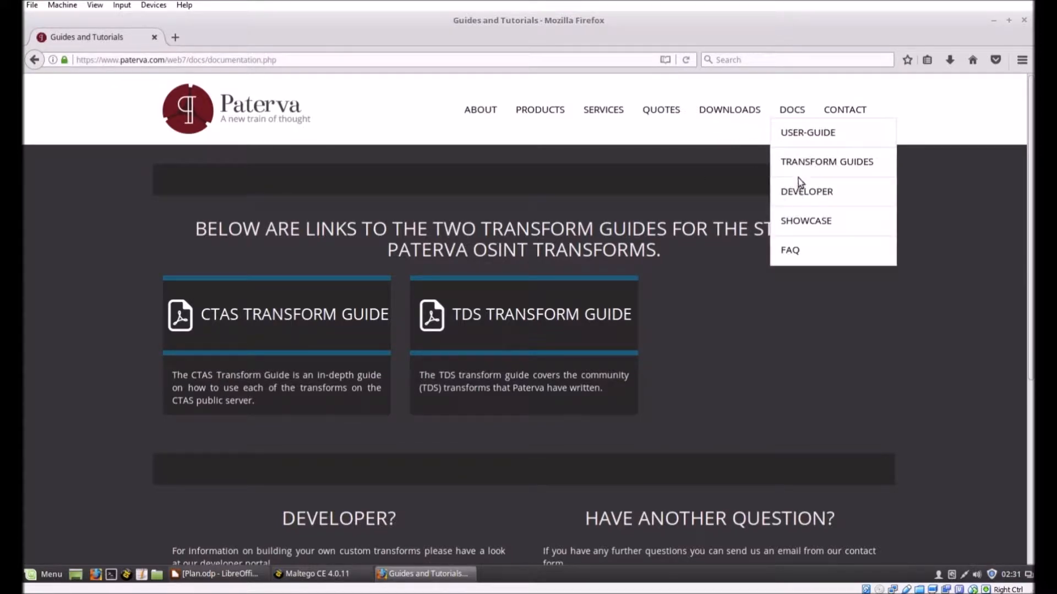
scroll(down, 3)
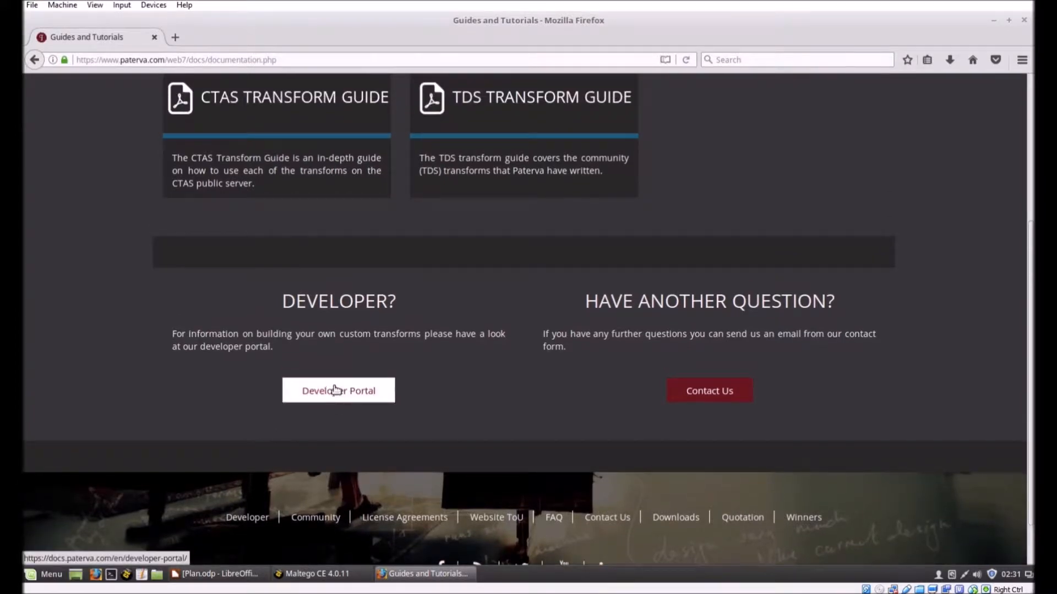
click(337, 390)
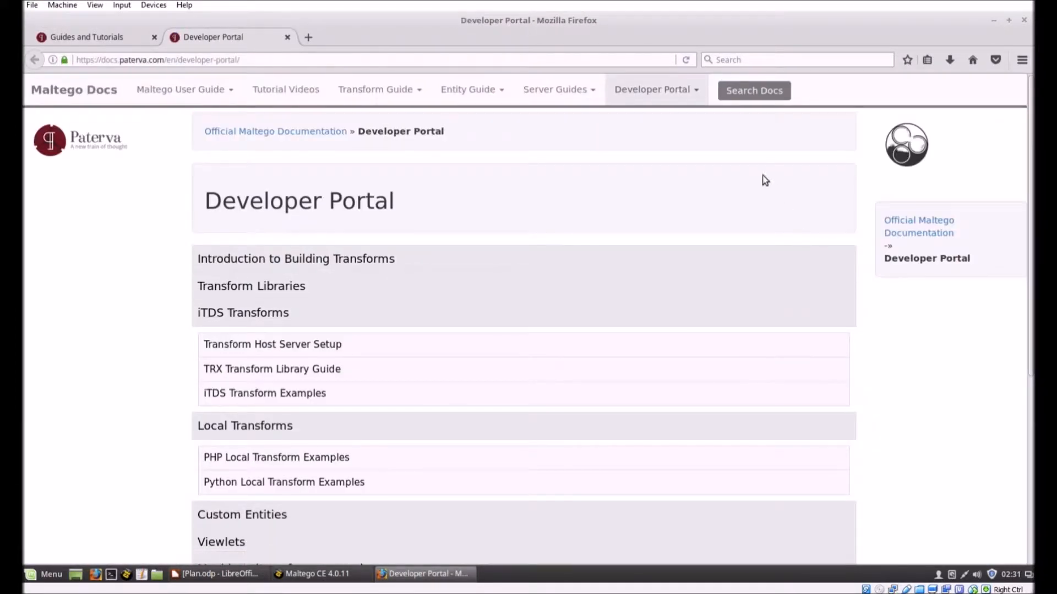
click(651, 89)
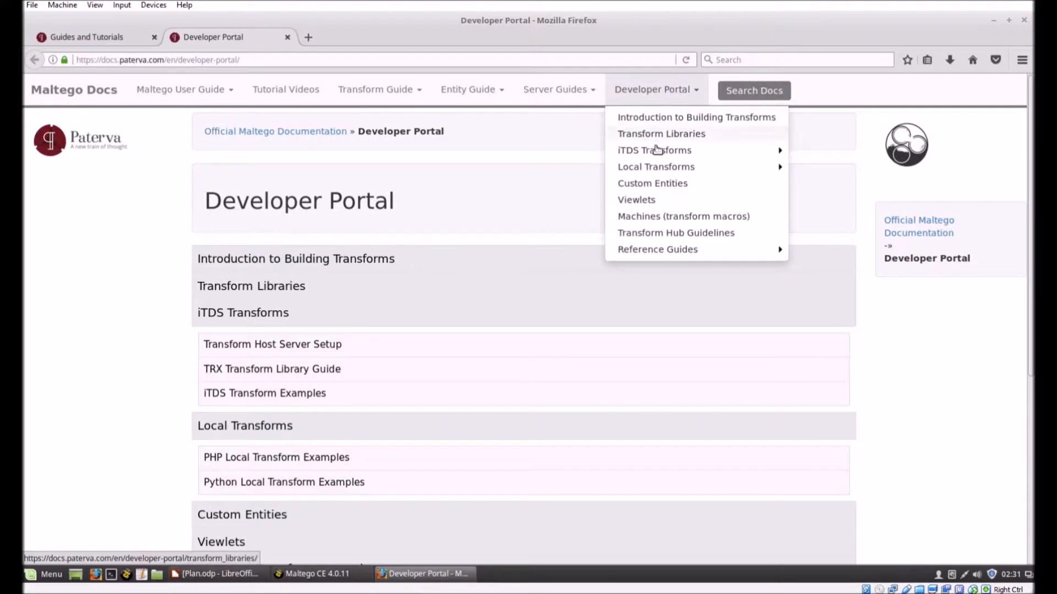
click(655, 166)
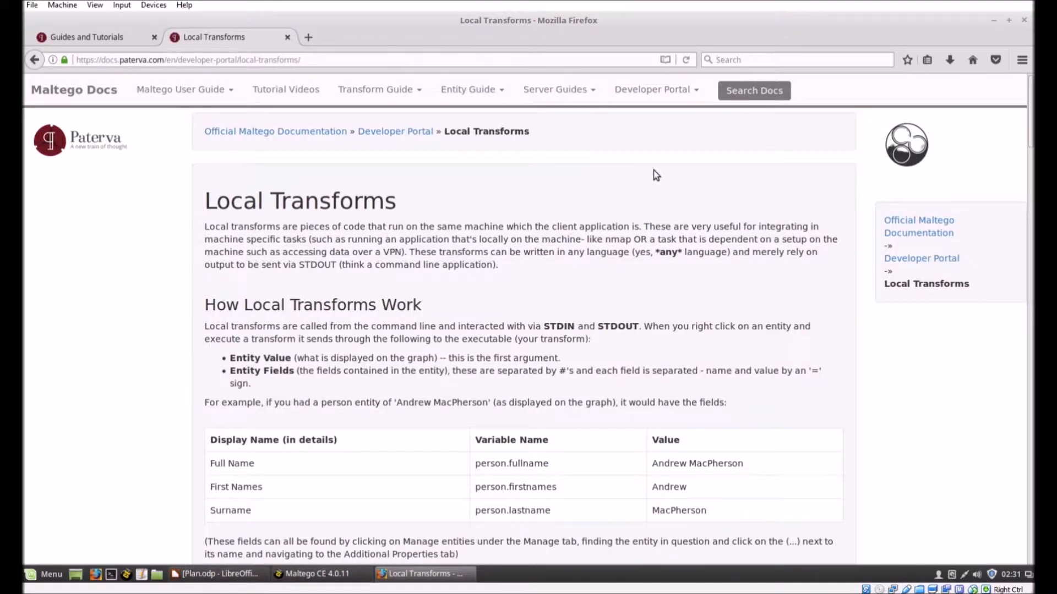
Step: Scroll through the Local Transforms examples, then close Firefox
scroll(down, 3)
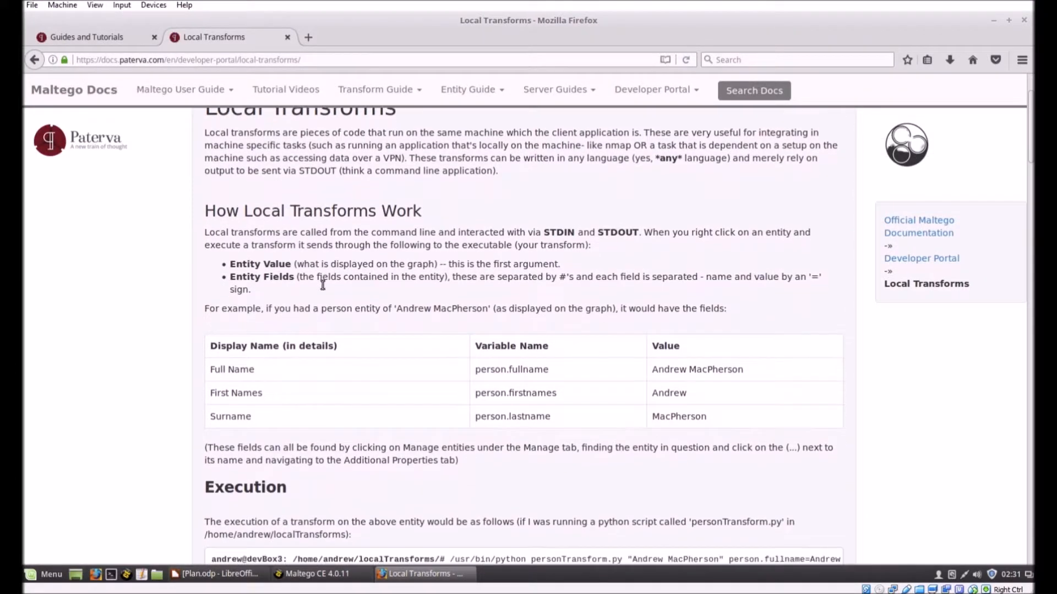
scroll(down, 3)
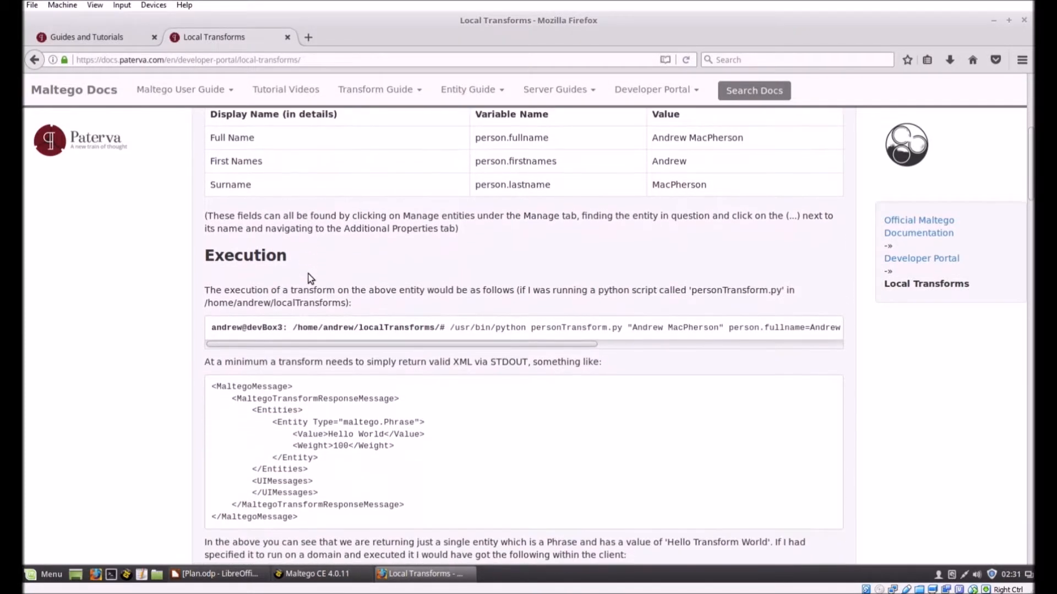
scroll(down, 3)
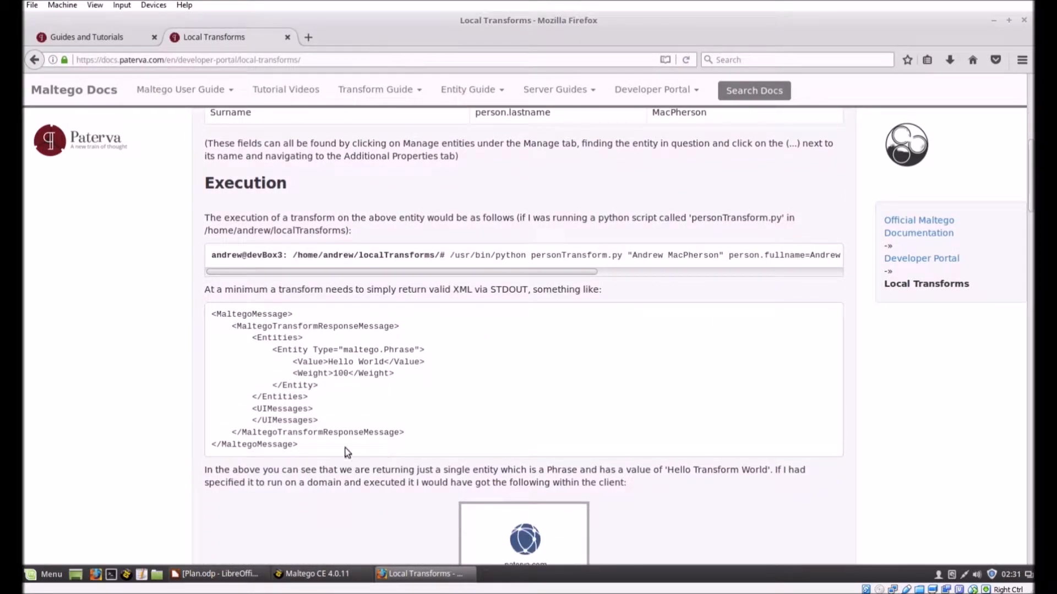
scroll(down, 3)
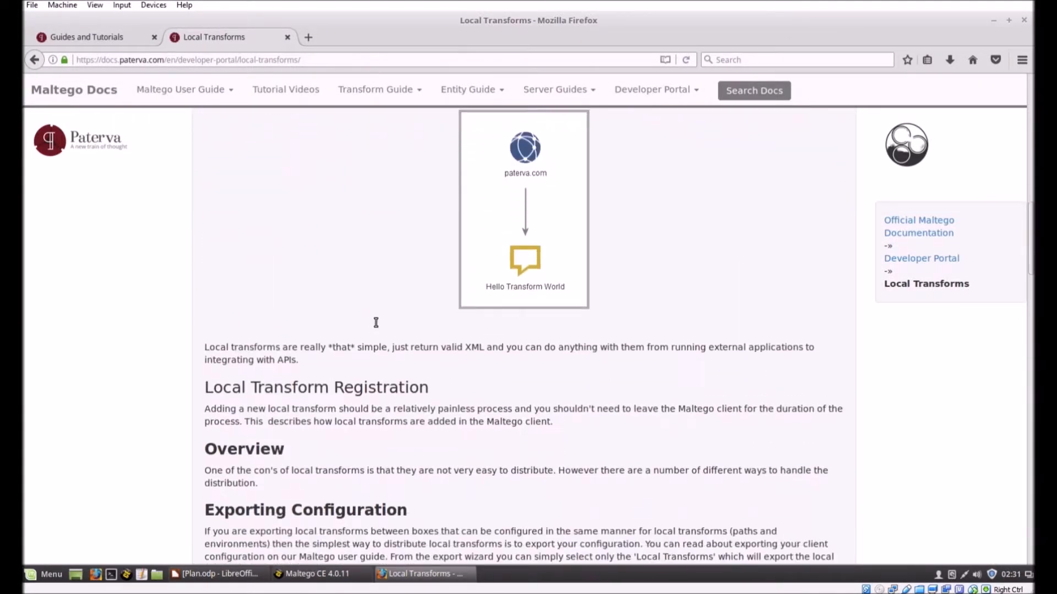
scroll(down, 3)
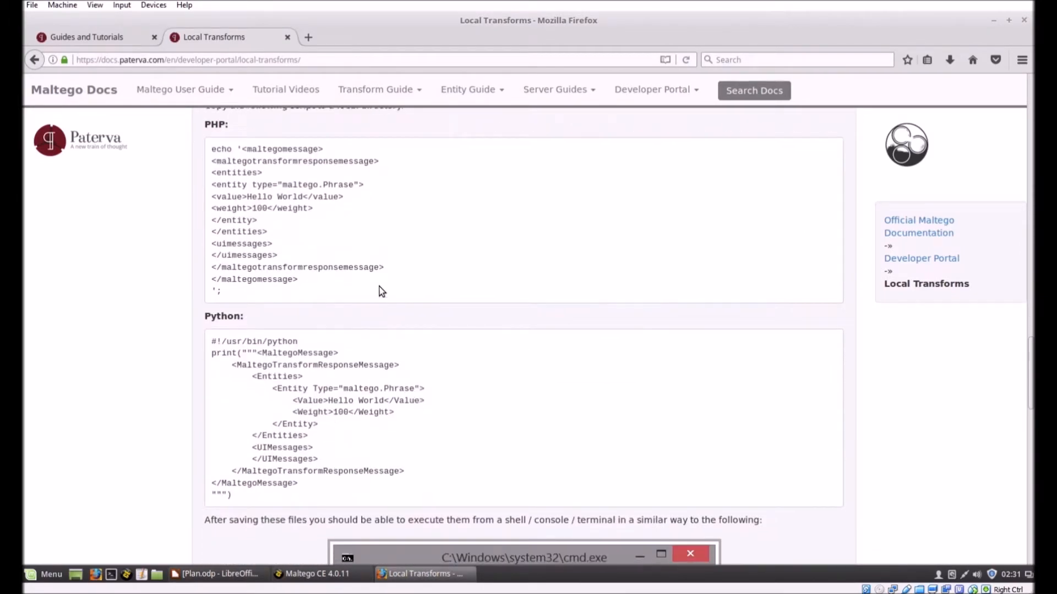
mouse_move(265, 457)
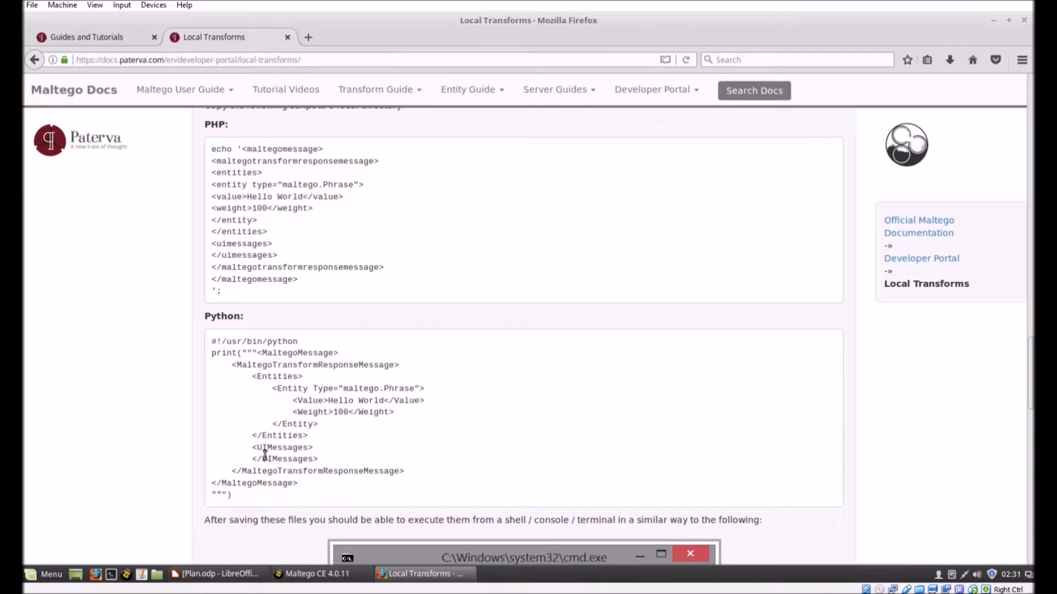
scroll(down, 3)
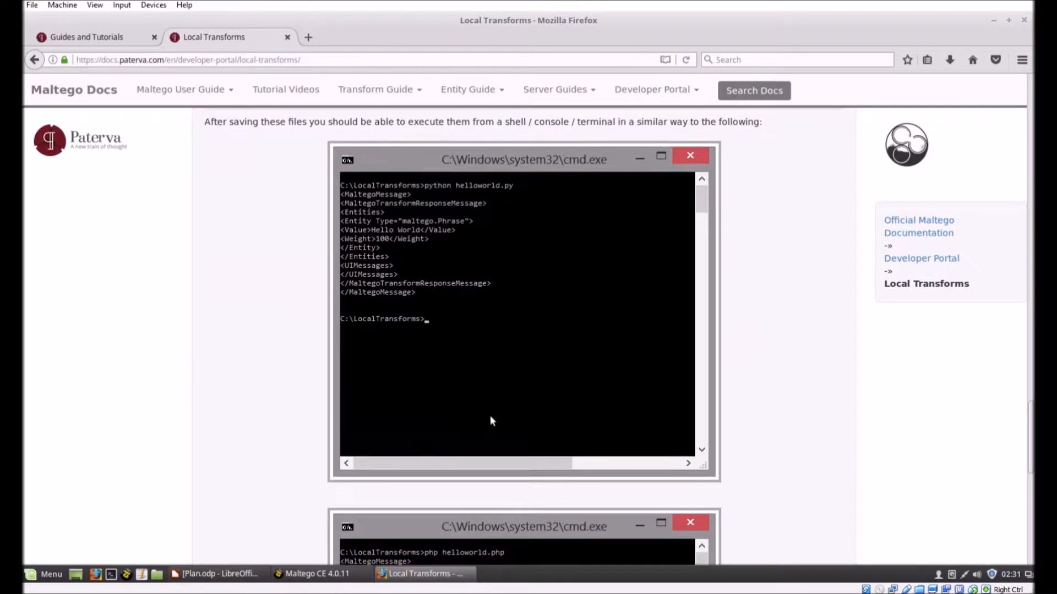
scroll(up, 3)
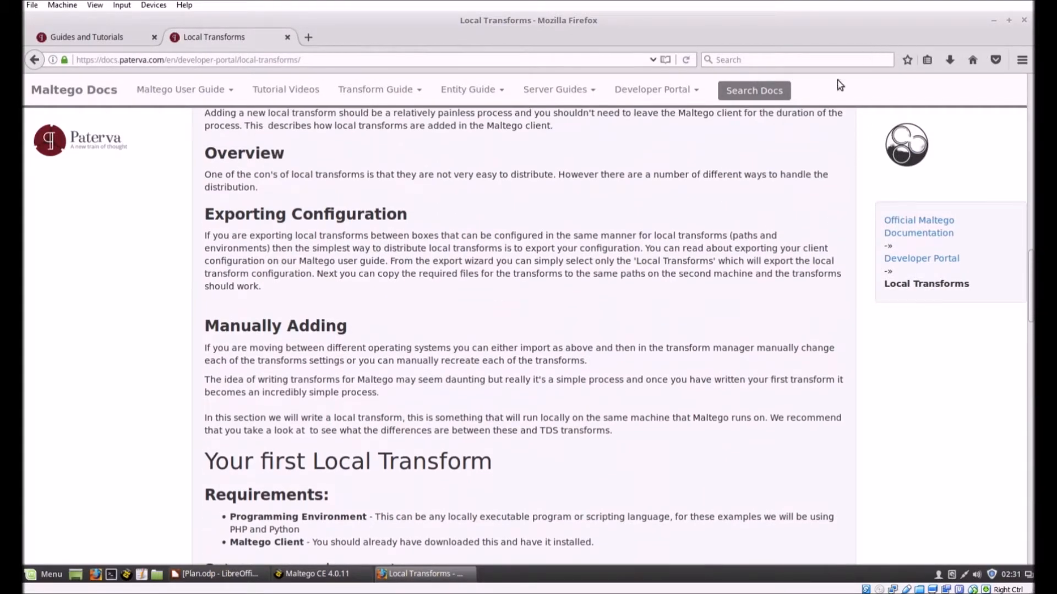
mouse_move(1023, 36)
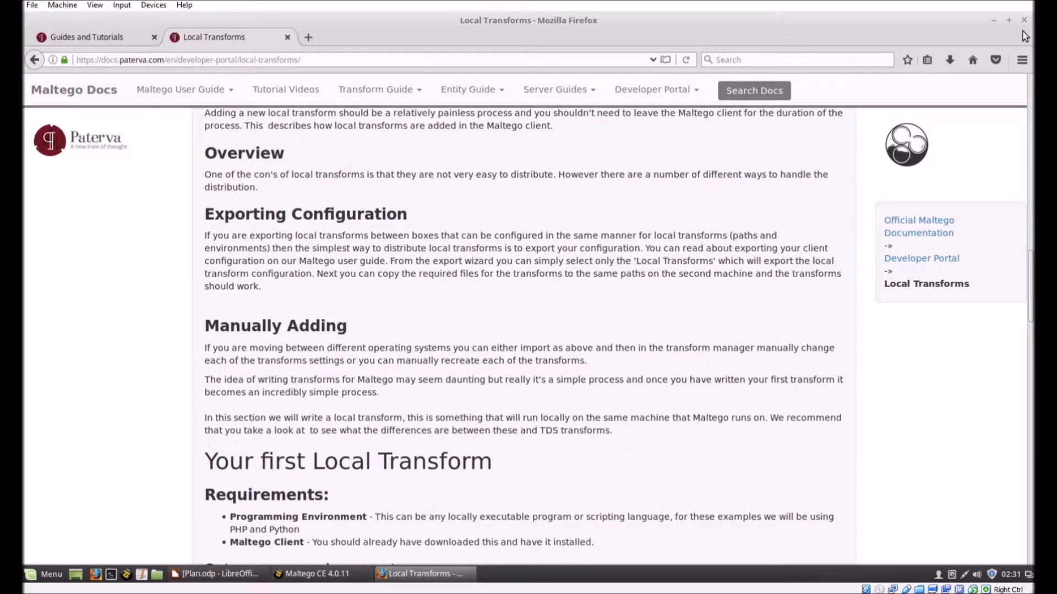
click(1023, 21)
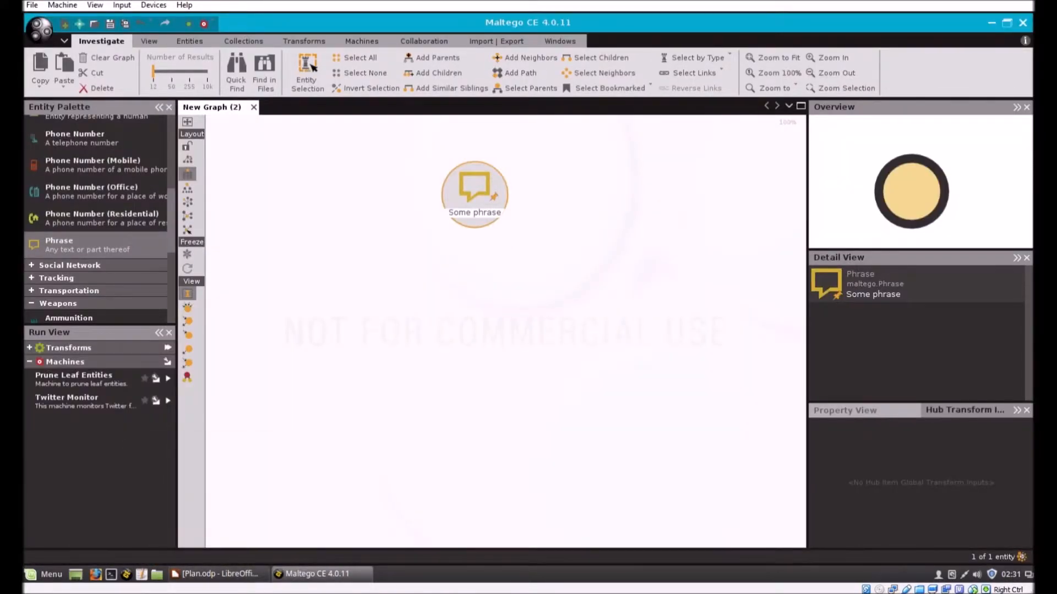
mouse_move(470, 483)
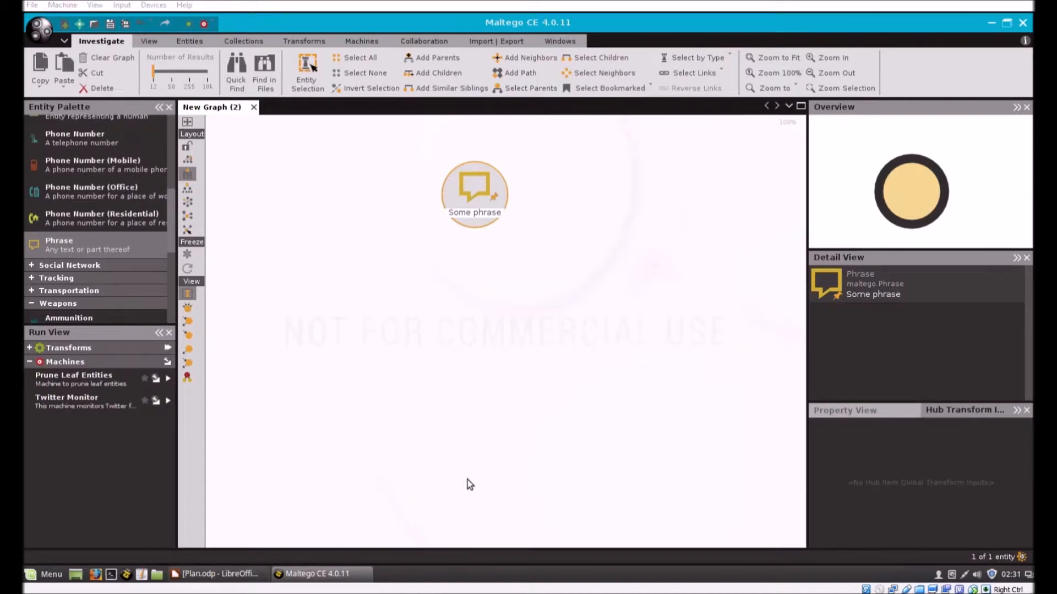
mouse_move(283, 175)
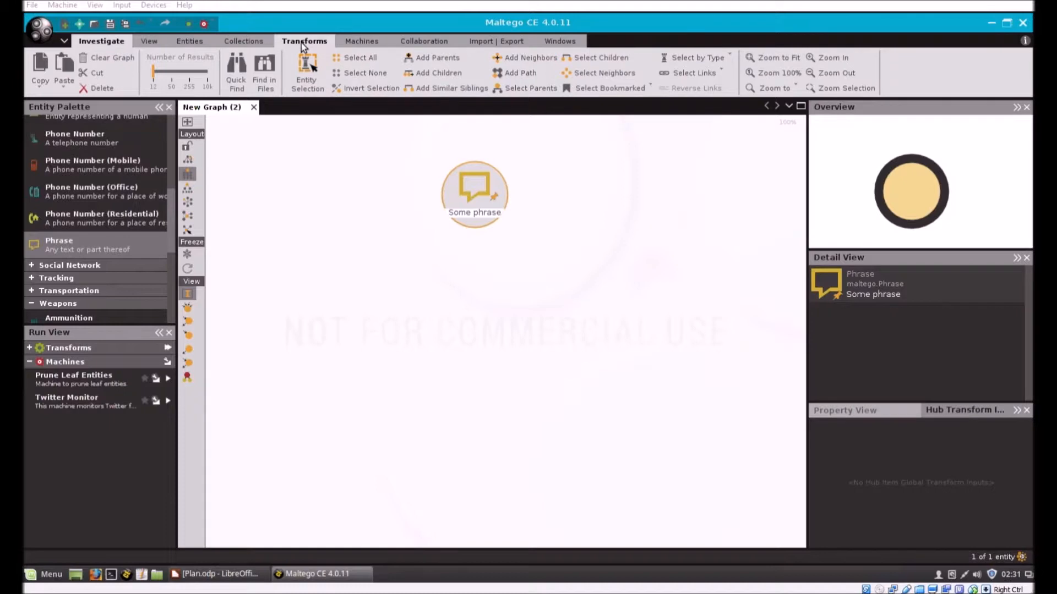
mouse_move(305, 41)
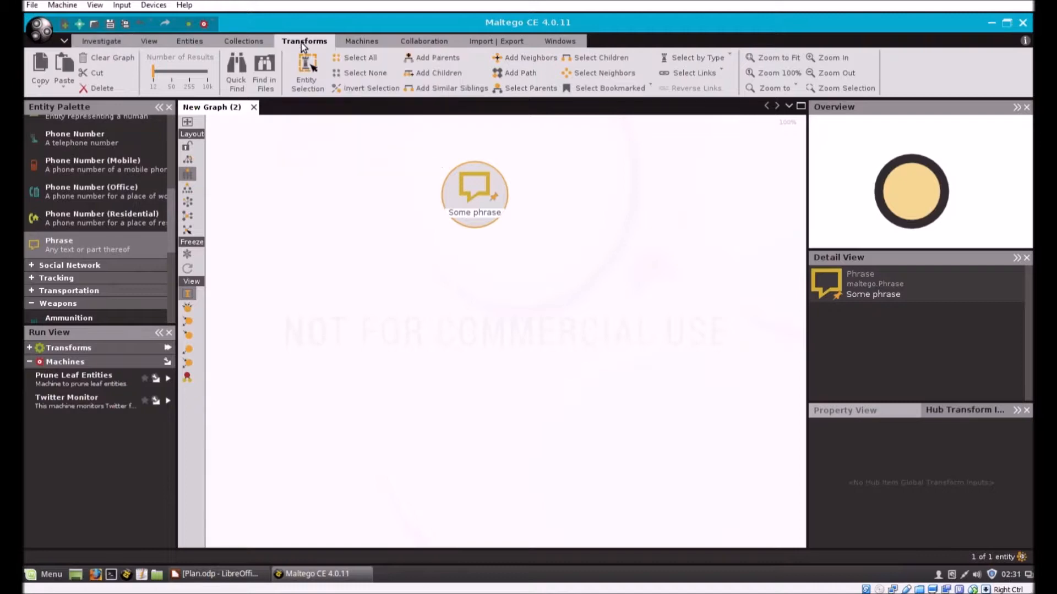
Step: Switch Maltego's ribbon to the Transforms tab
click(304, 42)
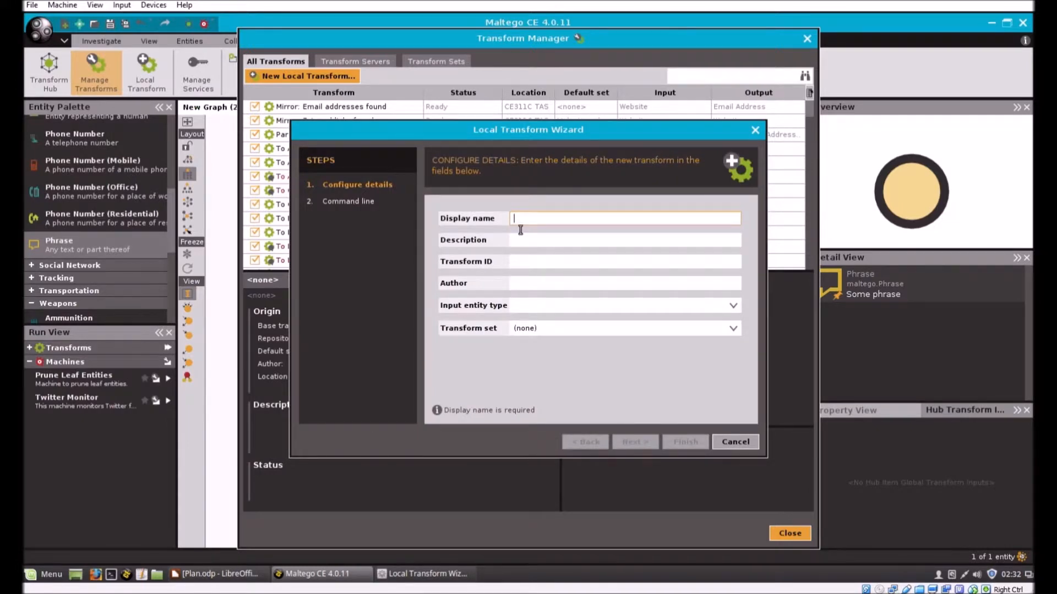
Step: Enter the local transform details: name Nx Dev, a 'My Test Trans' description, ID nxdev
text(Nx Dev)
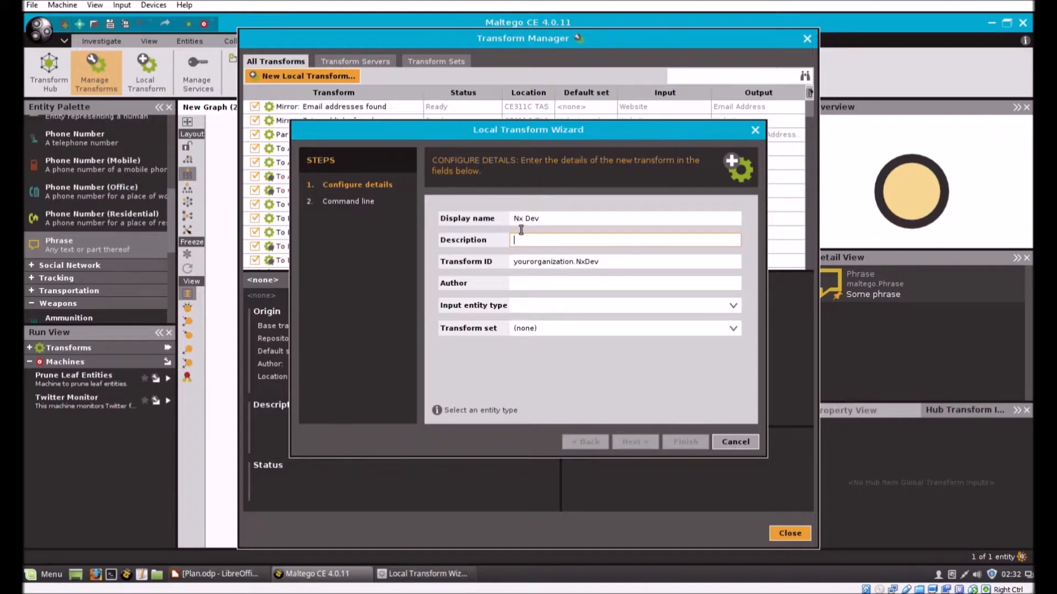
text(My Te)
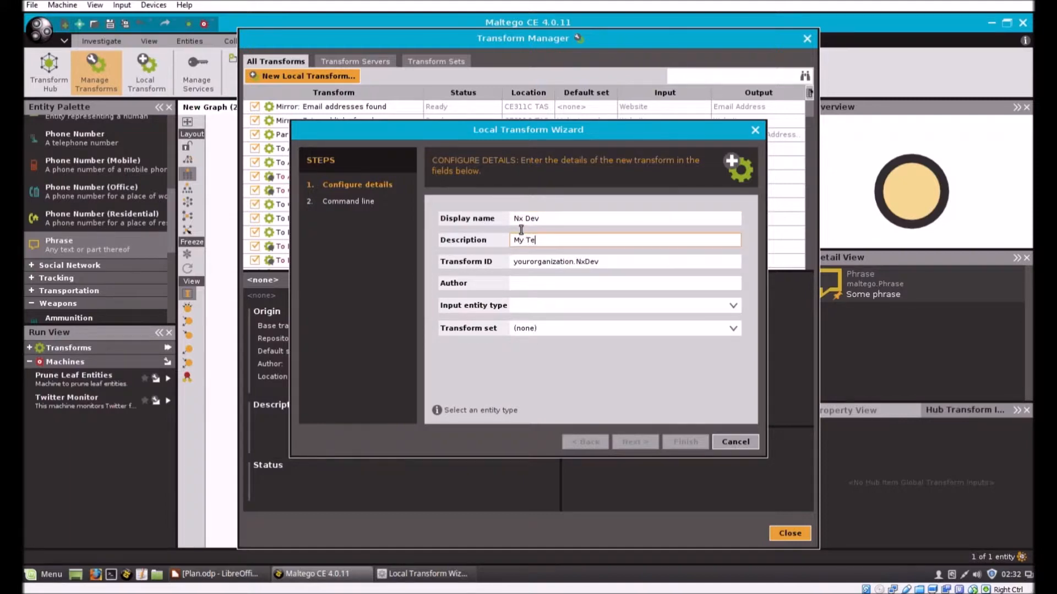
text(st)
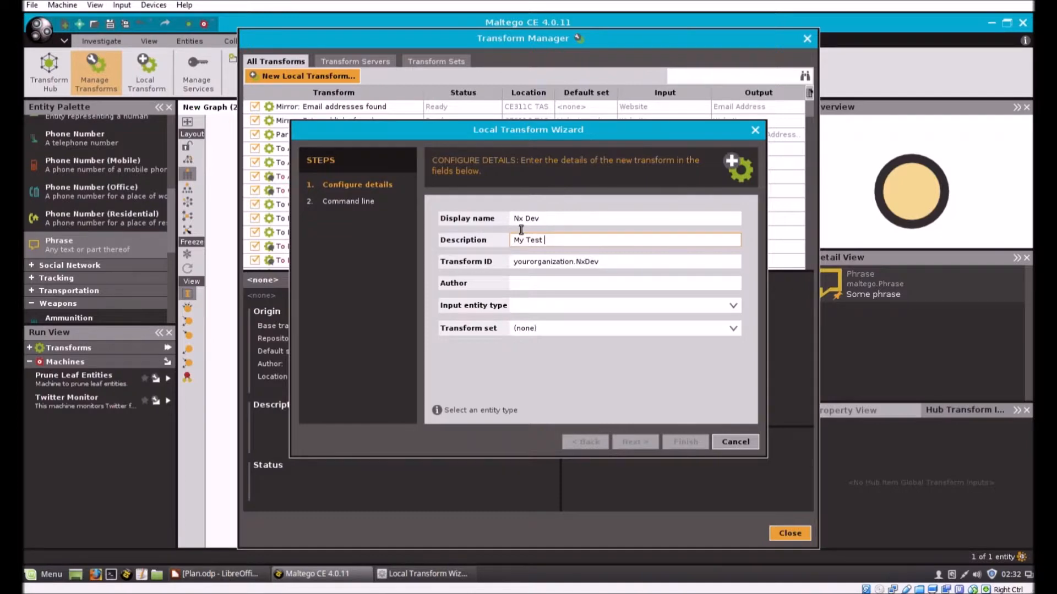
text(Transform)
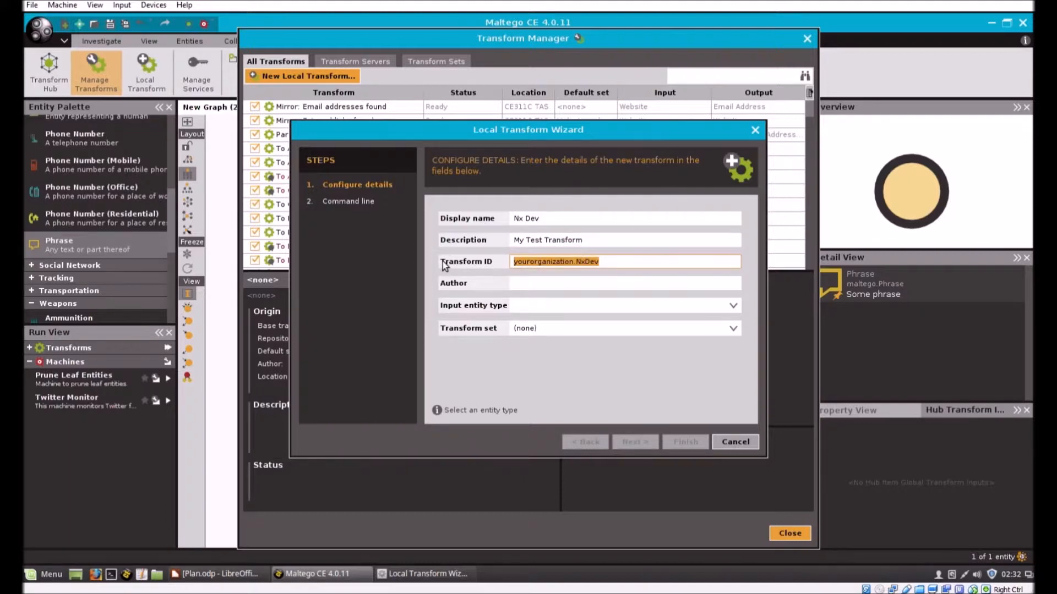
text(nxdev)
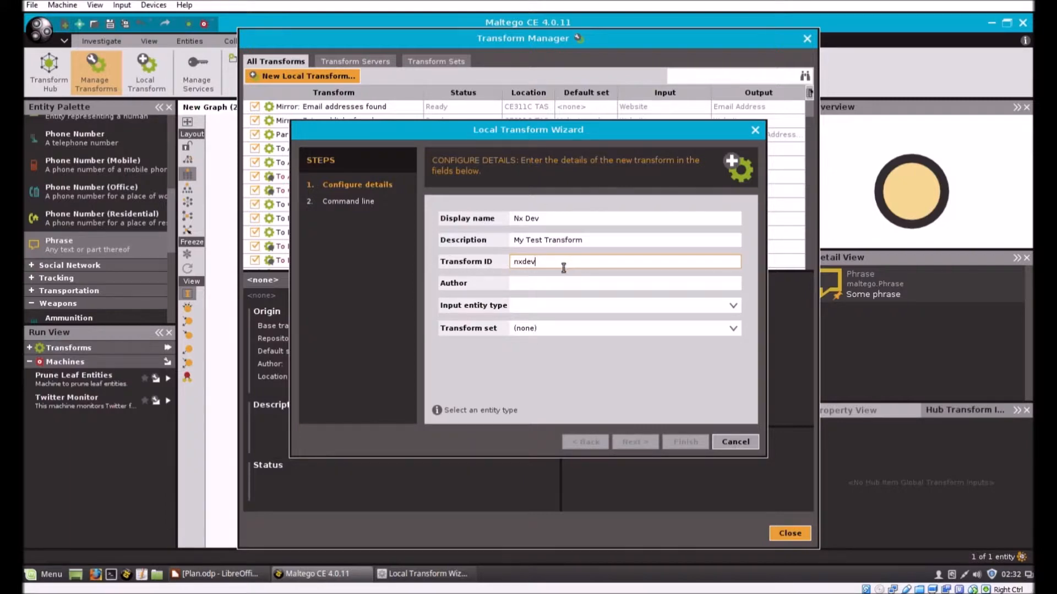
mouse_move(583, 315)
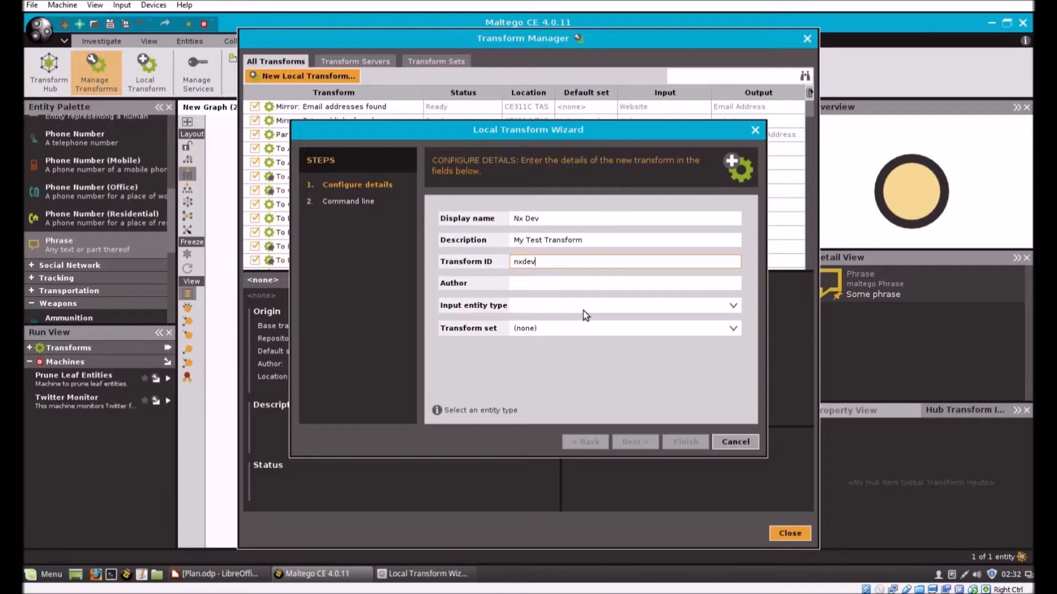
mouse_move(639, 326)
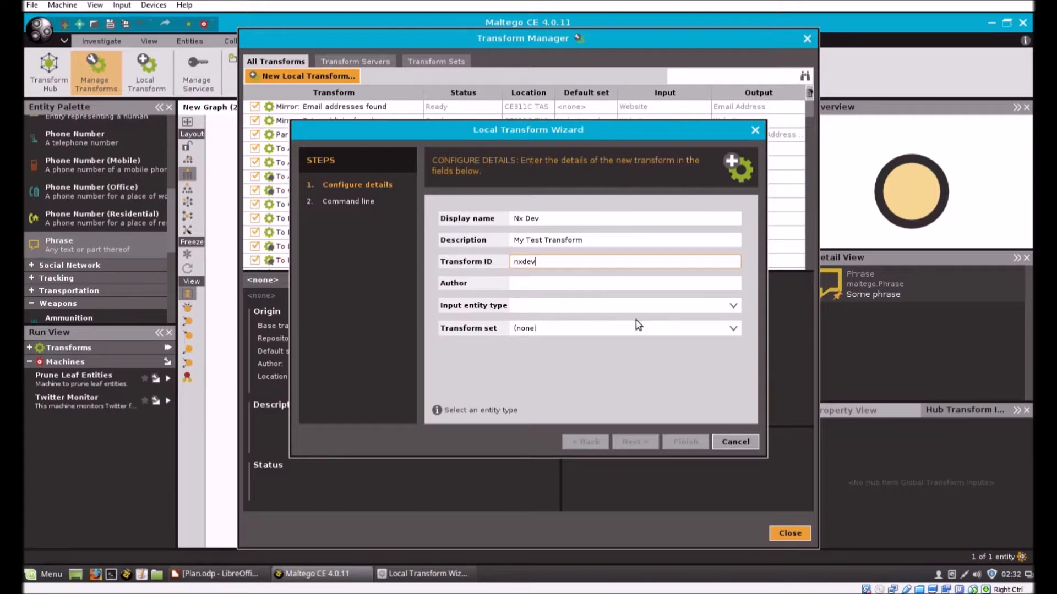
Step: Set the transform's input entity type to Phrase and continue to the command line step
click(733, 306)
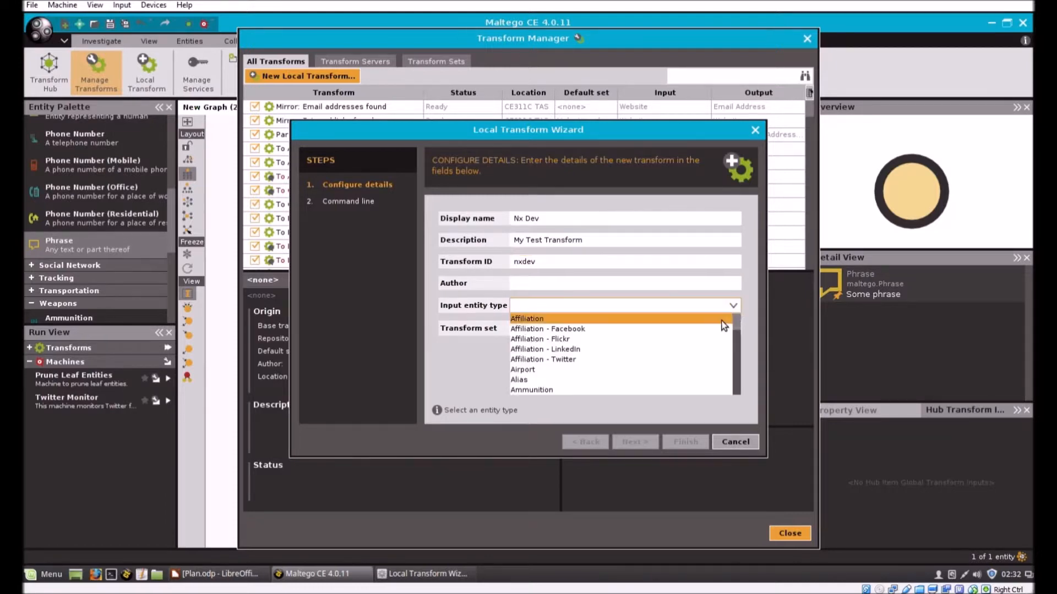
scroll(down, 3)
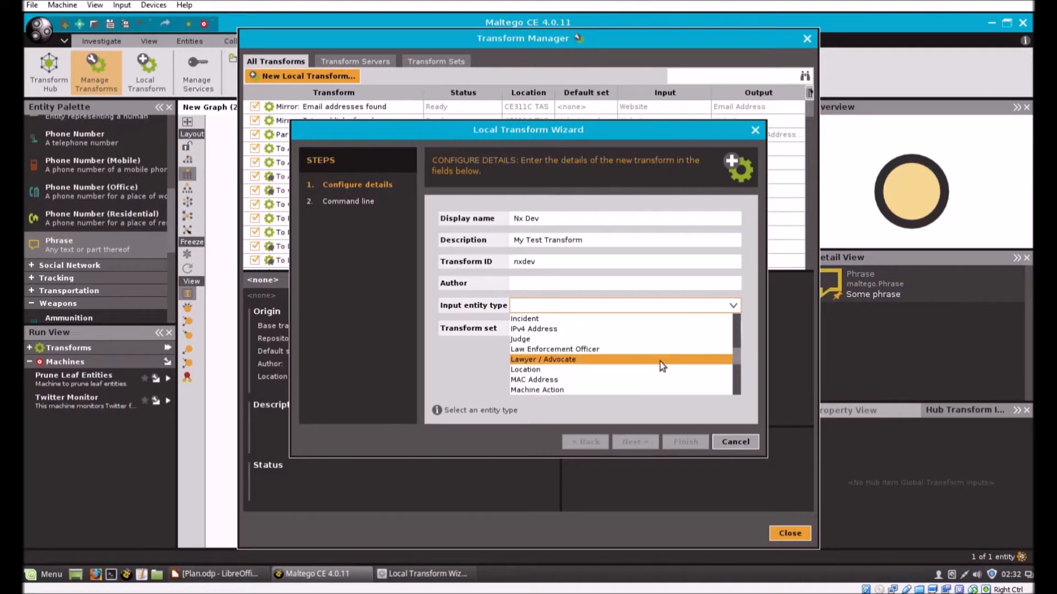
scroll(down, 3)
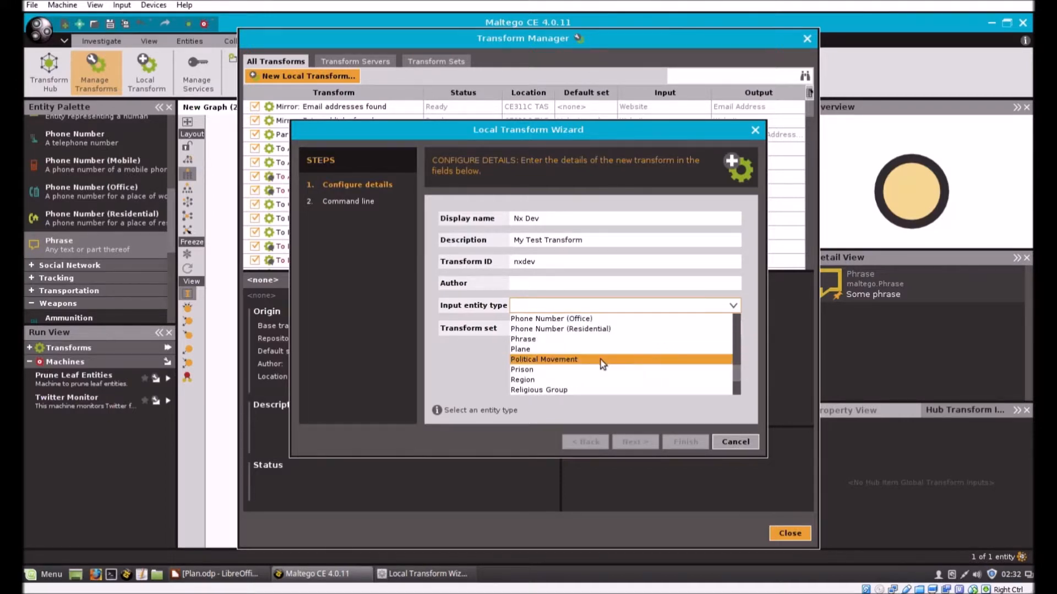
click(523, 339)
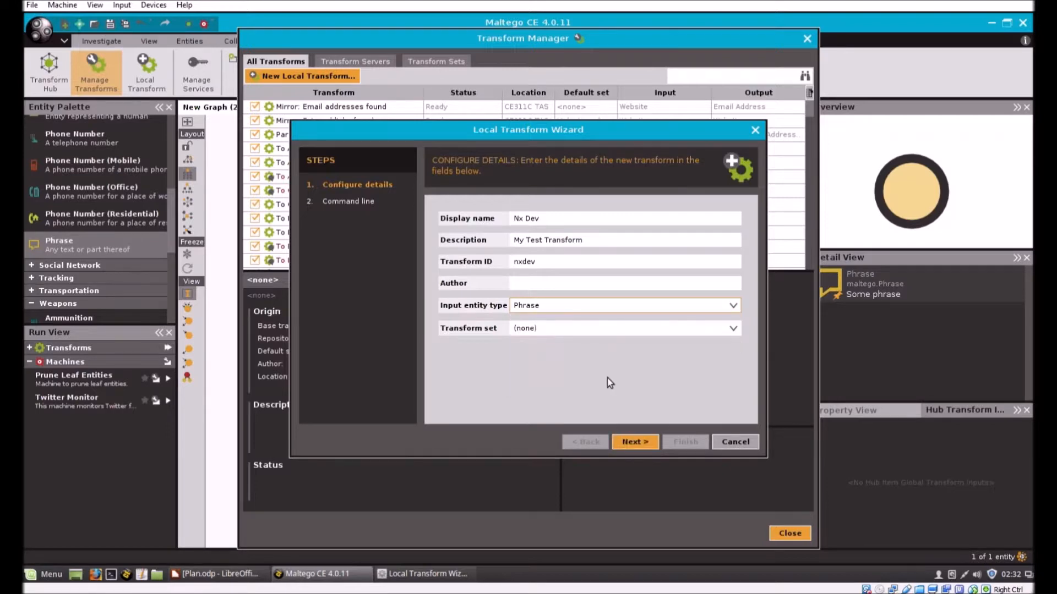
click(634, 441)
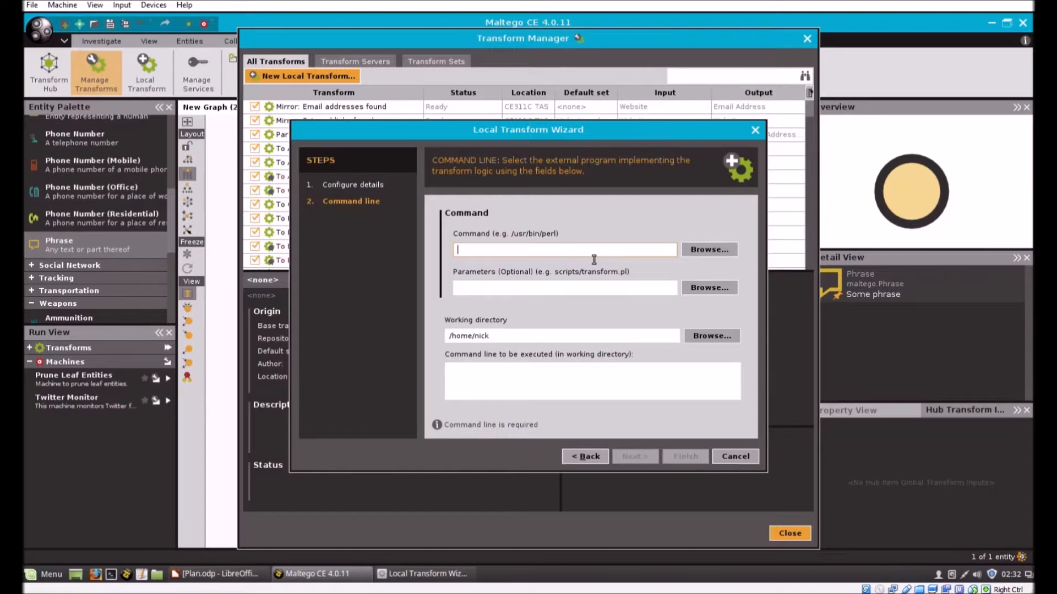
Step: Enter command python with parameter dev.py and browse into Documents for the working directory
text(python)
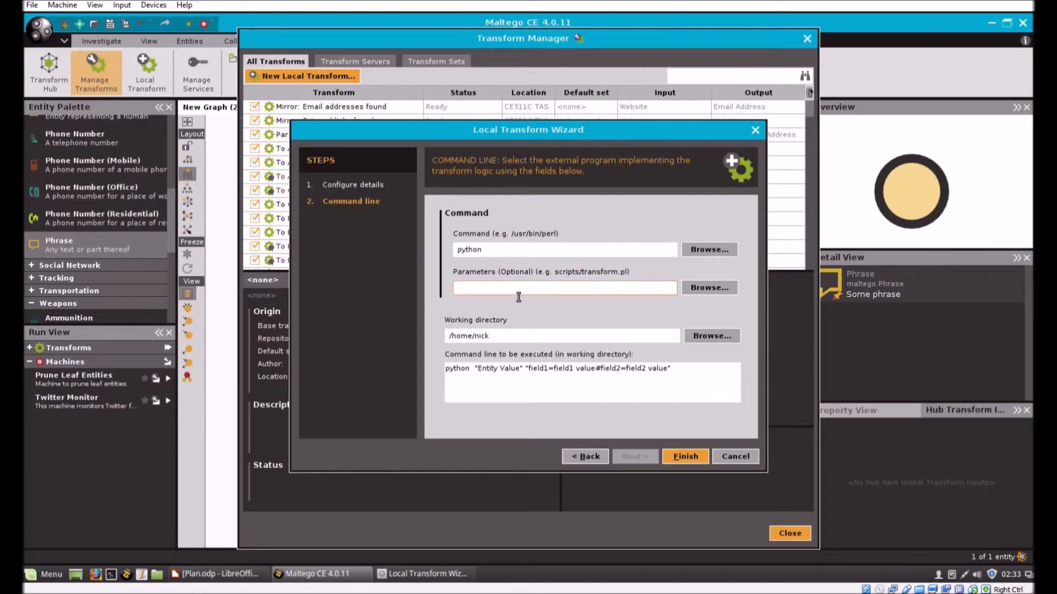
text(dev.)
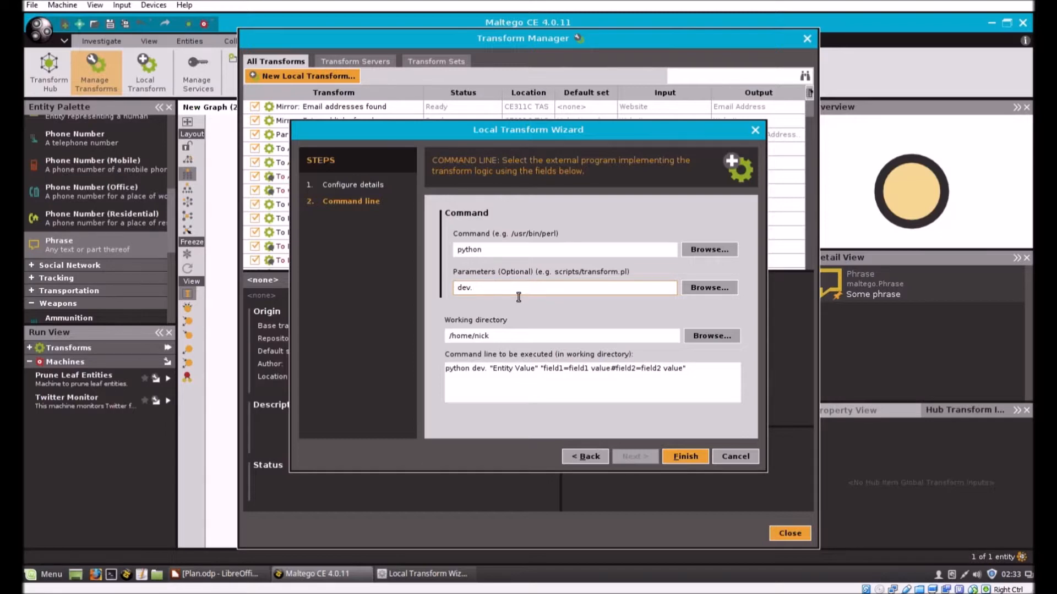
text(py)
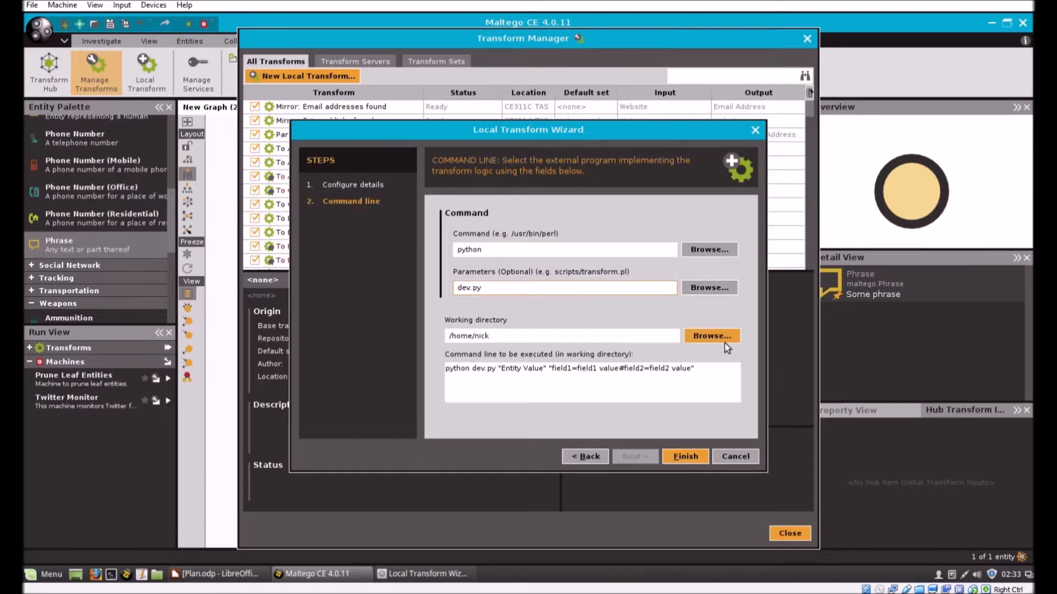
click(710, 336)
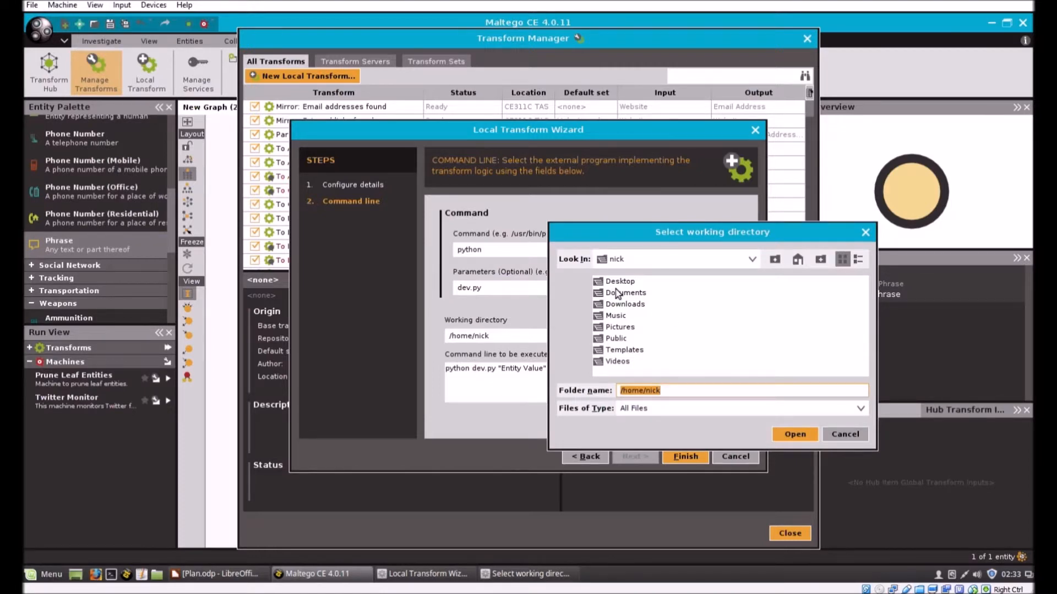
double_click(624, 293)
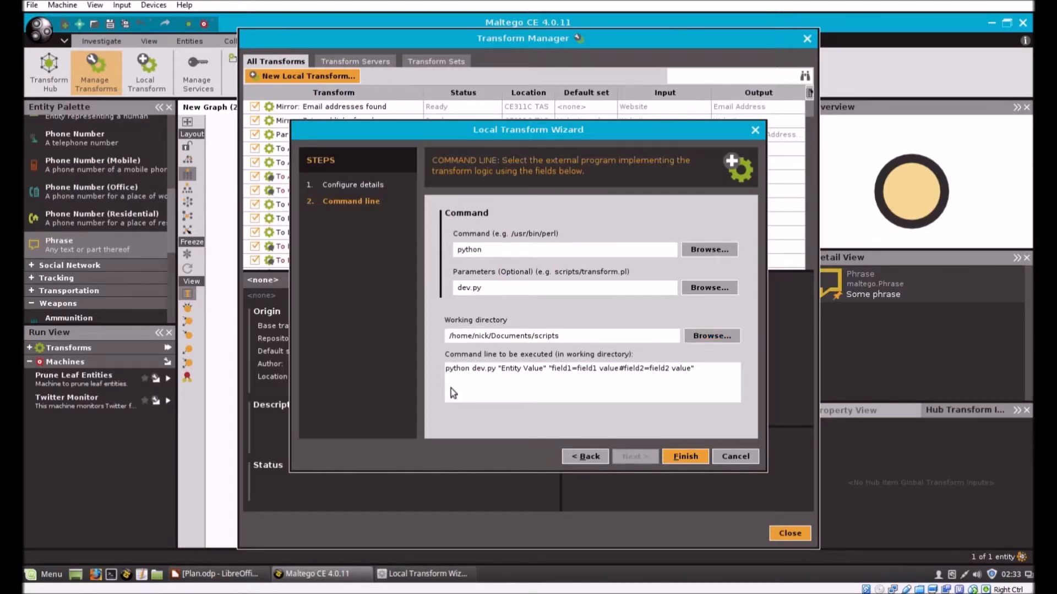
mouse_move(492, 391)
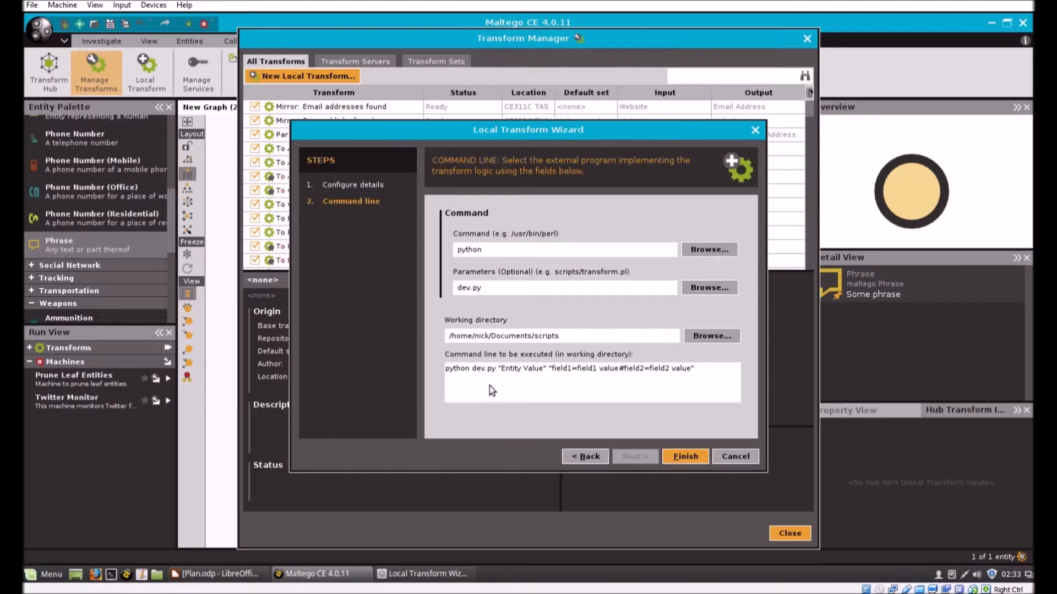
mouse_move(703, 384)
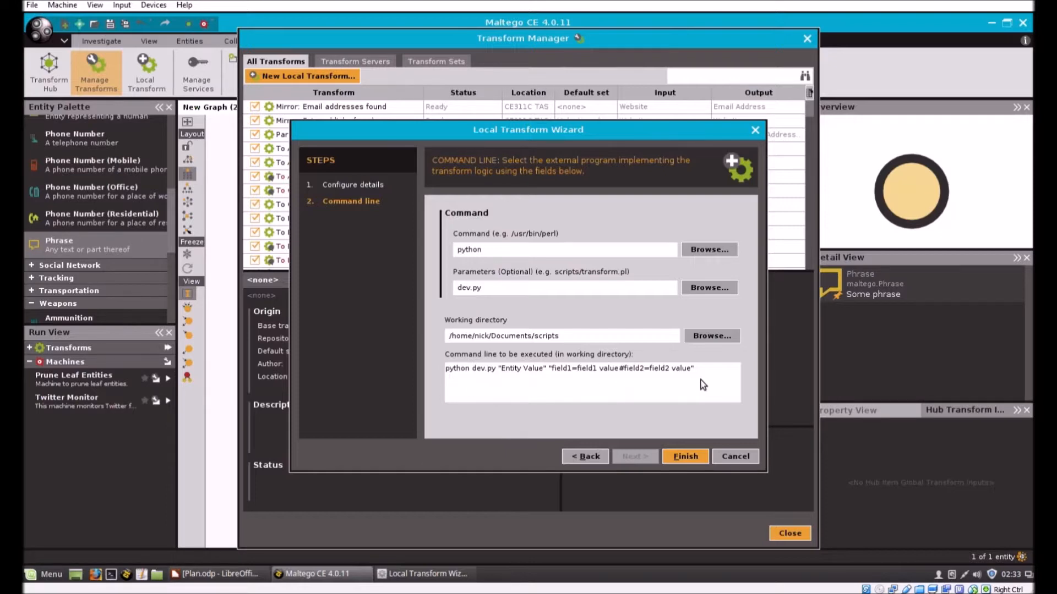
mouse_move(463, 379)
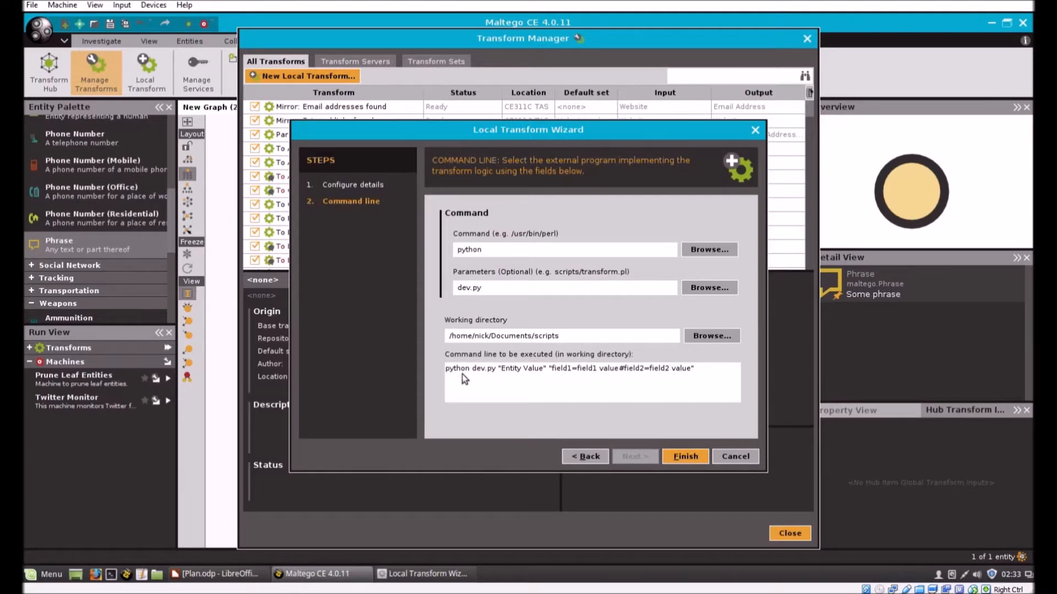
mouse_move(549, 377)
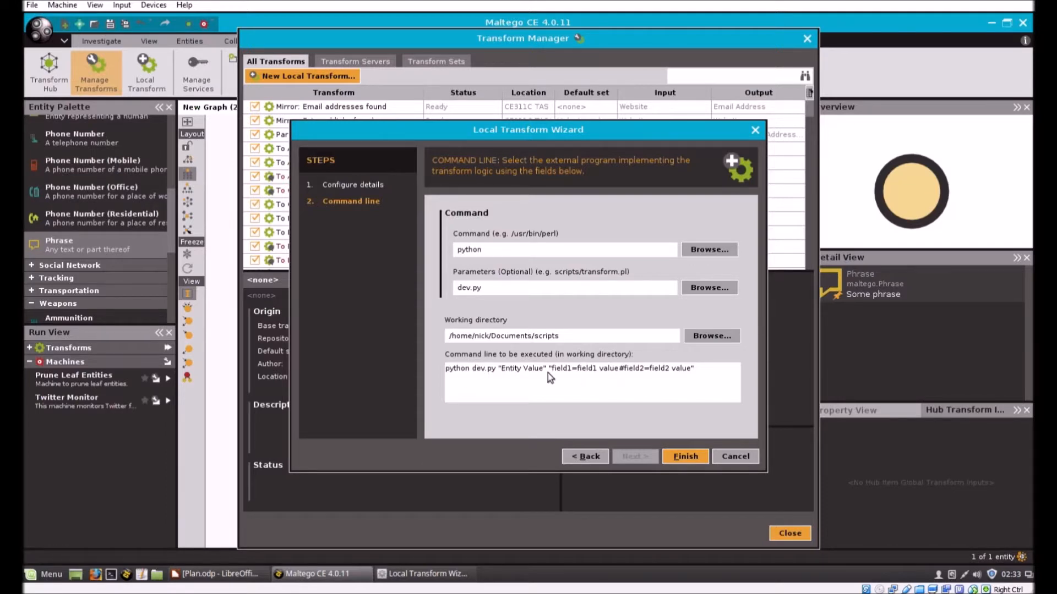
mouse_move(599, 393)
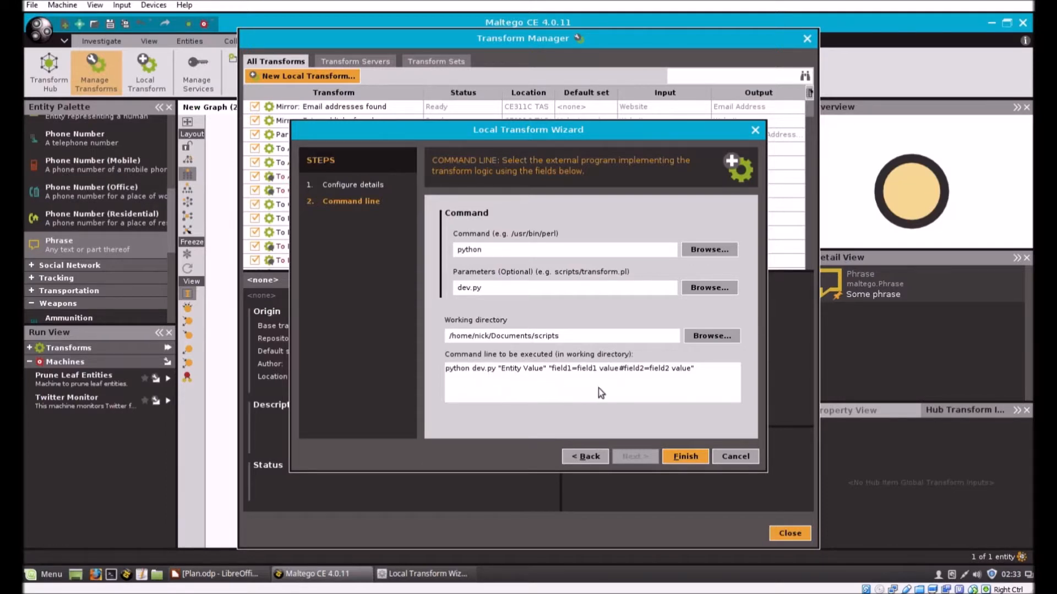
mouse_move(699, 391)
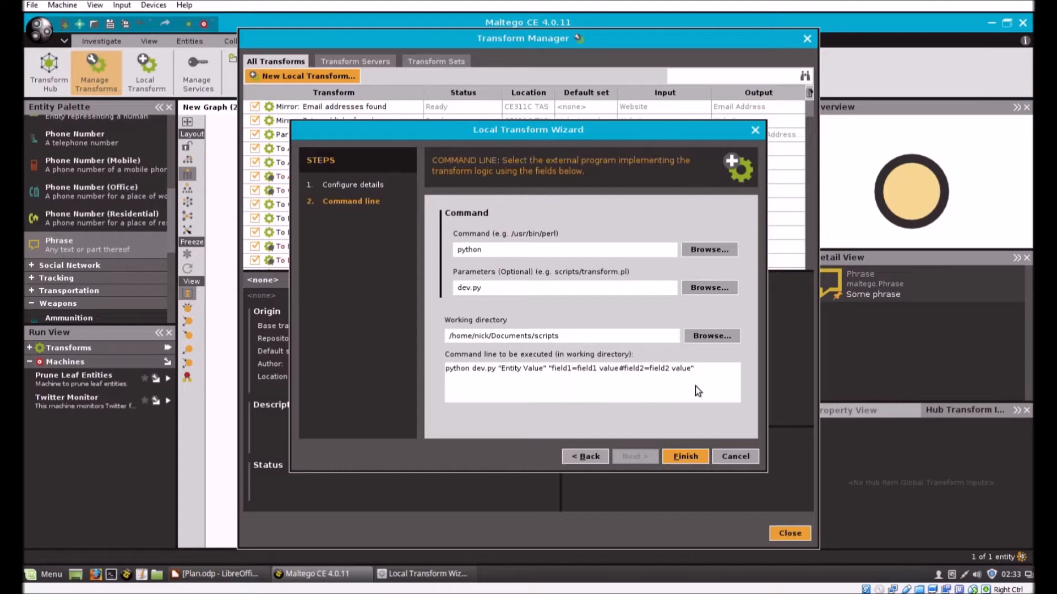
mouse_move(459, 382)
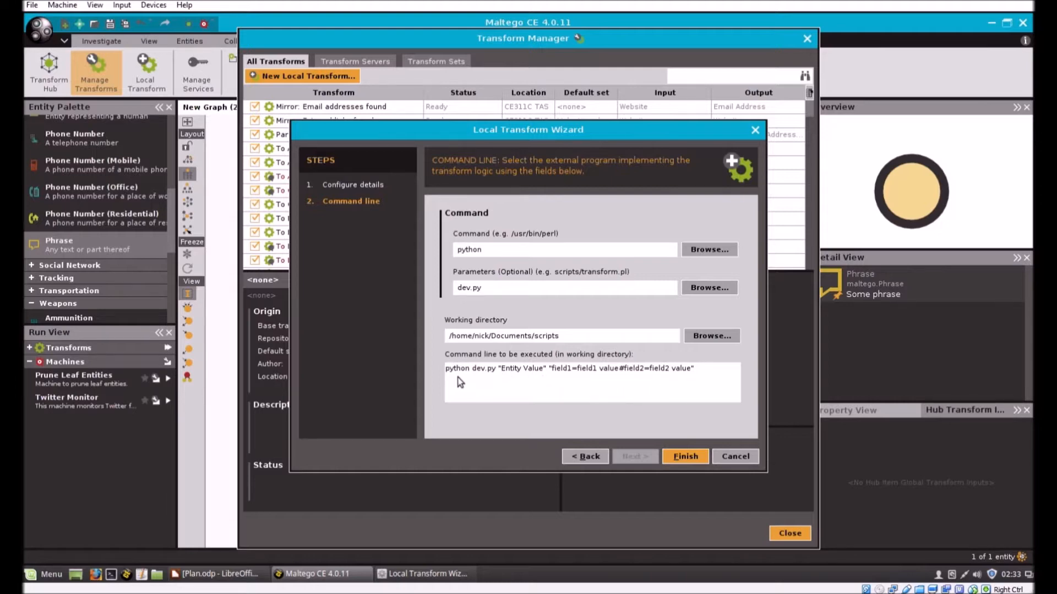
mouse_move(505, 384)
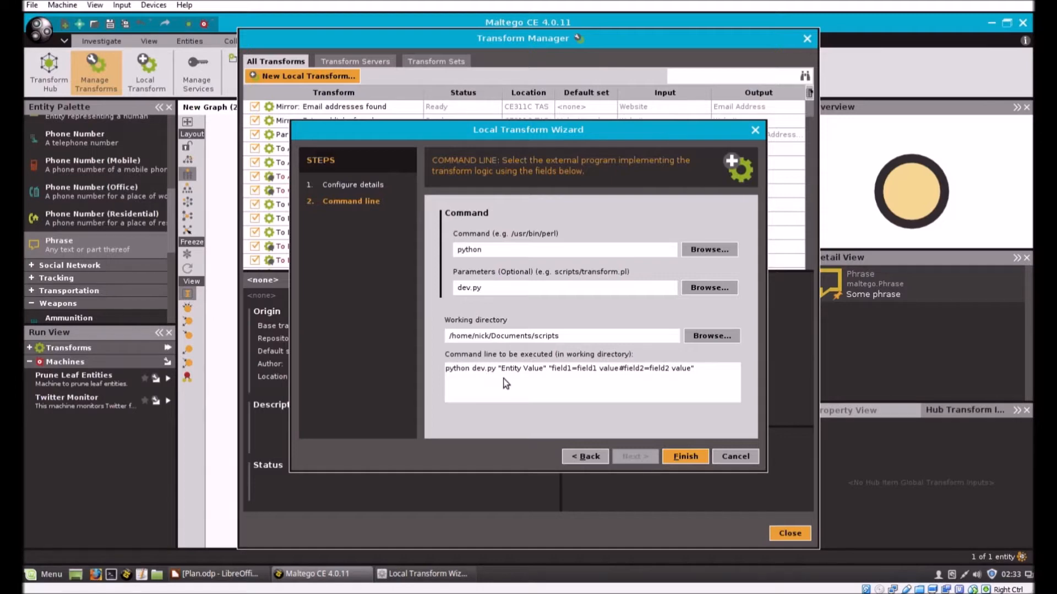
mouse_move(543, 385)
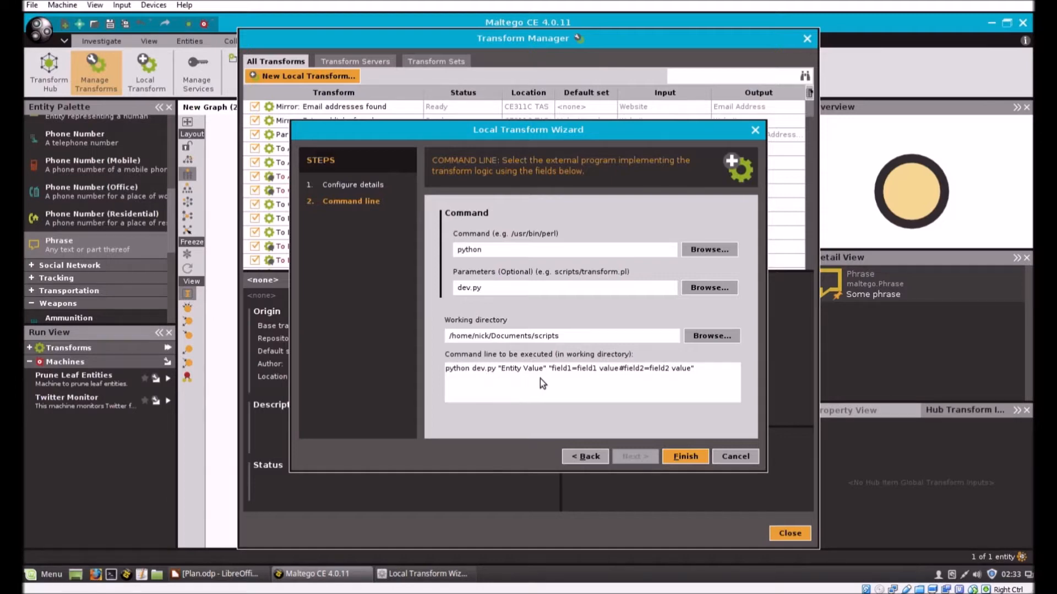
mouse_move(555, 383)
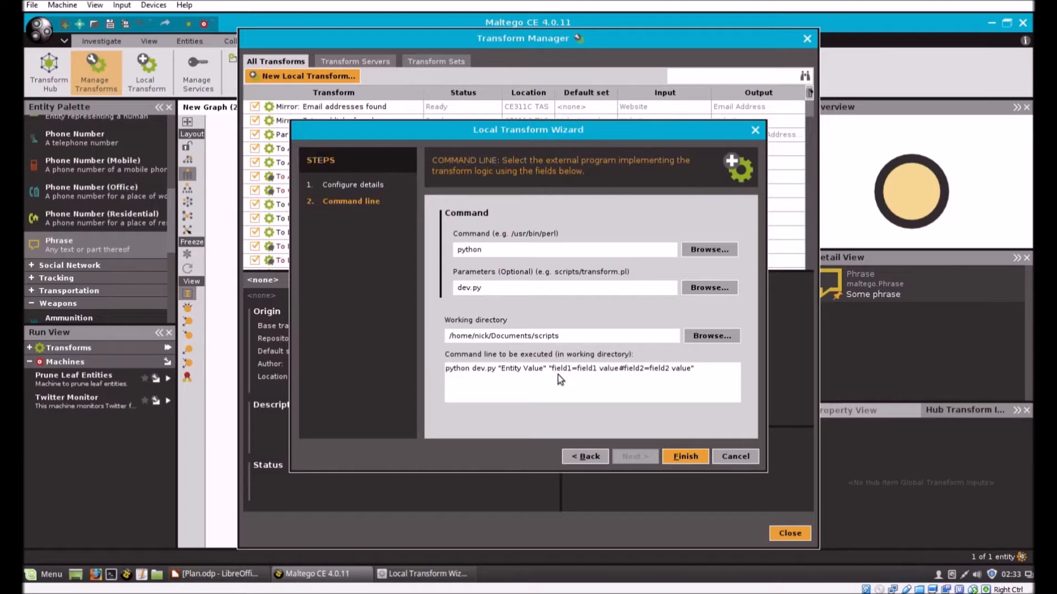
mouse_move(595, 383)
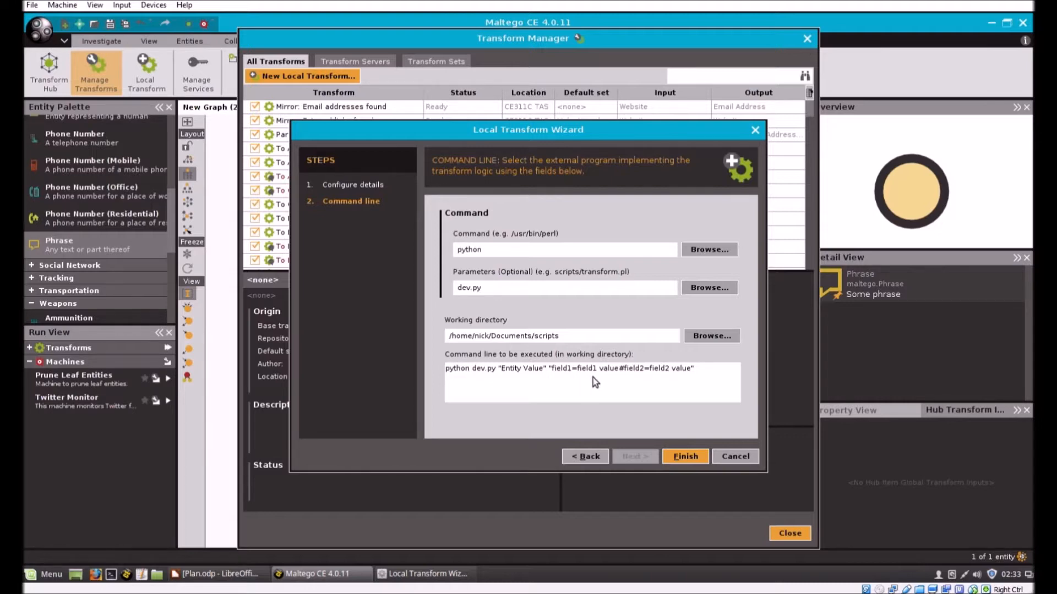
mouse_move(605, 379)
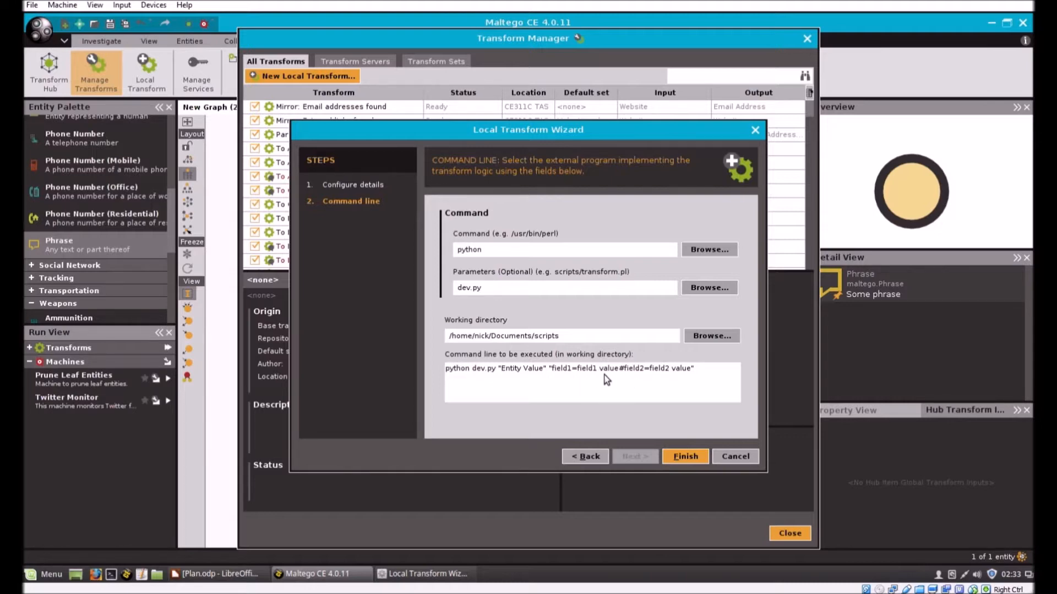
mouse_move(673, 384)
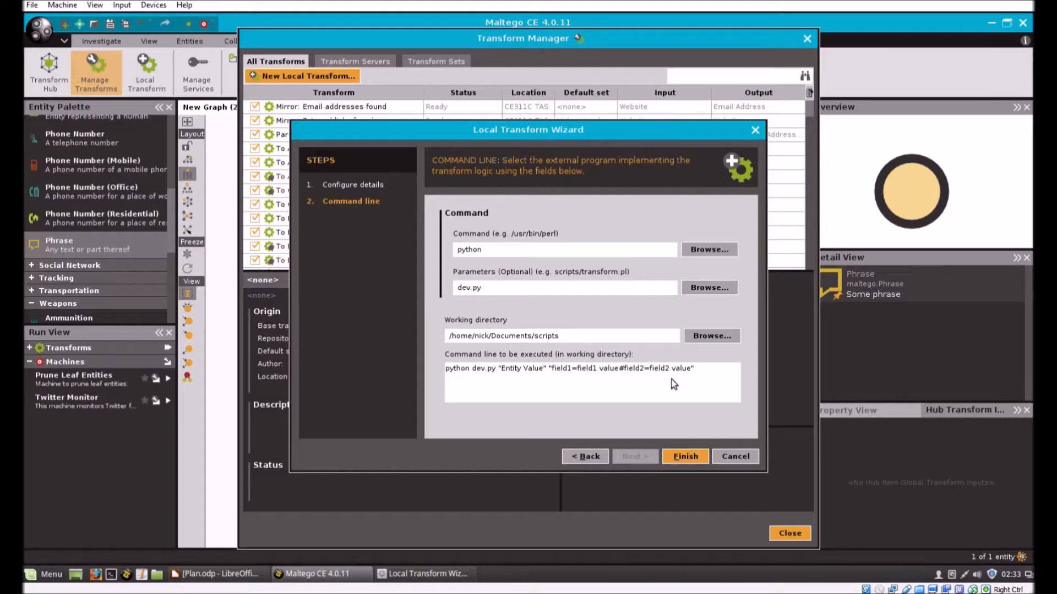
mouse_move(730, 383)
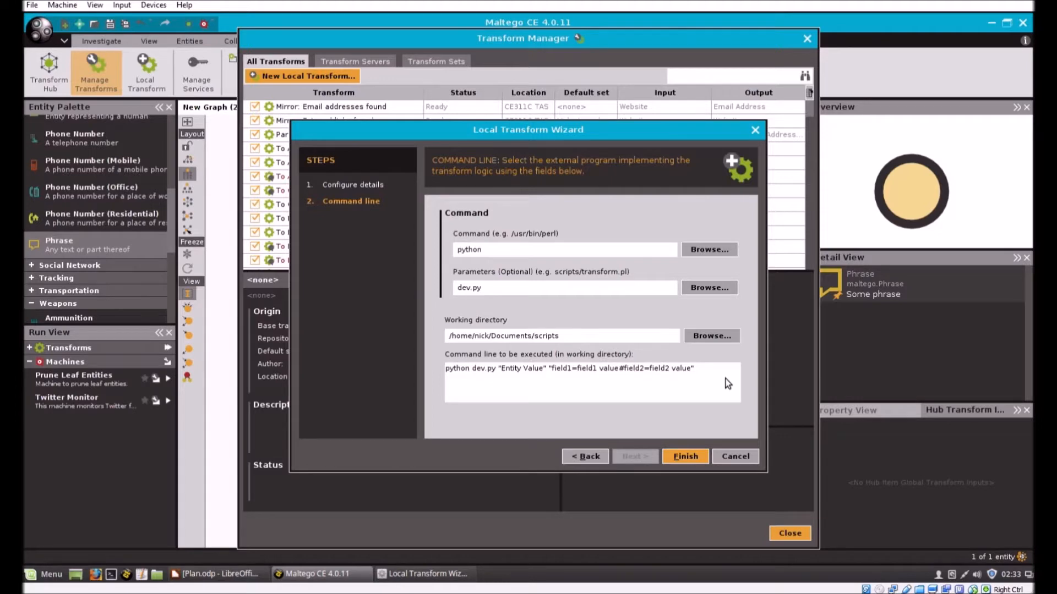
mouse_move(664, 384)
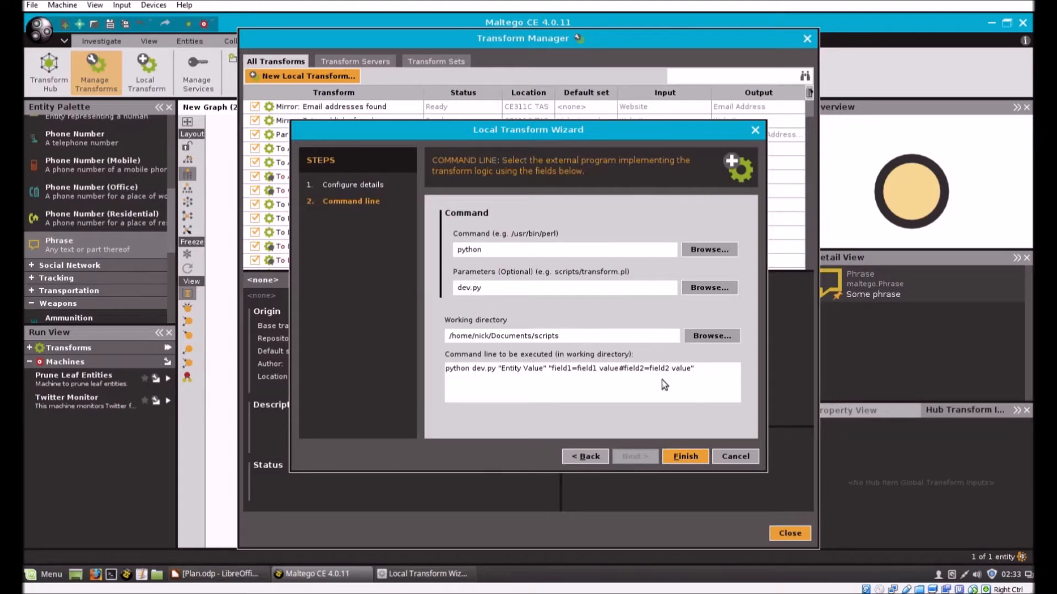
mouse_move(554, 390)
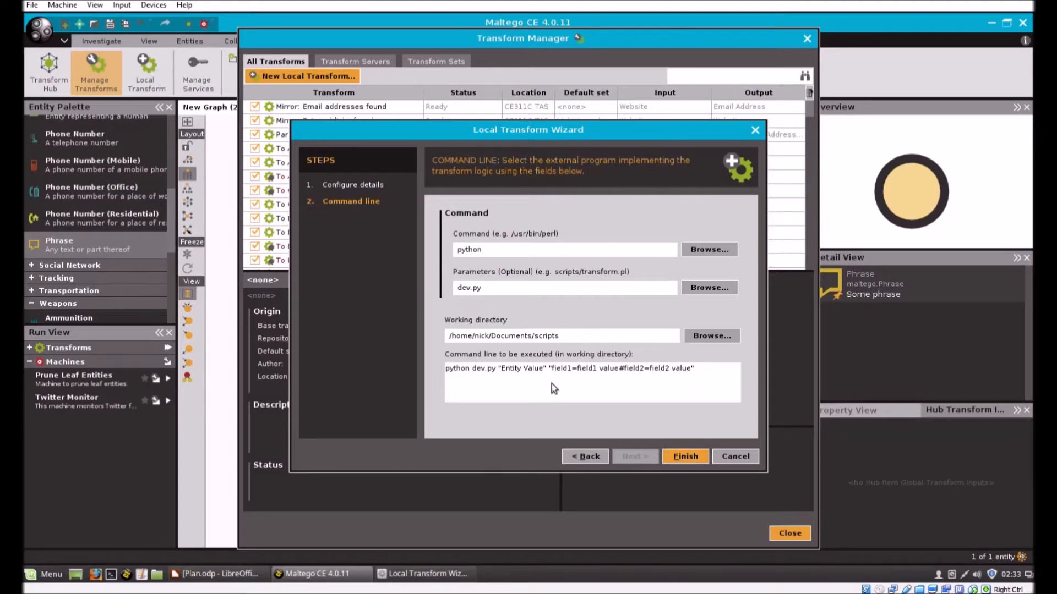
mouse_move(627, 399)
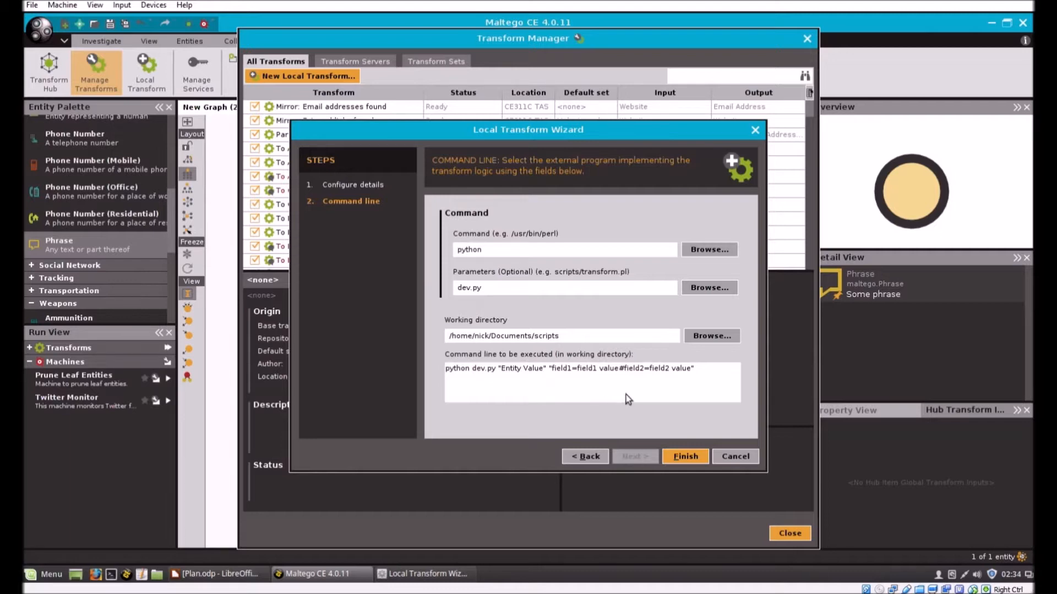
mouse_move(660, 444)
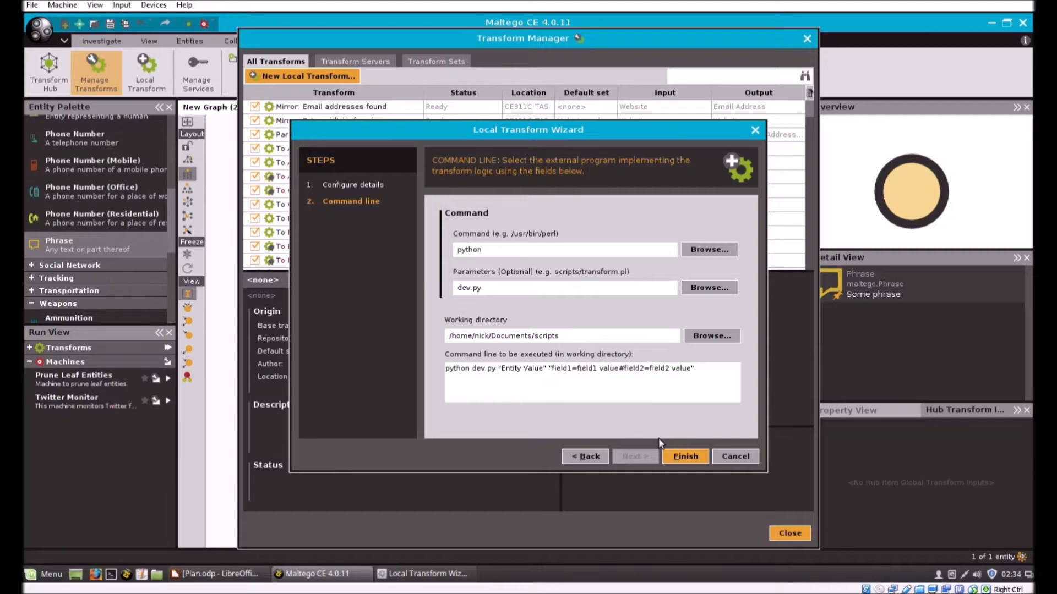
Step: Finish the Nx Dev transform, close the Transform Manager, and open Some phrase's context menu
click(684, 457)
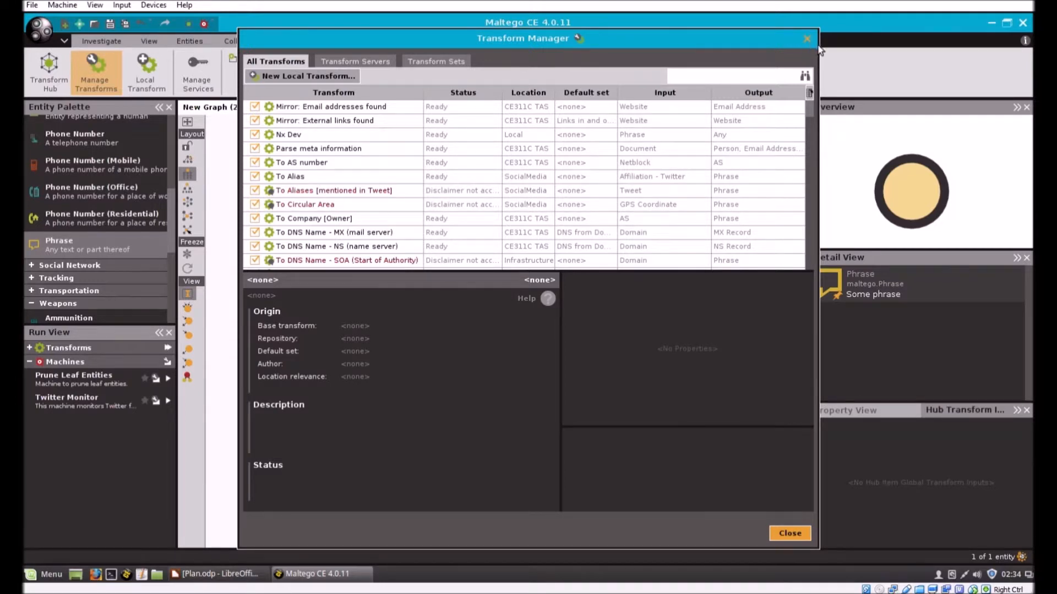
click(790, 533)
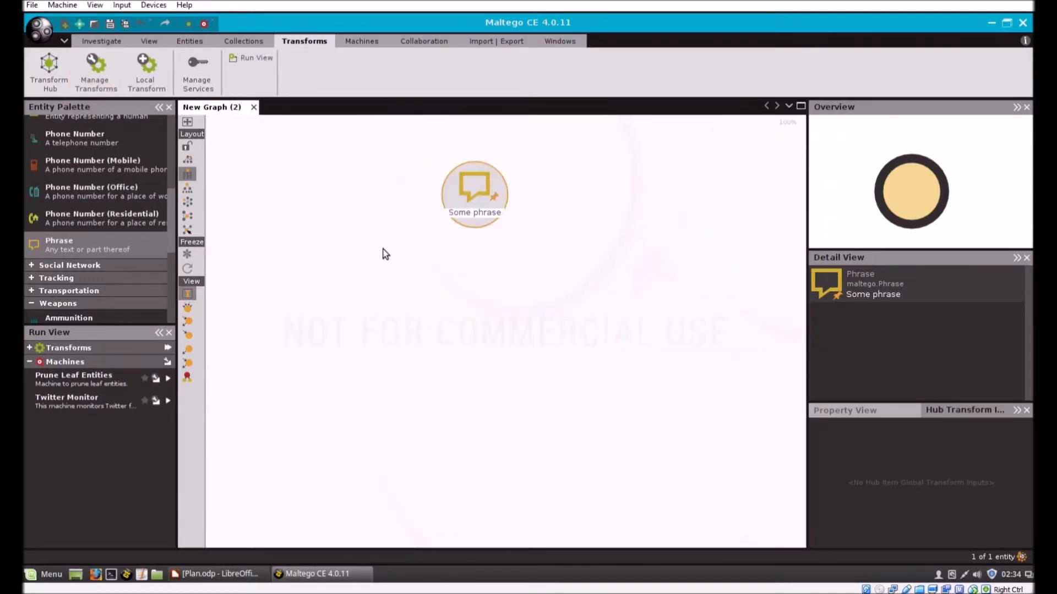
right_click(475, 192)
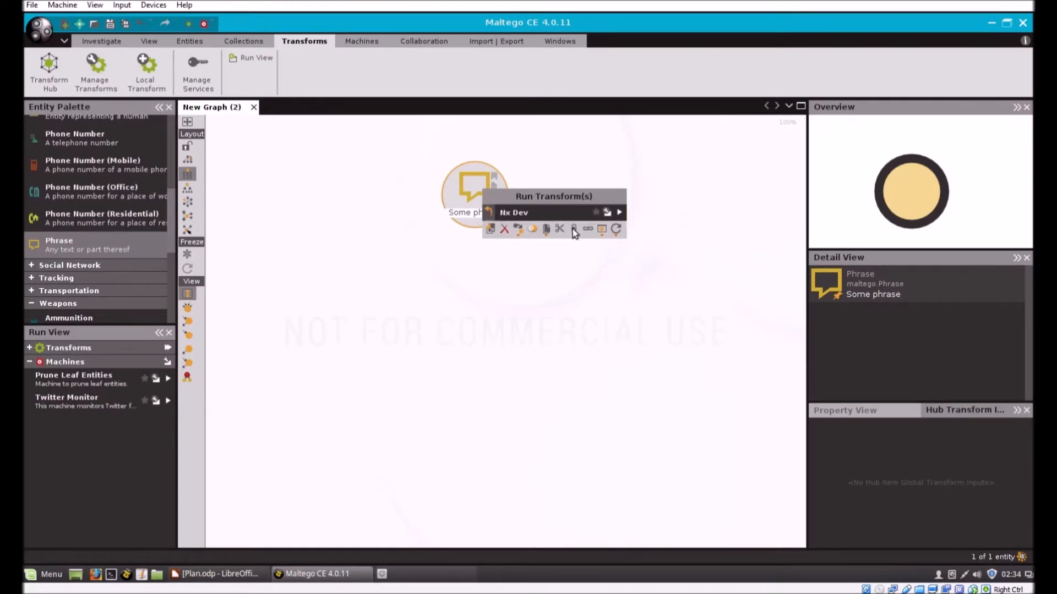
mouse_move(522, 224)
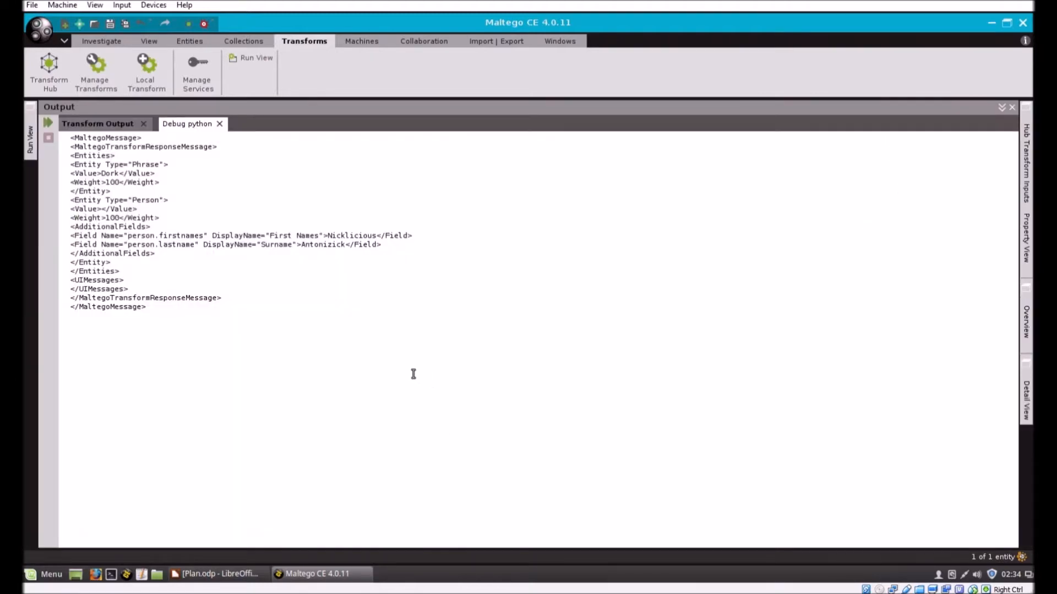
mouse_move(132, 209)
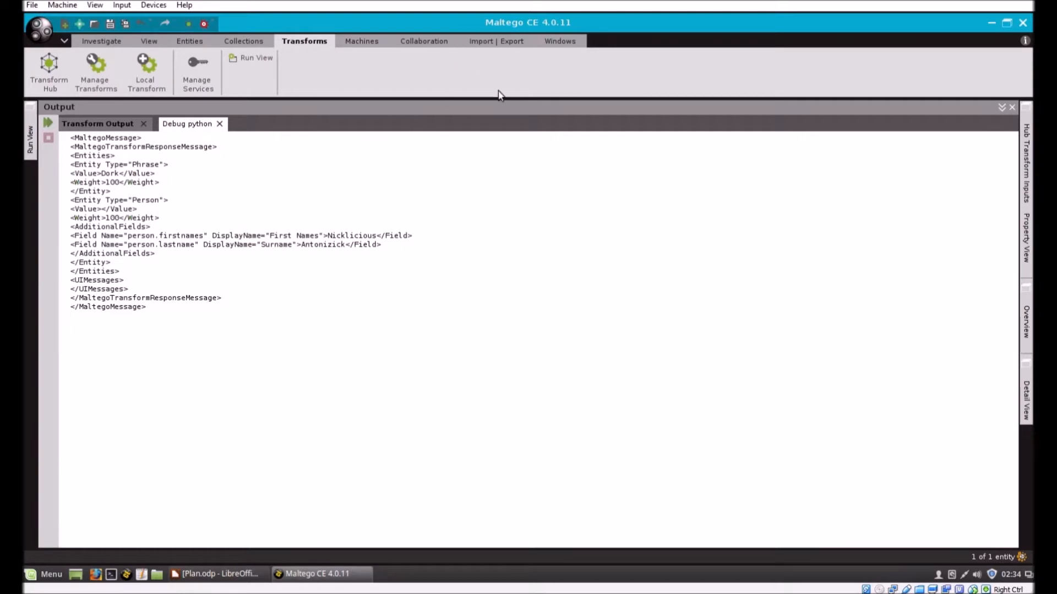
click(255, 58)
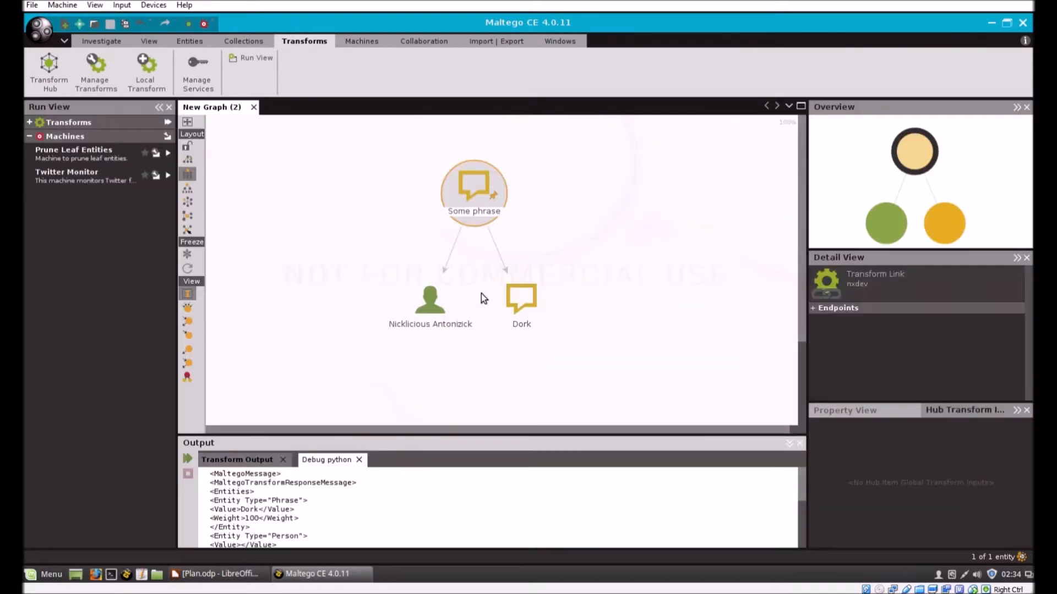
click(473, 191)
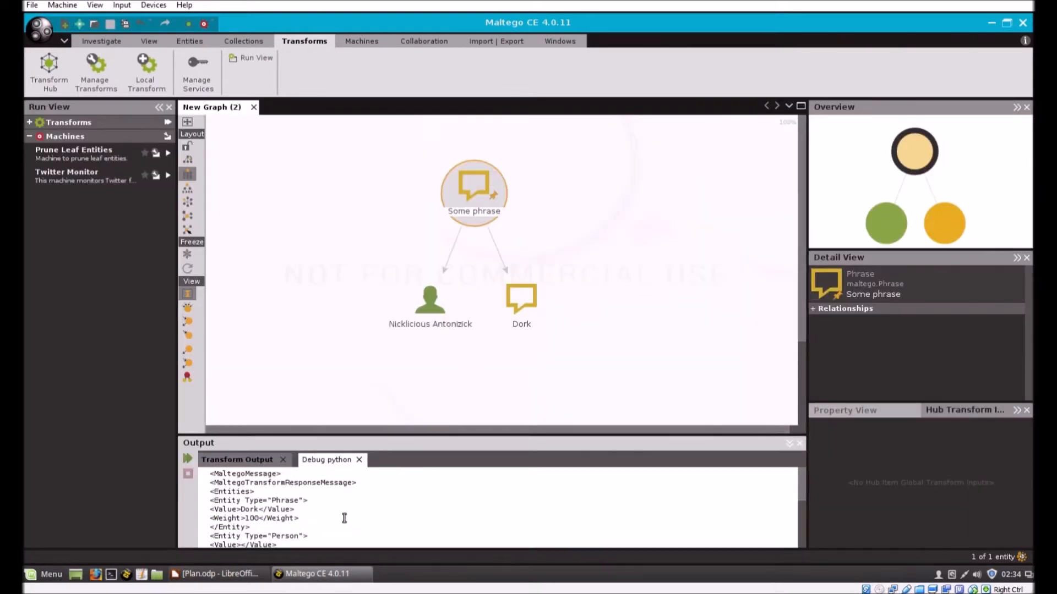
click(522, 300)
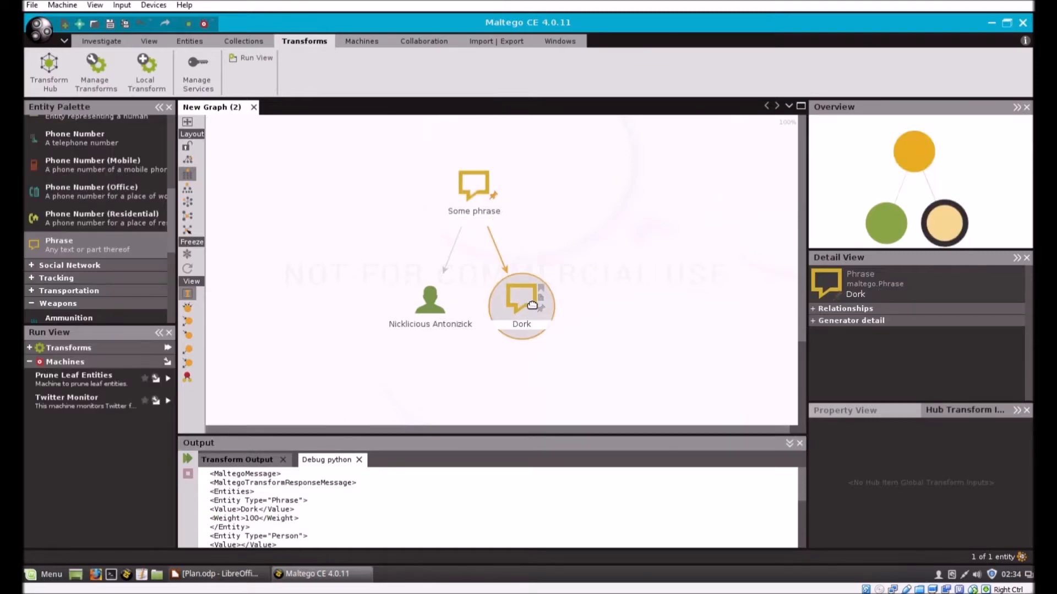
click(430, 300)
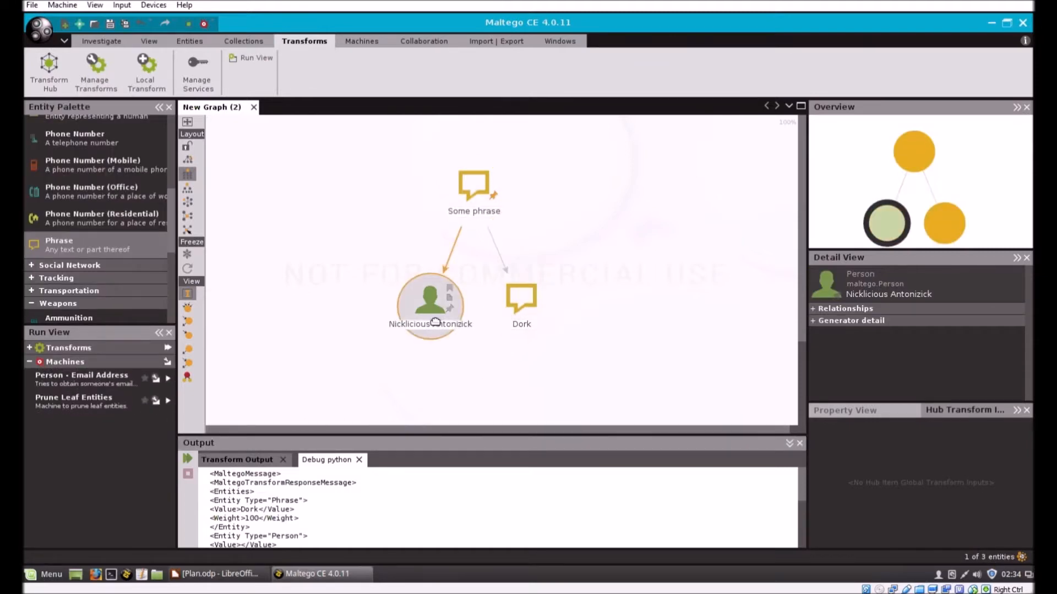
click(521, 300)
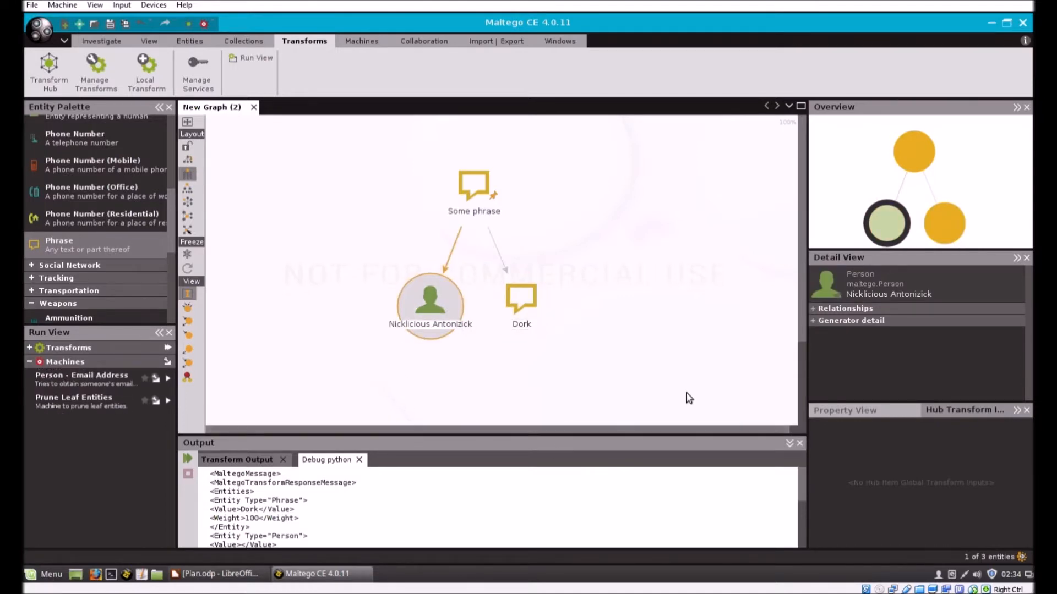
mouse_move(472, 403)
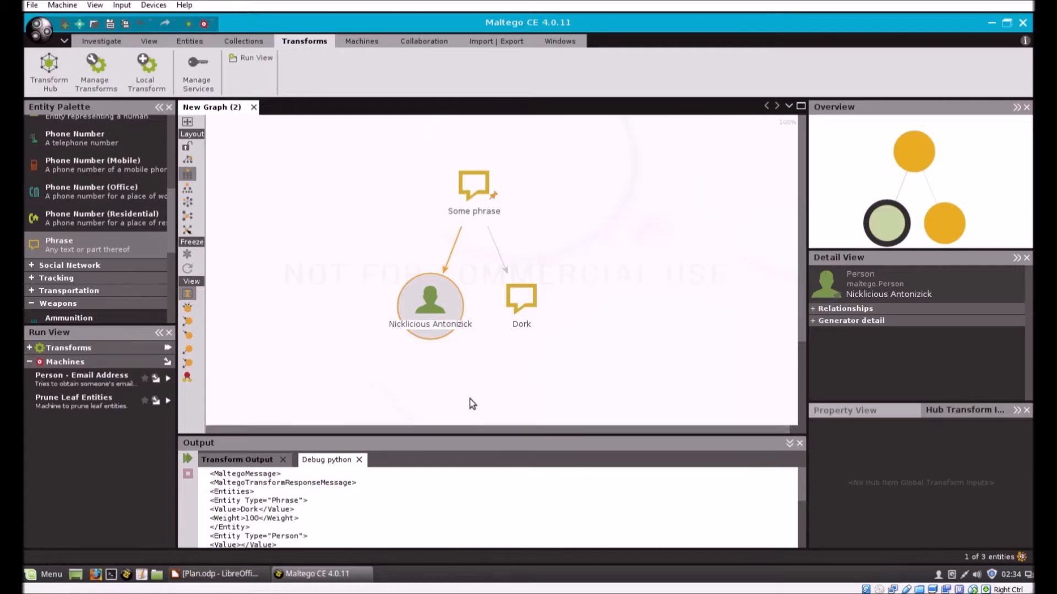
click(472, 403)
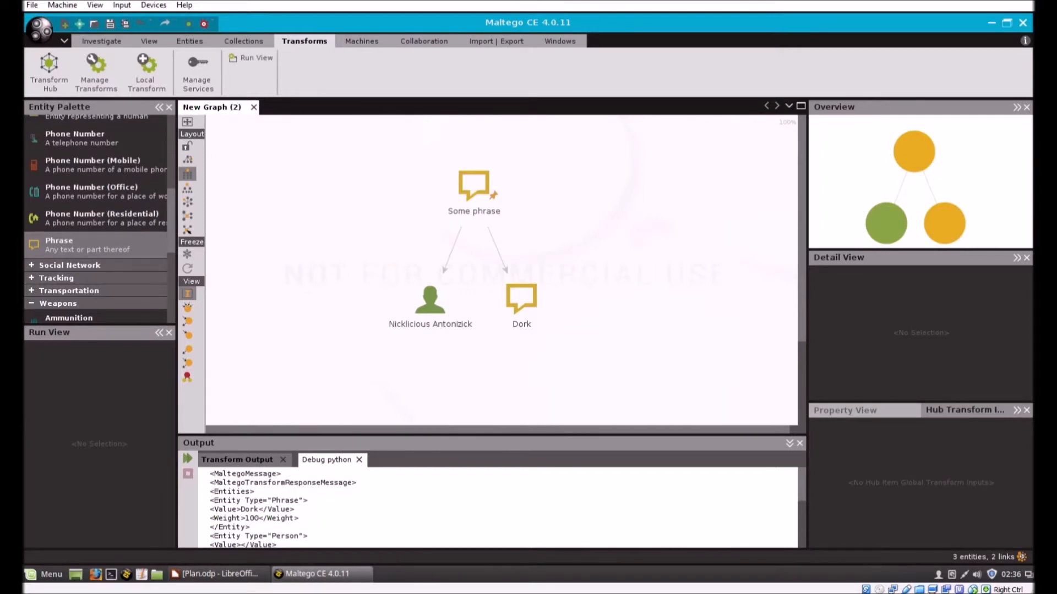
mouse_move(667, 30)
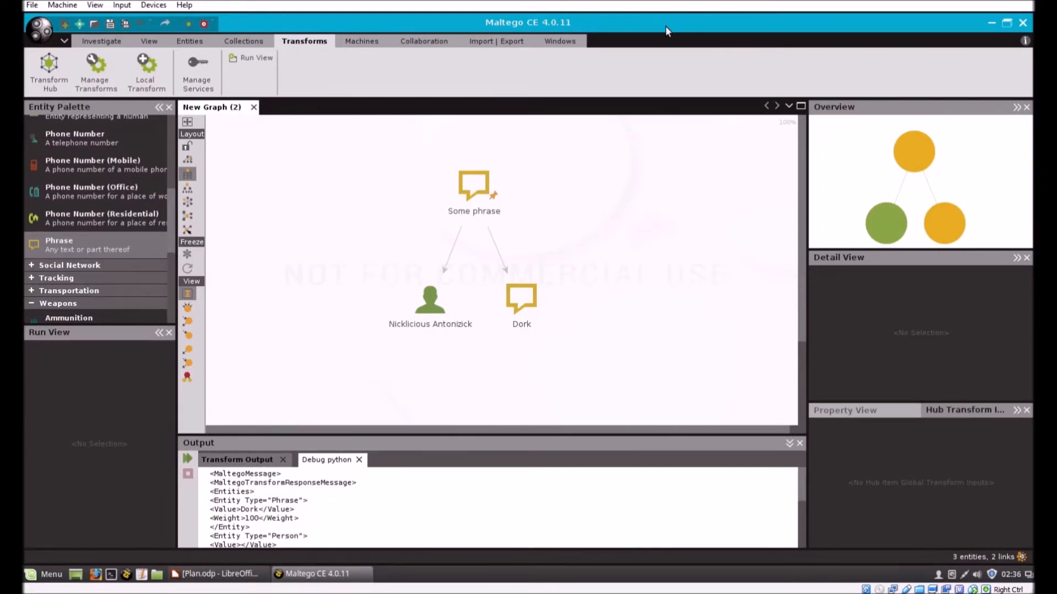
mouse_move(138, 580)
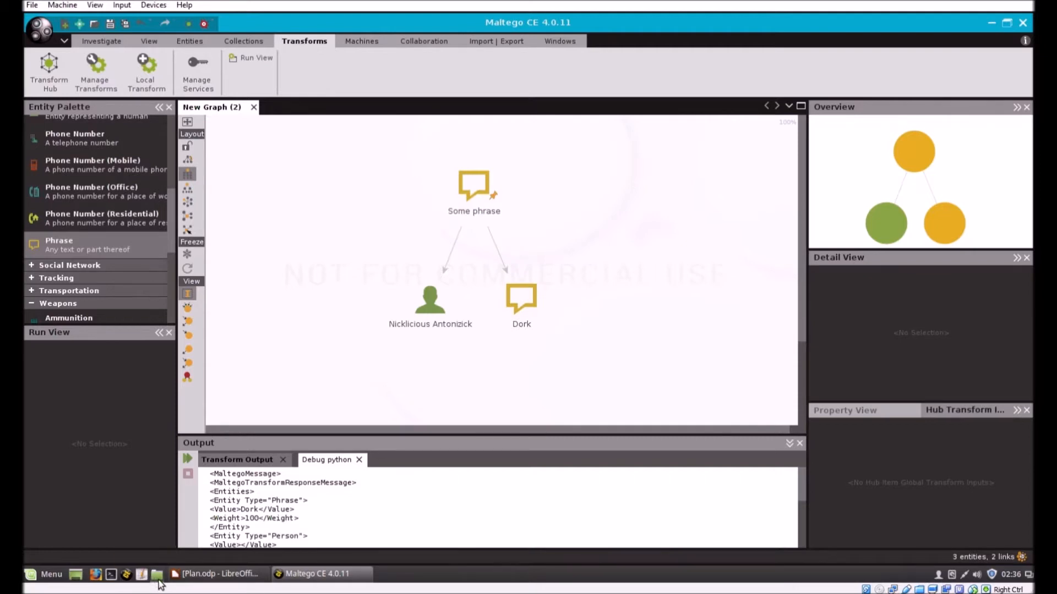
mouse_move(141, 574)
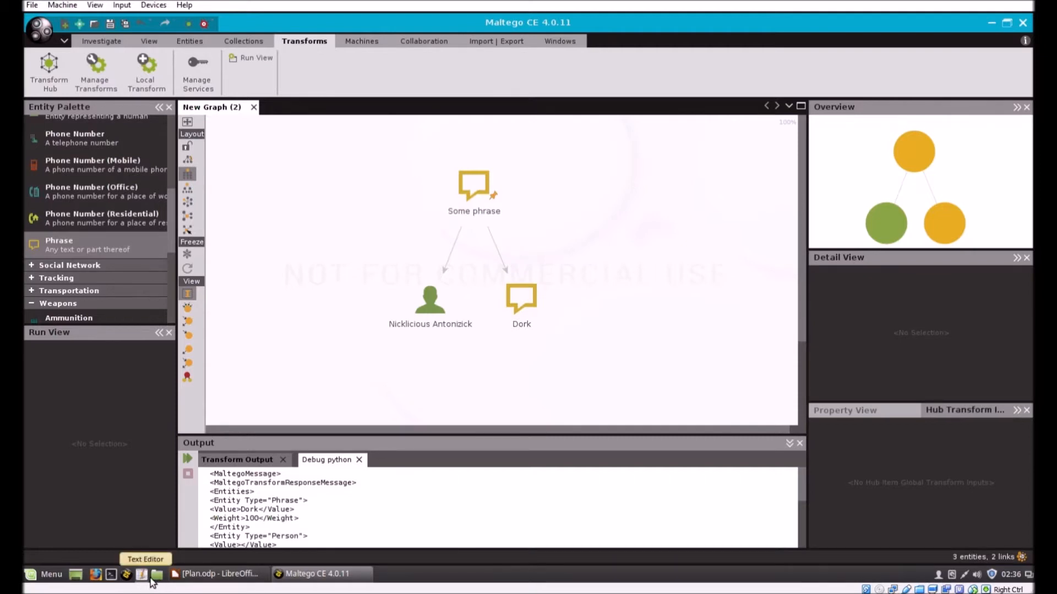
Step: Open dev.py from Nemo's scripts bookmark in Text Editor via Open With > Other Application
click(156, 574)
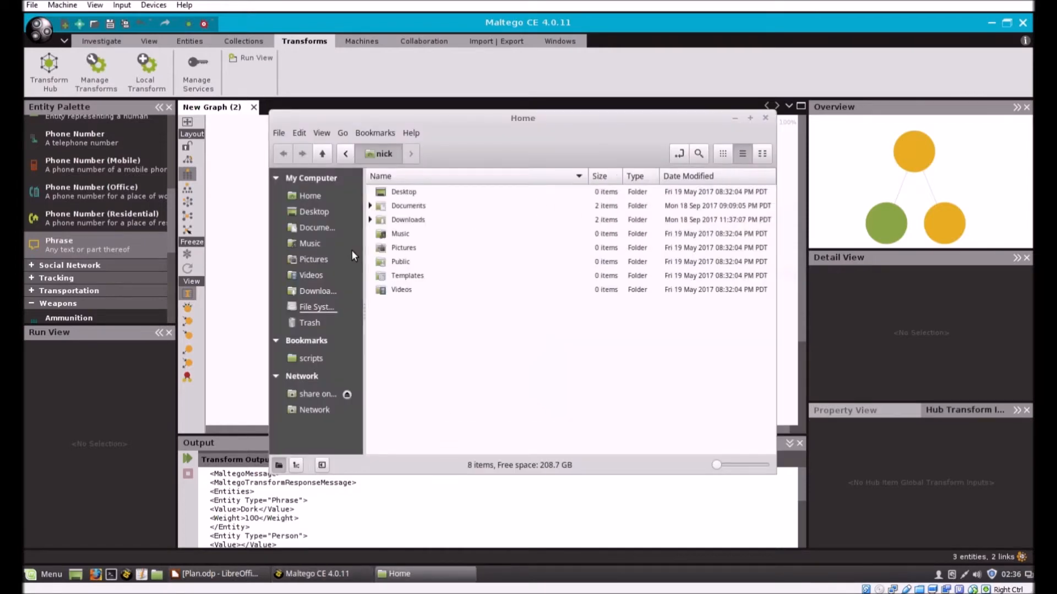
click(310, 358)
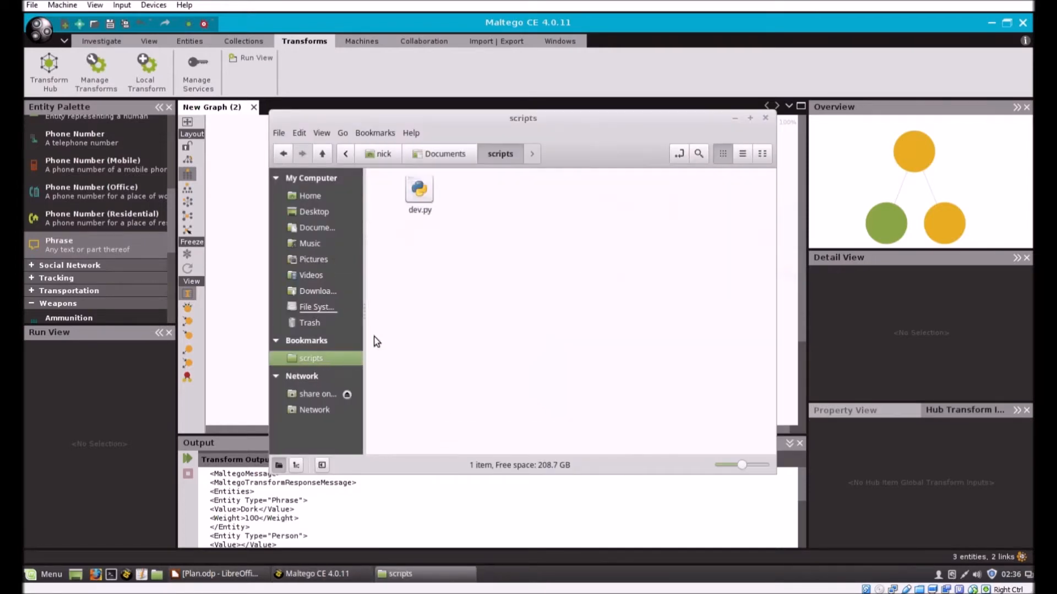
right_click(419, 192)
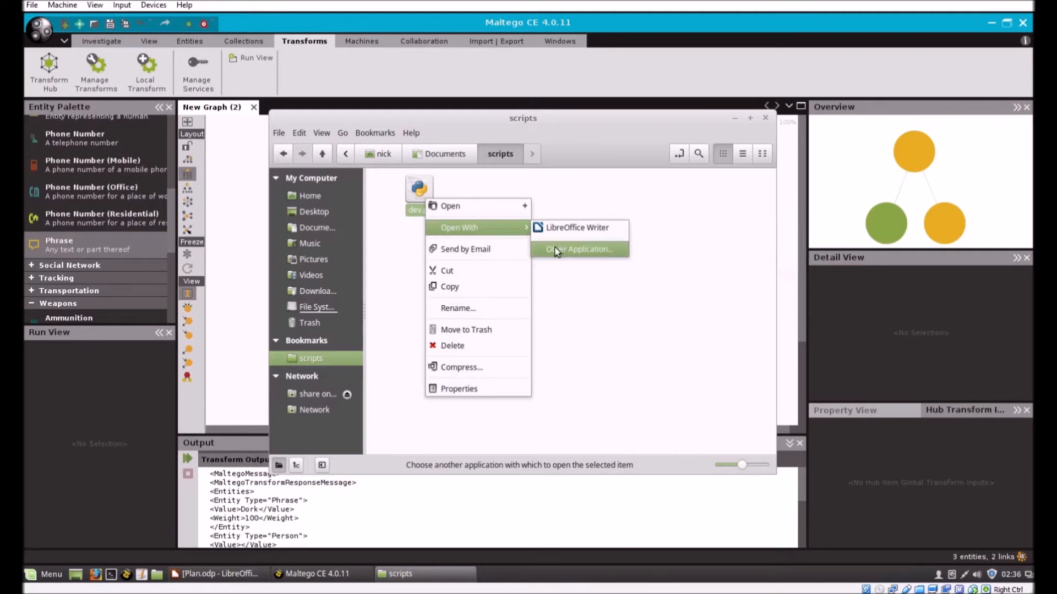
mouse_move(570, 261)
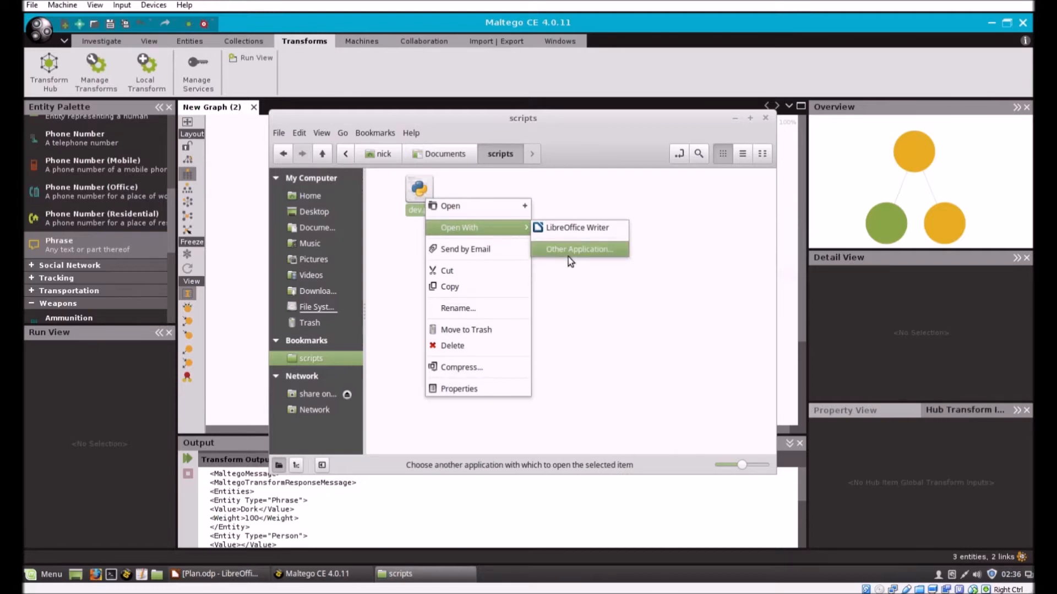
click(578, 248)
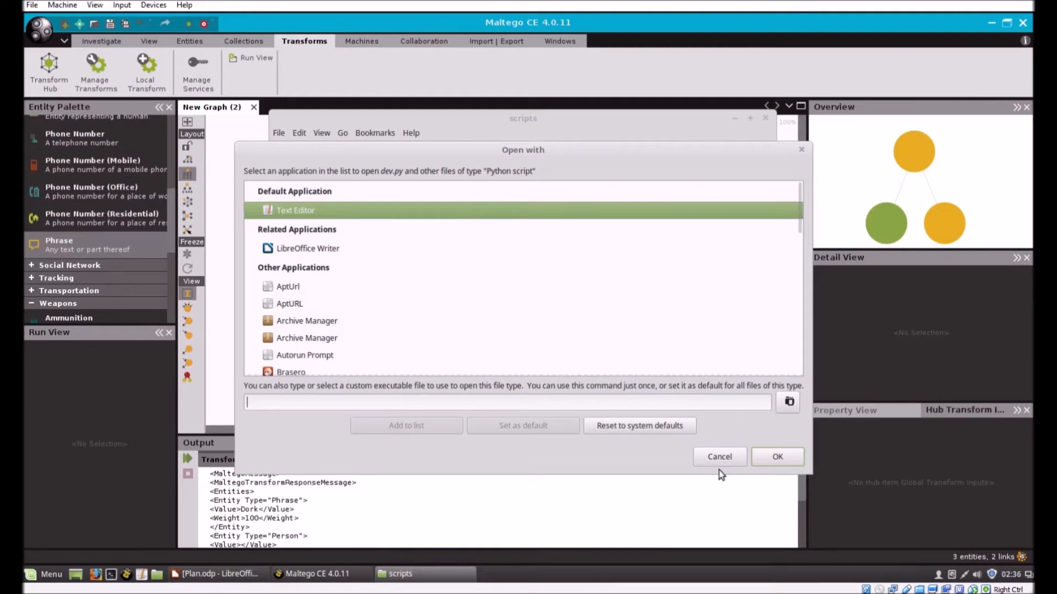
mouse_move(778, 457)
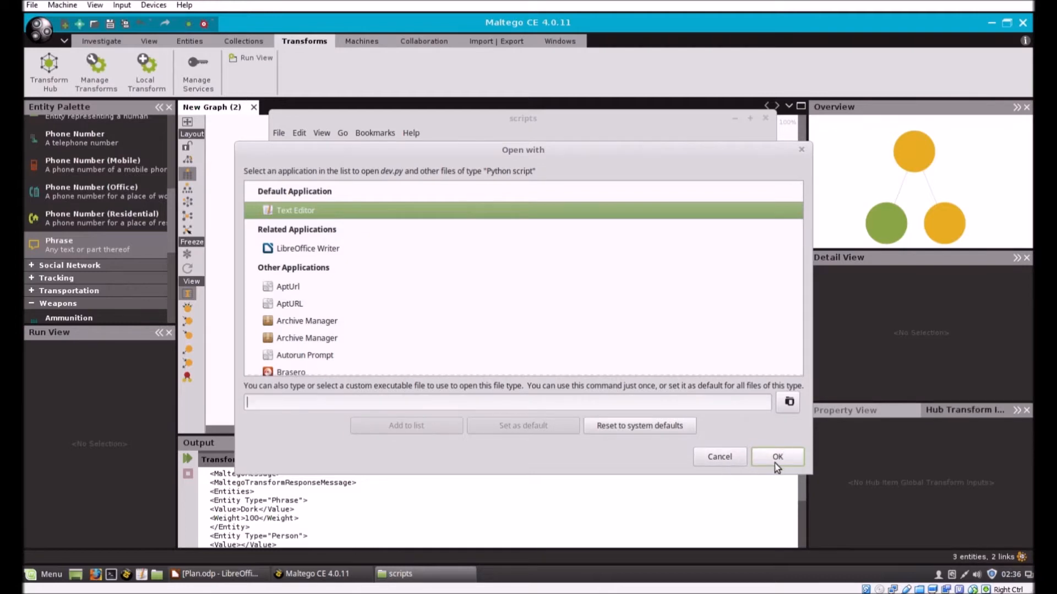
click(777, 456)
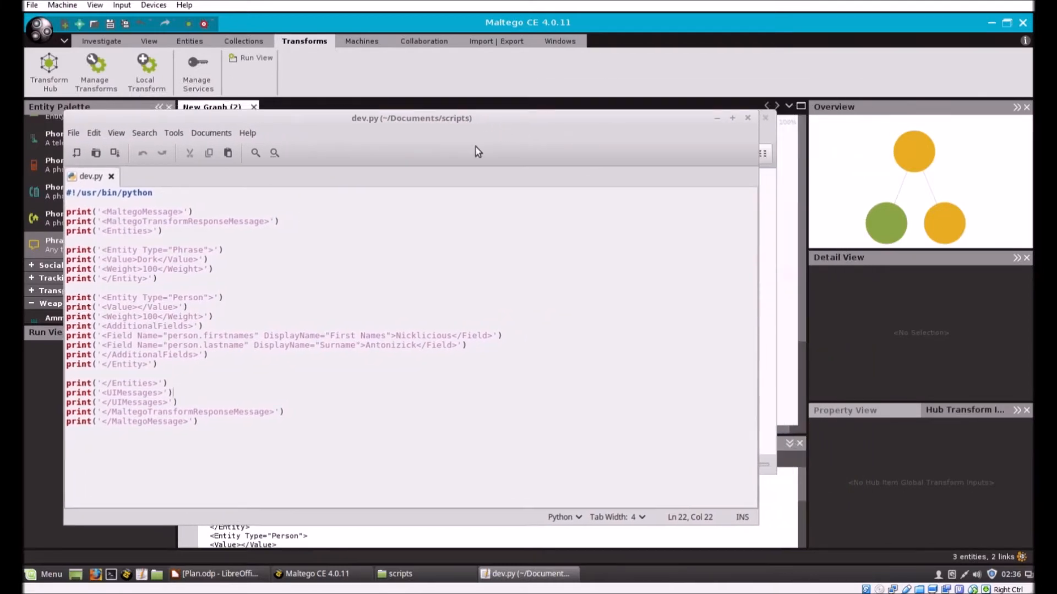
mouse_move(326, 492)
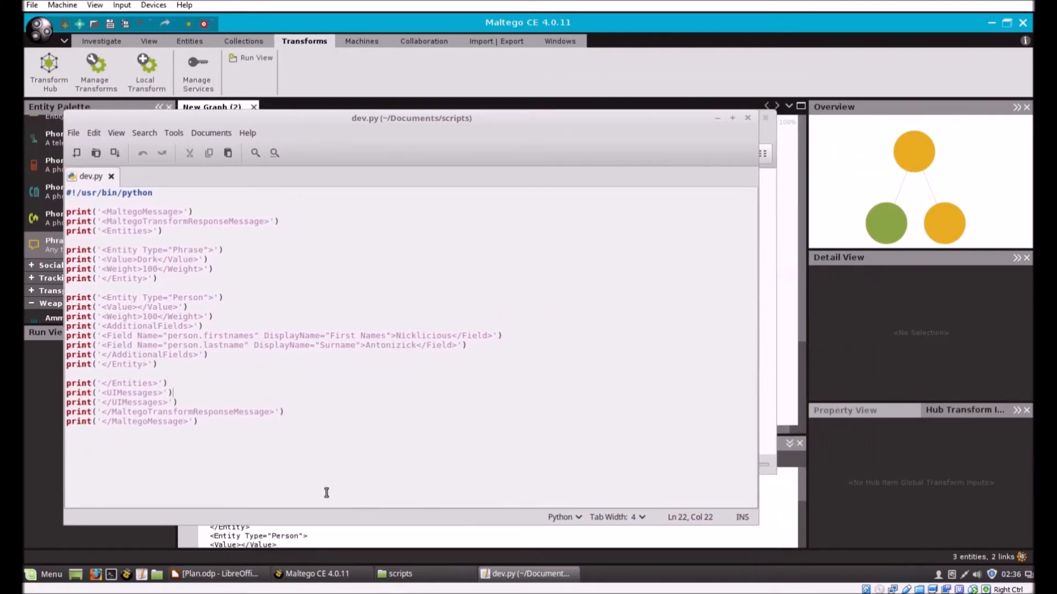
mouse_move(376, 448)
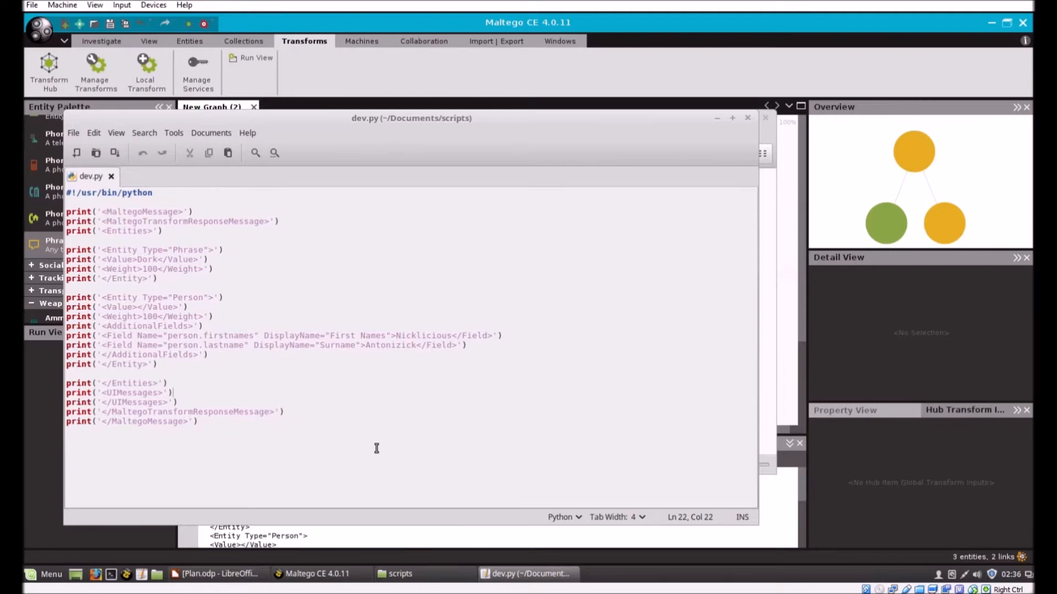
mouse_move(425, 579)
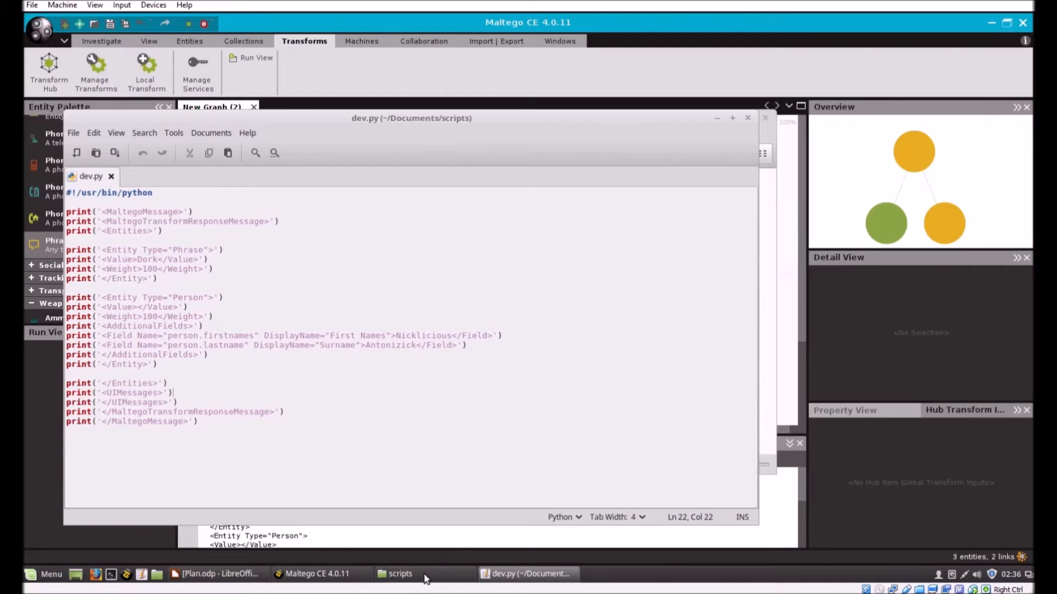
Step: Copy MaltegoTransform.py from Downloads into the scripts folder
click(400, 574)
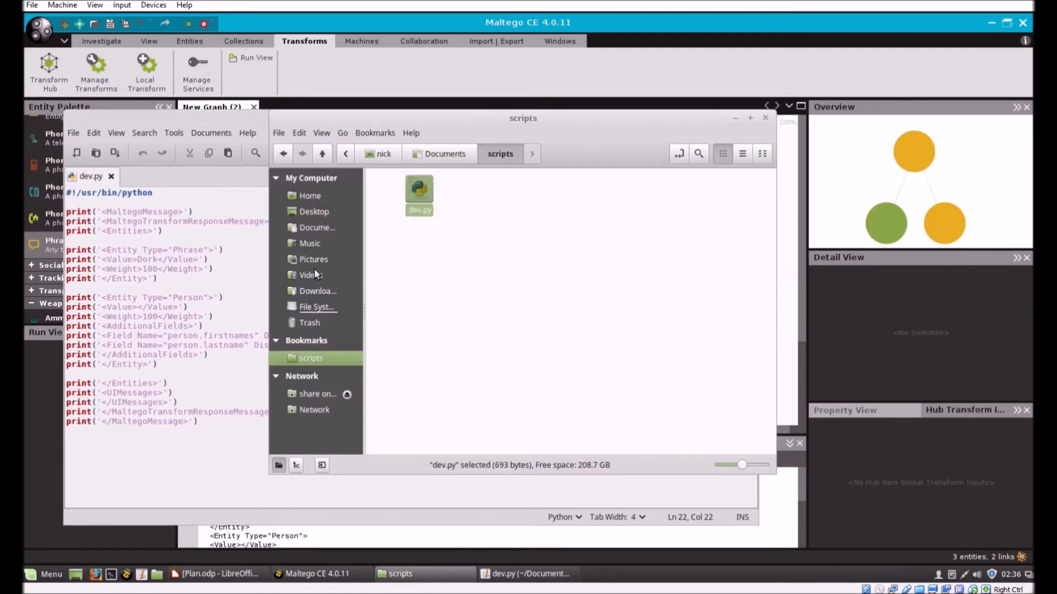
click(317, 291)
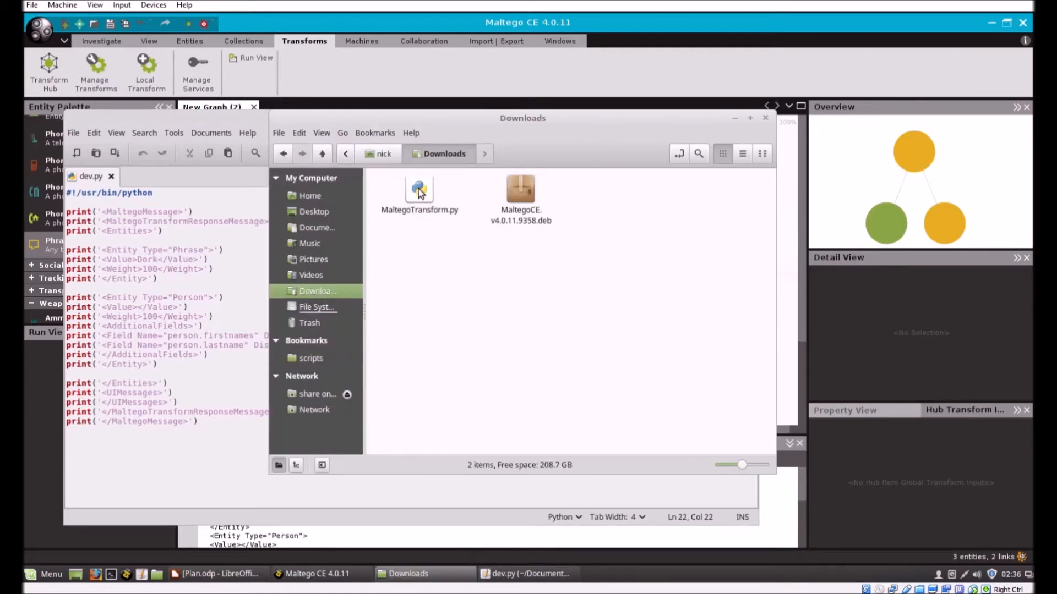
click(419, 189)
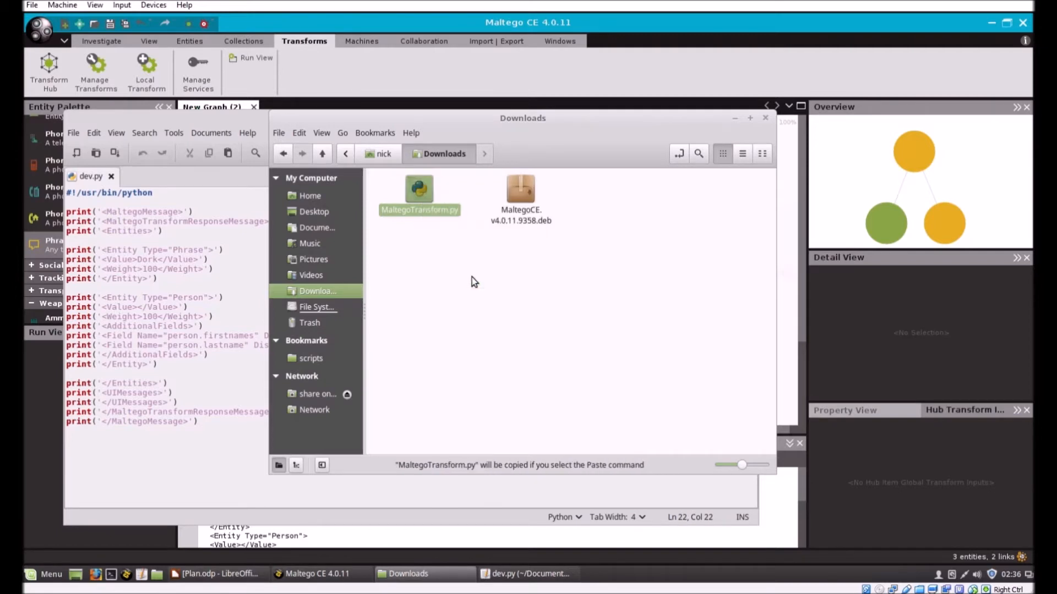
mouse_move(310, 348)
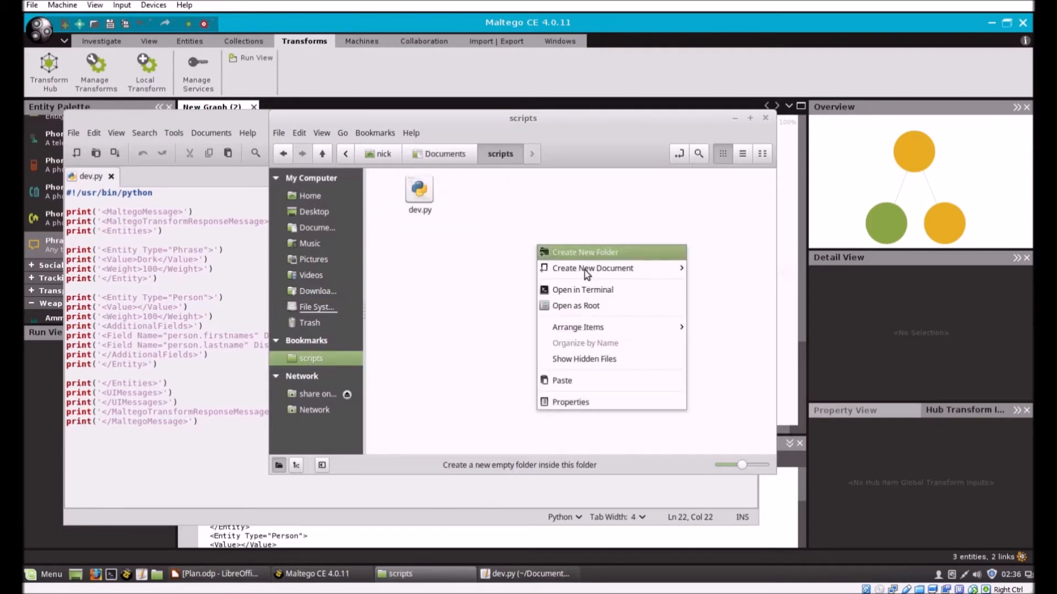
click(591, 267)
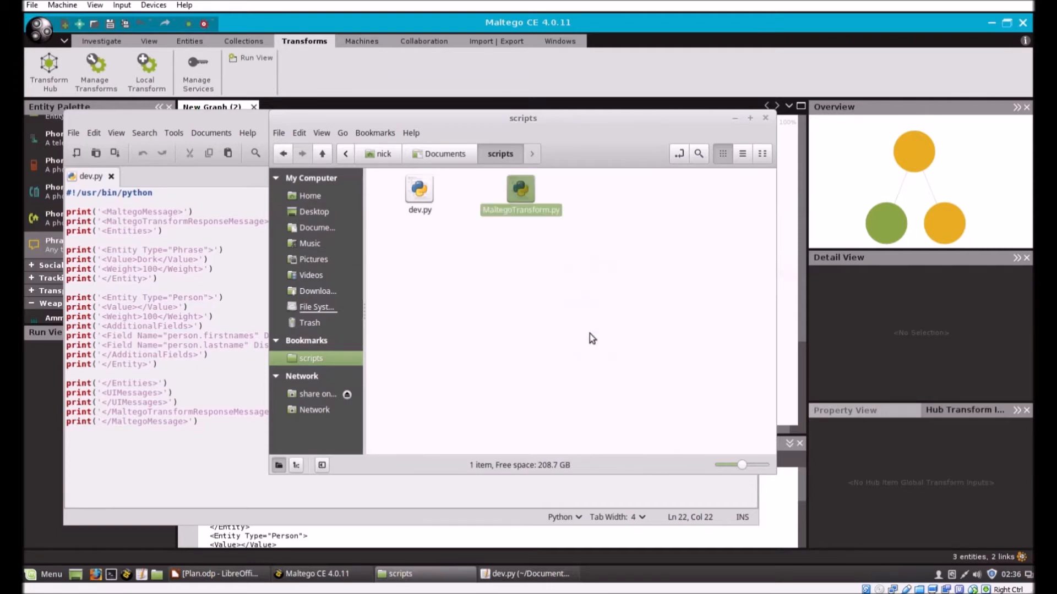
Step: Mark MaltegoTransform.py as allowed to execute as a program in its Permissions properties
right_click(520, 189)
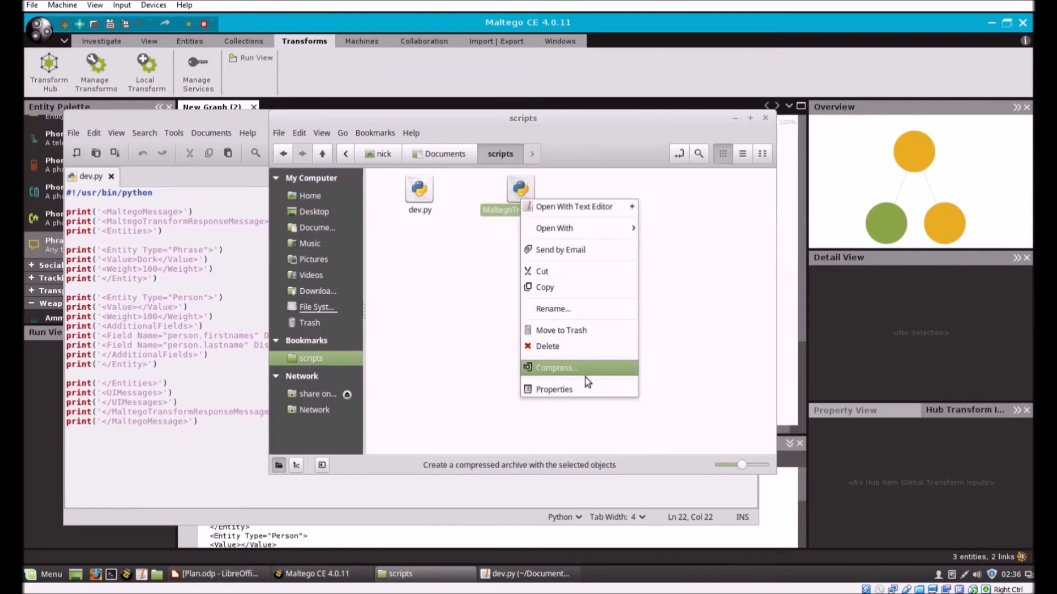
click(554, 389)
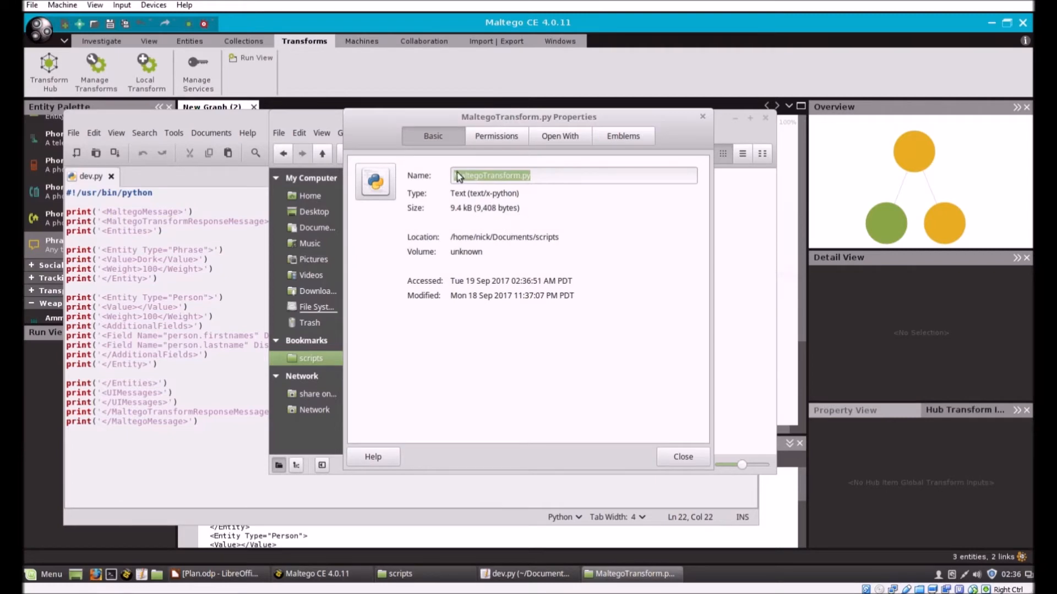
click(496, 136)
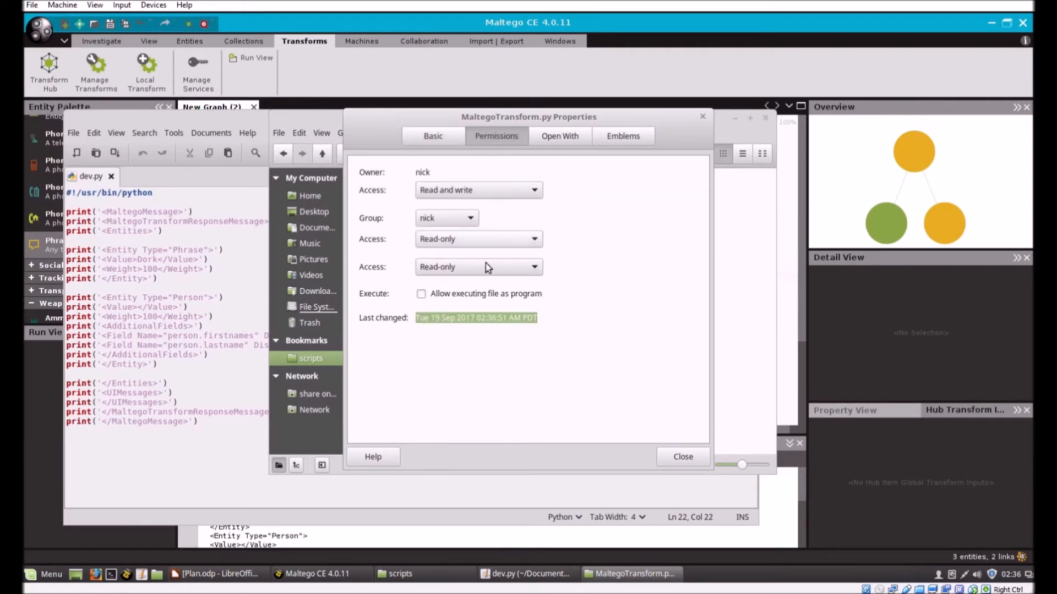
click(421, 293)
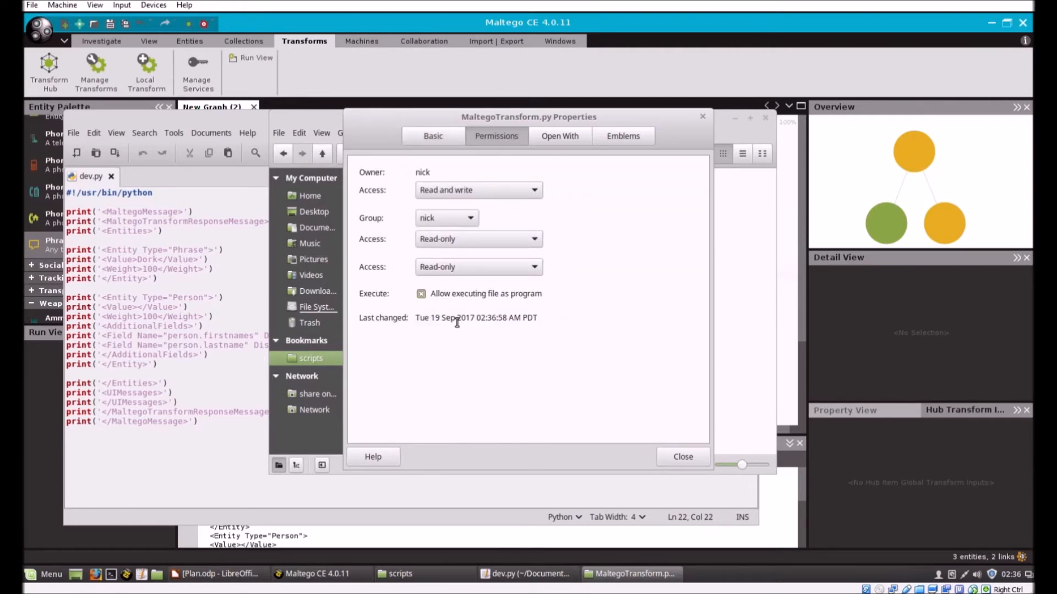
mouse_move(683, 456)
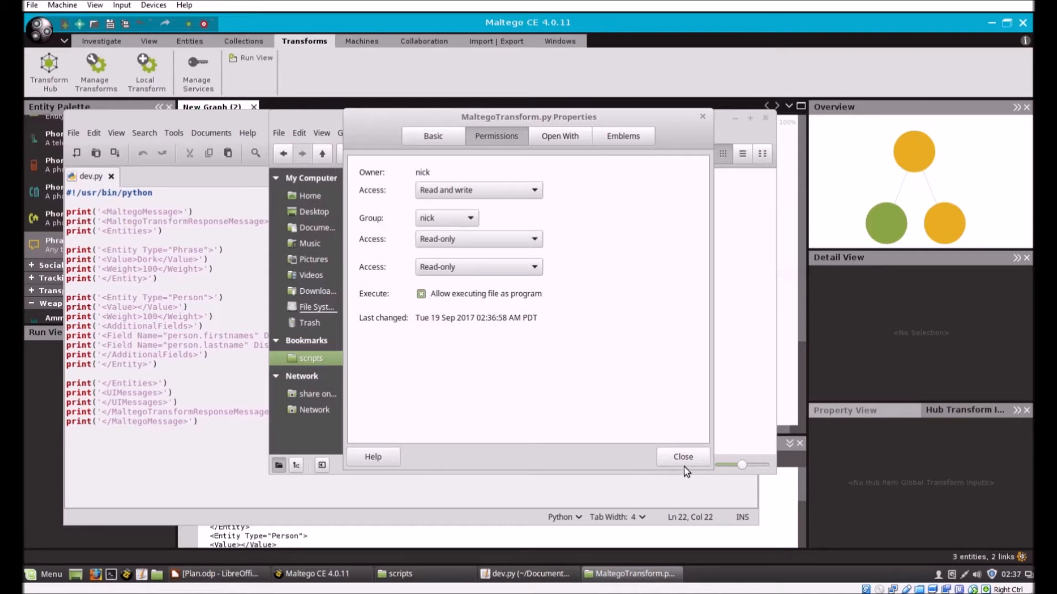
click(682, 457)
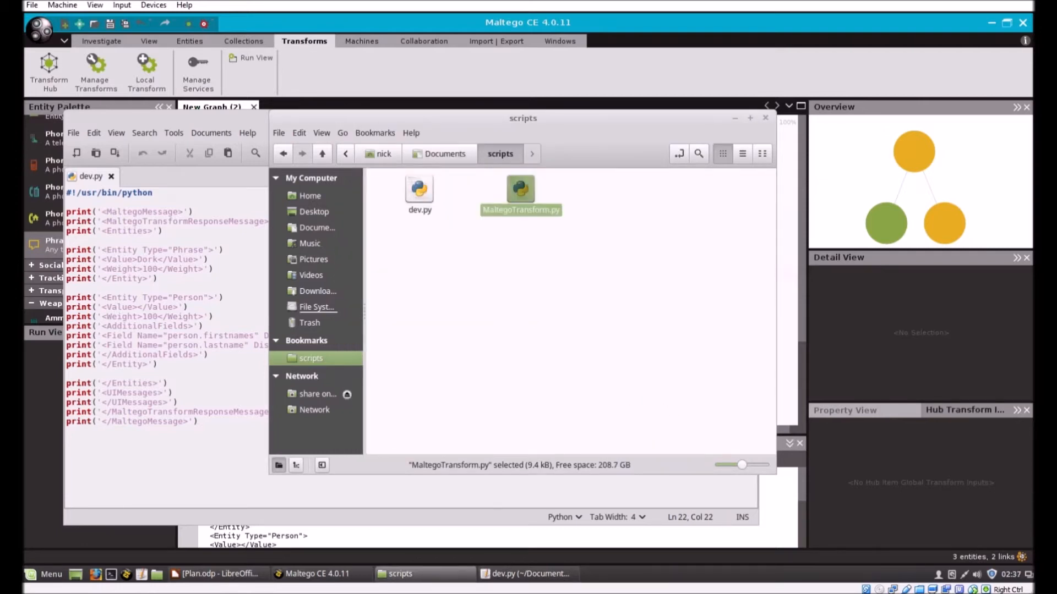
Step: Replace dev.py's print statements with MaltegoTransform calls adding Dork and Person entities, then save
click(558, 340)
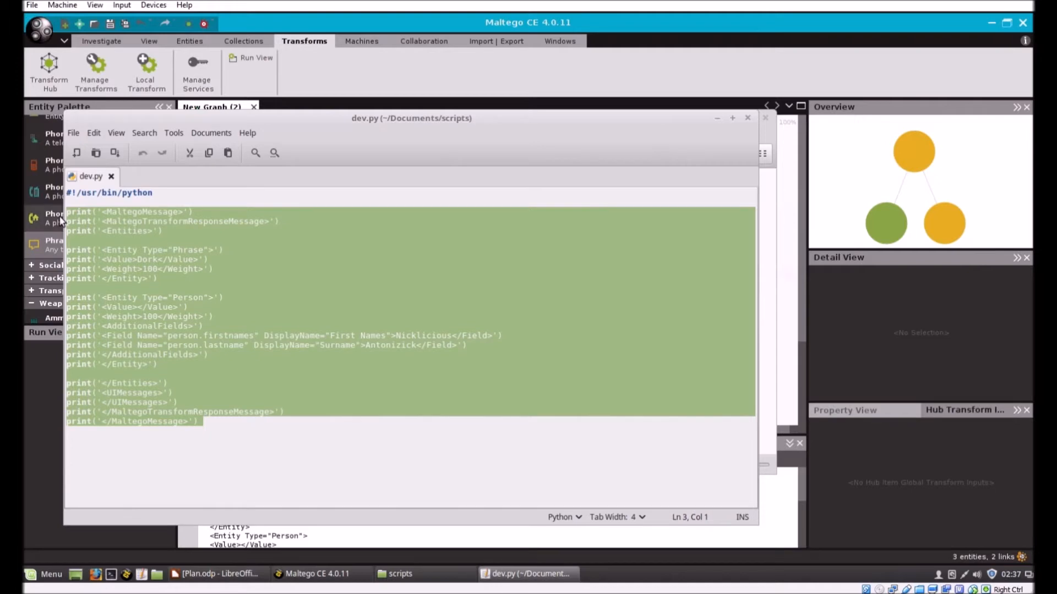
key(Delete)
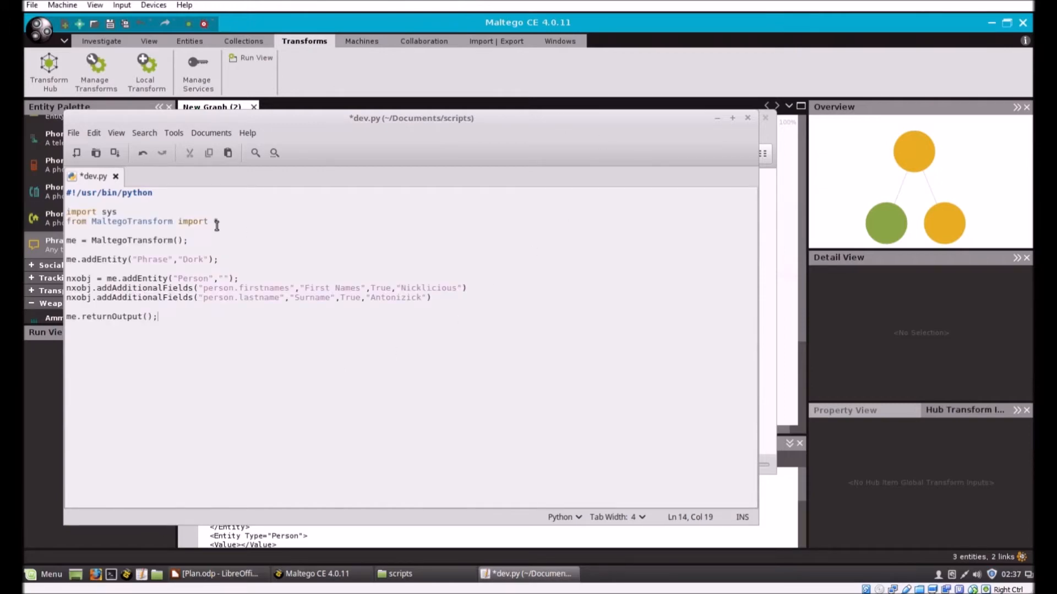
text(*)
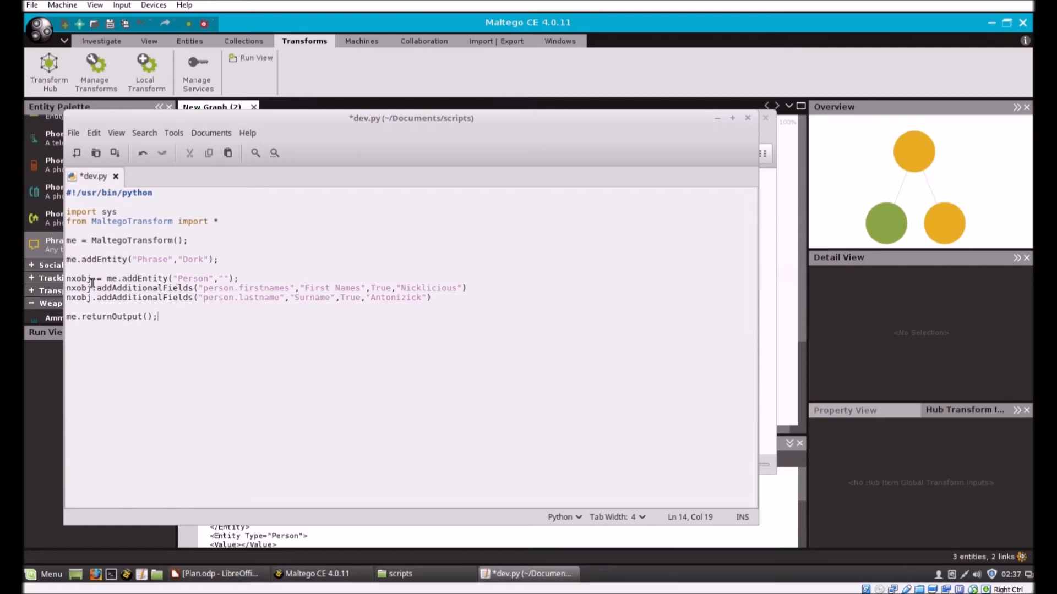
mouse_move(93, 273)
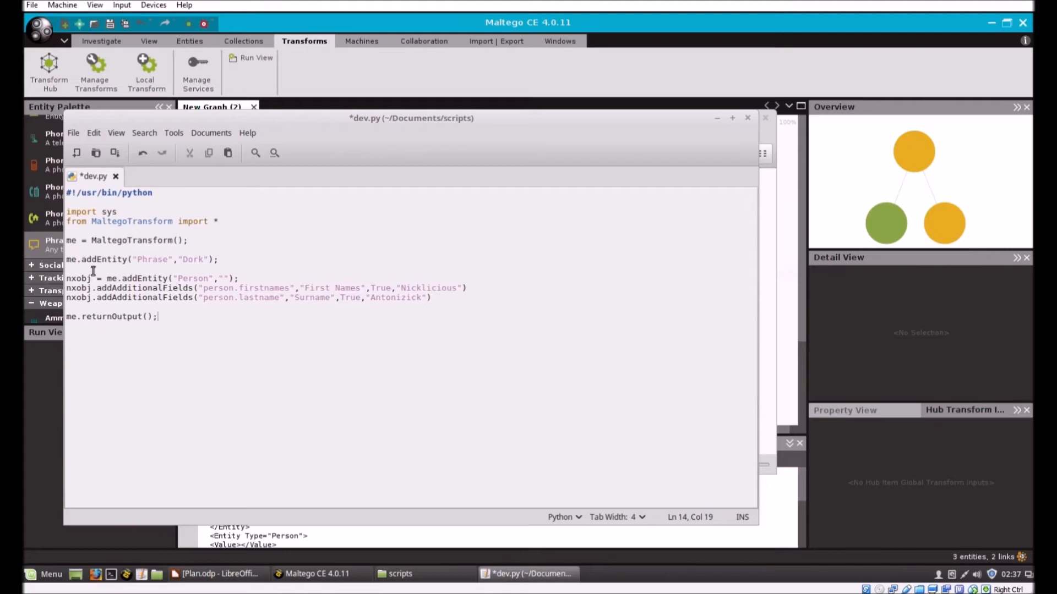
click(218, 259)
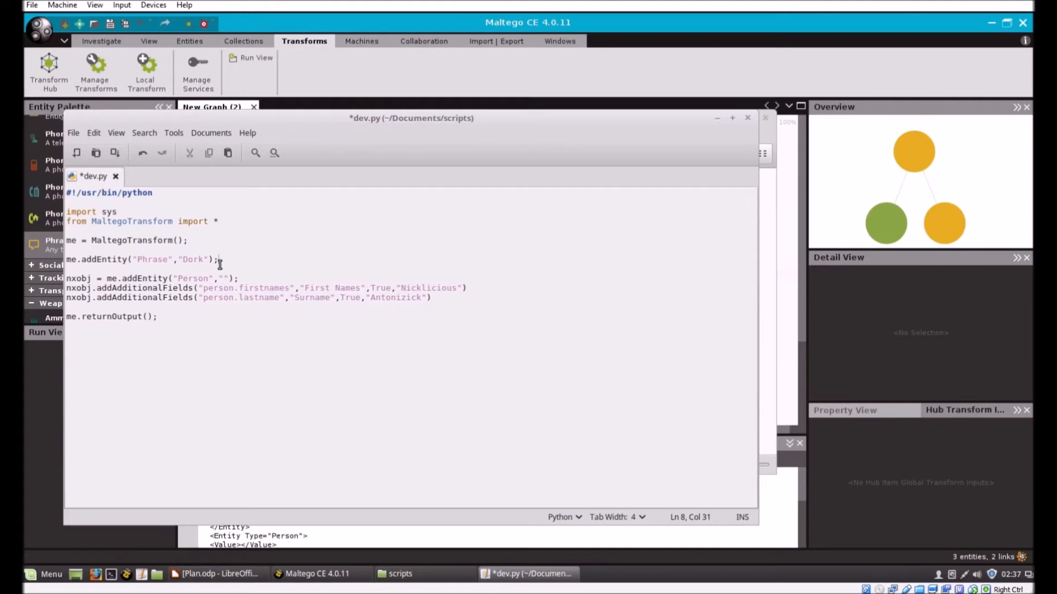
mouse_move(98, 288)
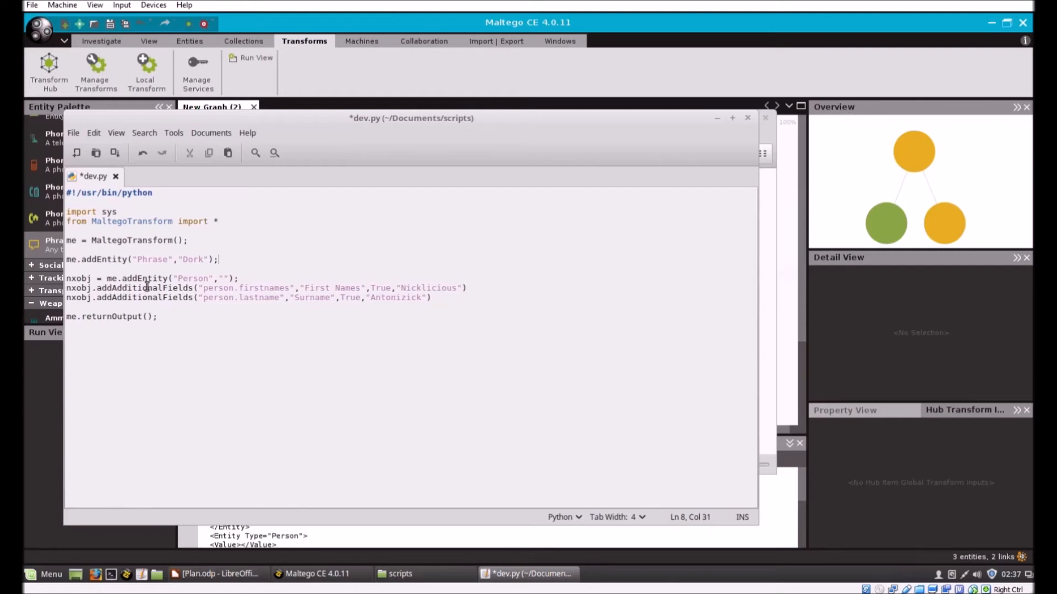
click(264, 288)
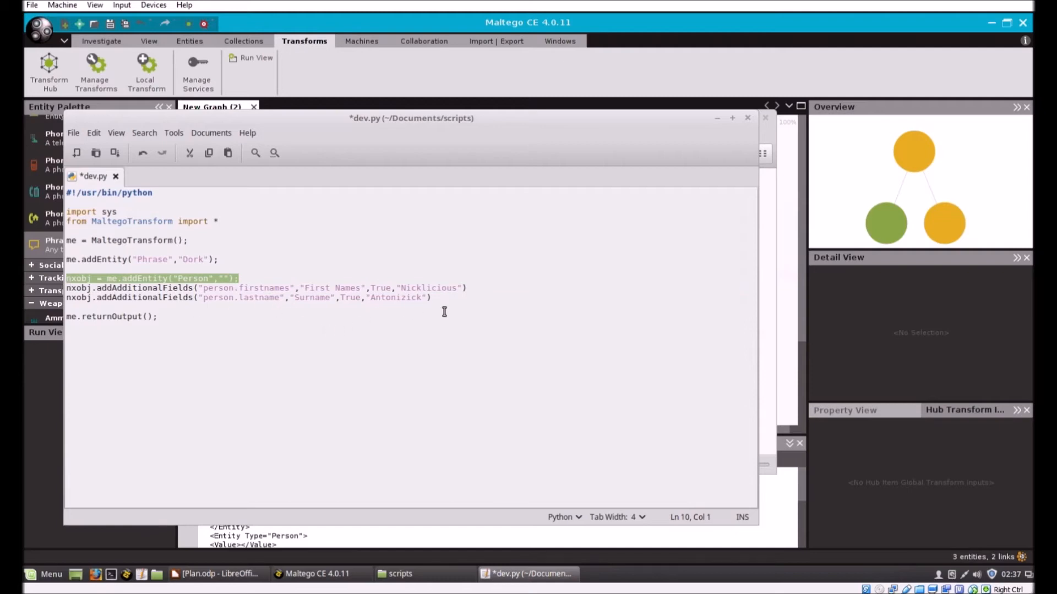
click(295, 363)
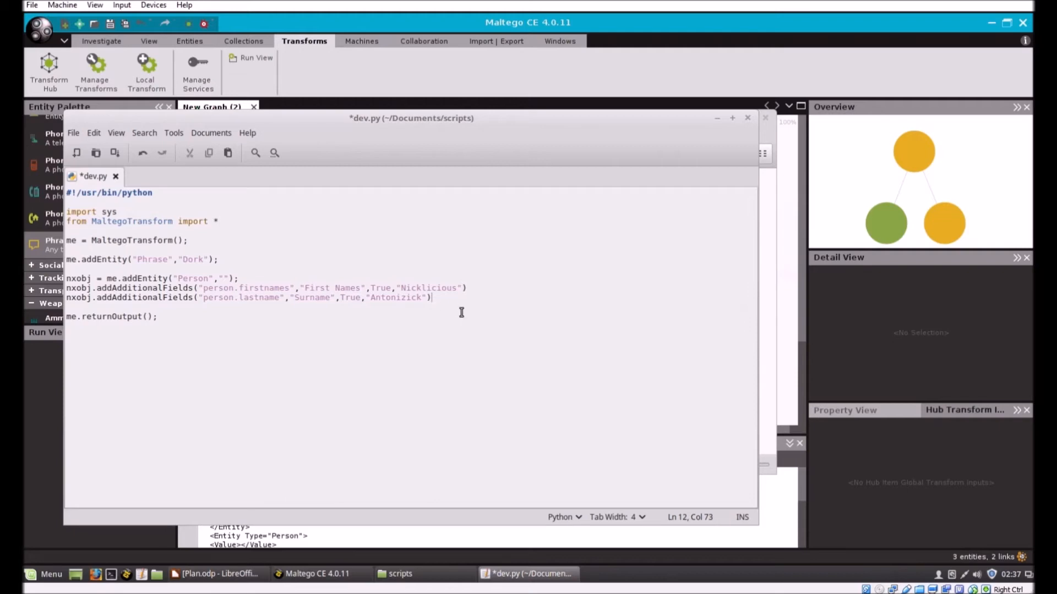
mouse_move(102, 332)
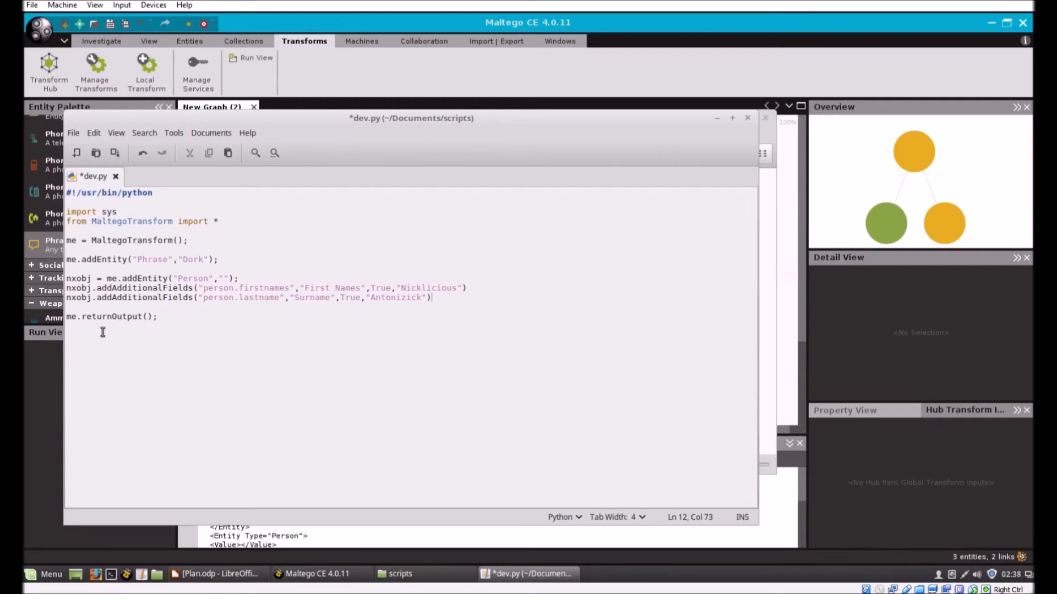
mouse_move(155, 331)
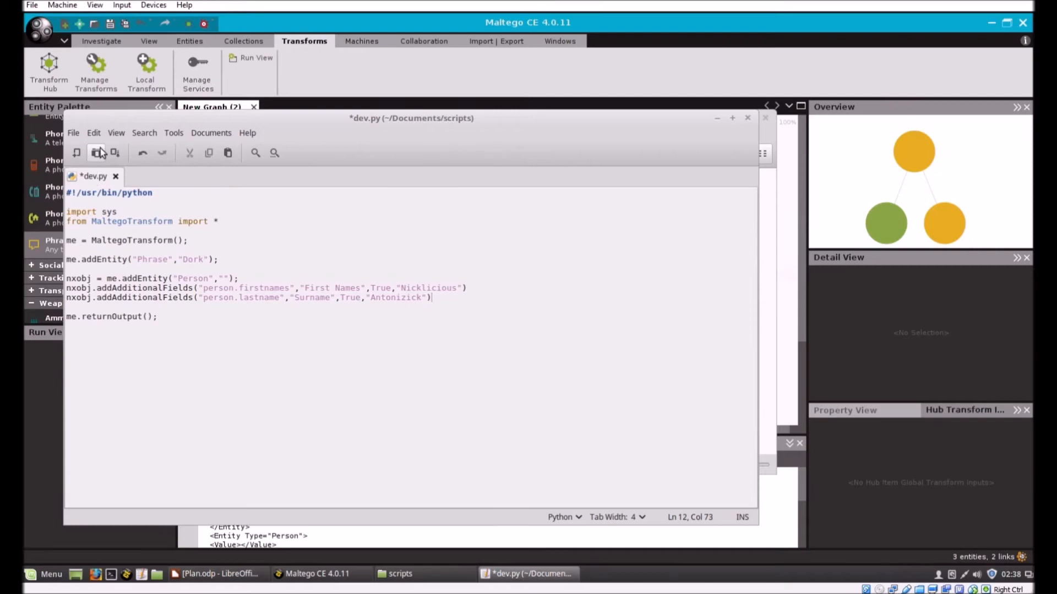
click(72, 133)
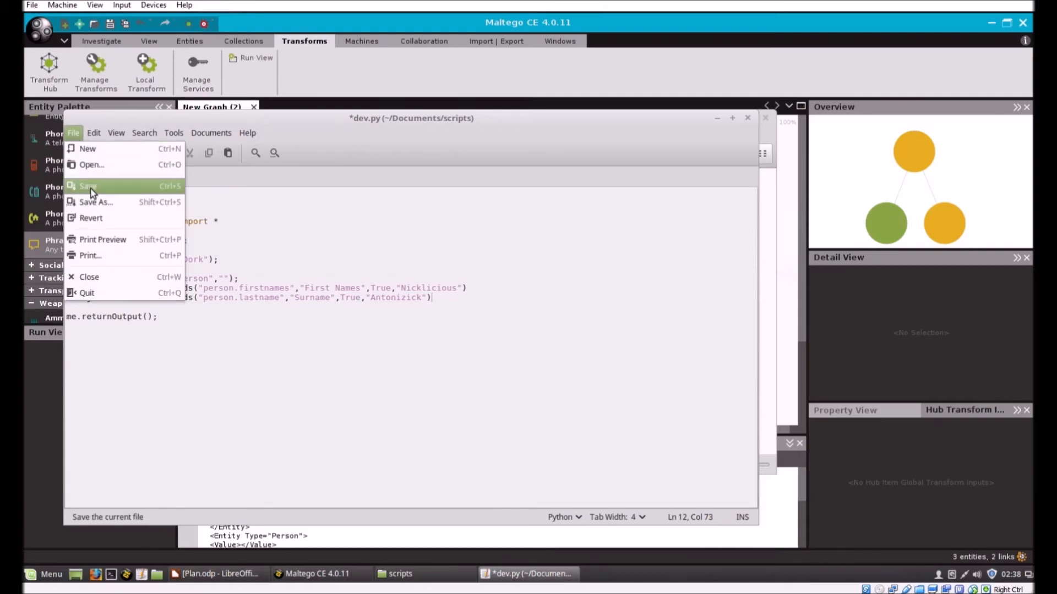
click(86, 186)
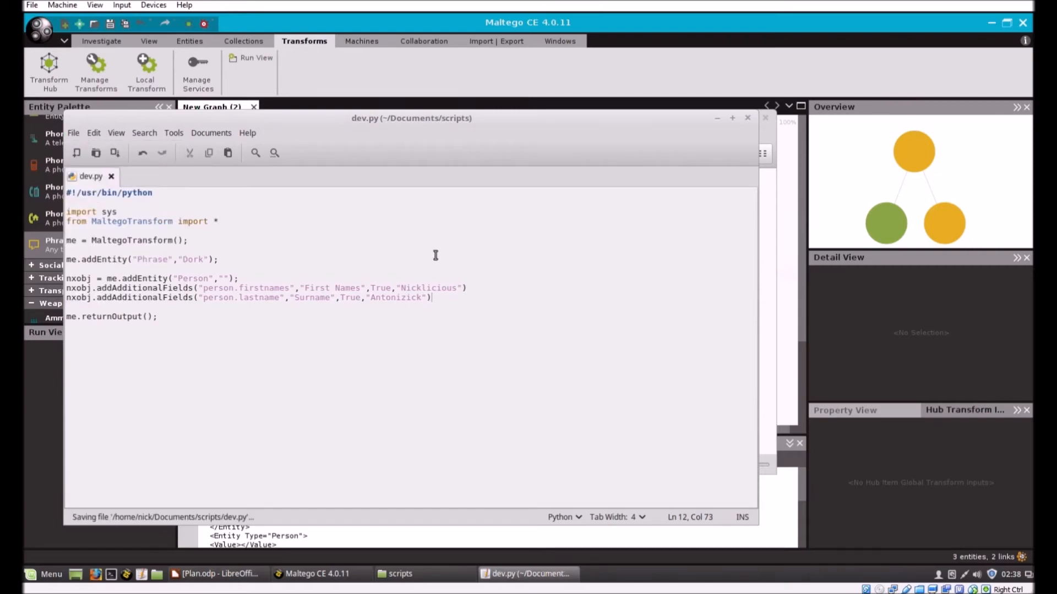
mouse_move(162, 283)
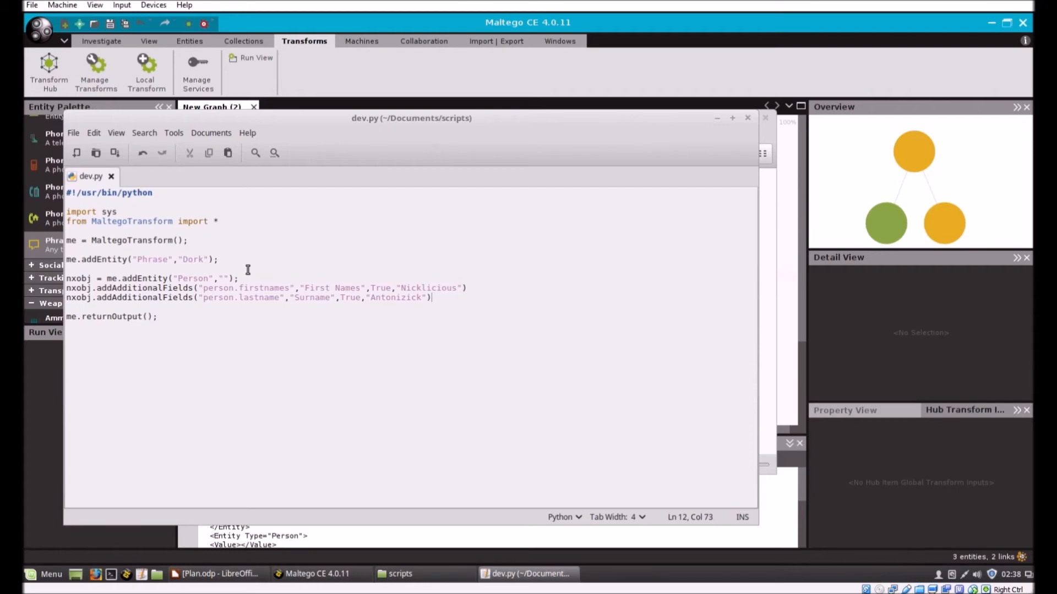
mouse_move(96, 268)
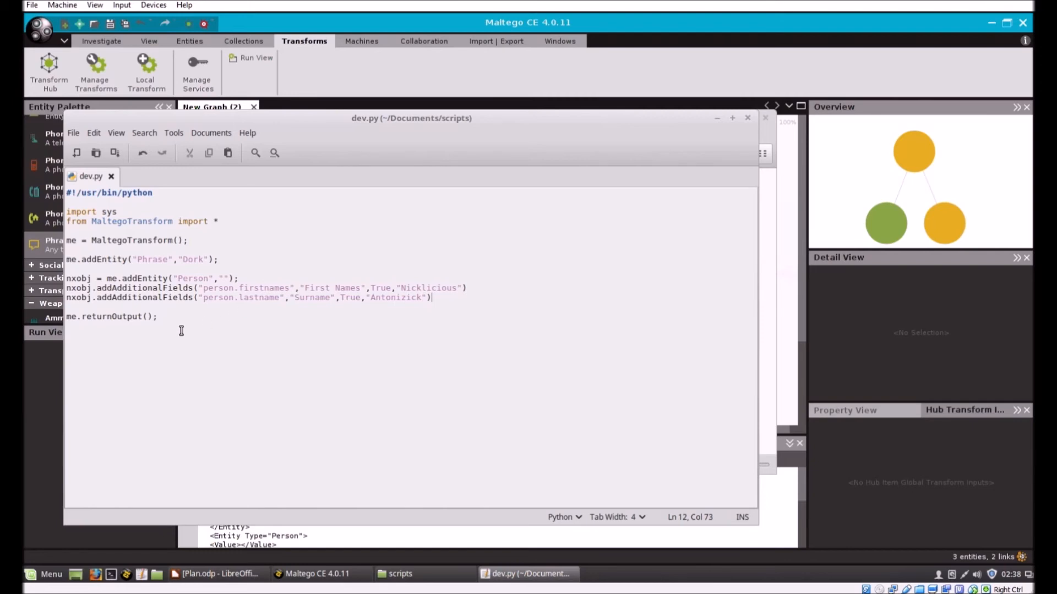
mouse_move(706, 145)
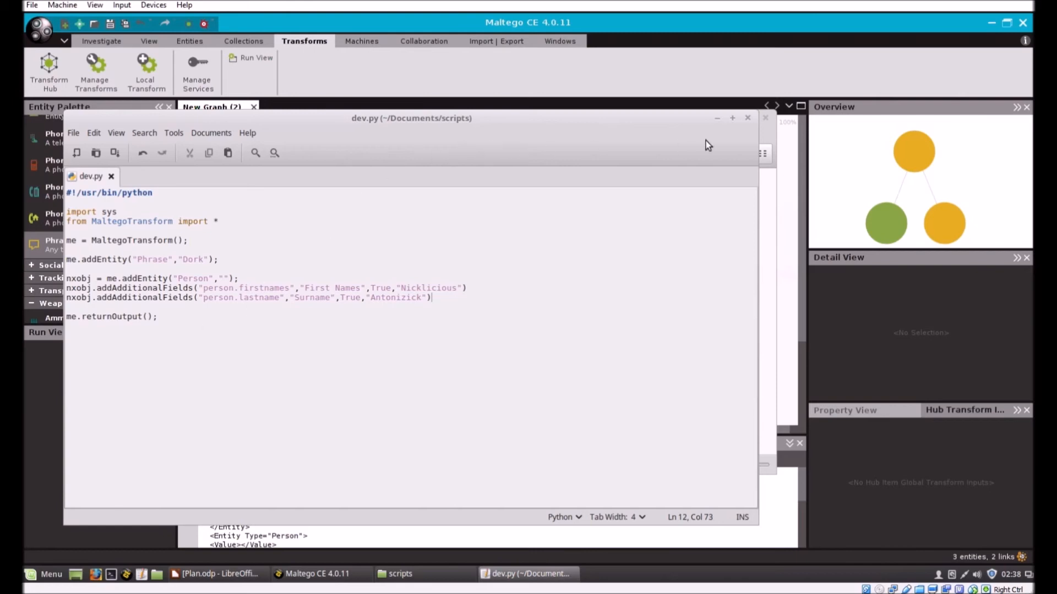
mouse_move(724, 123)
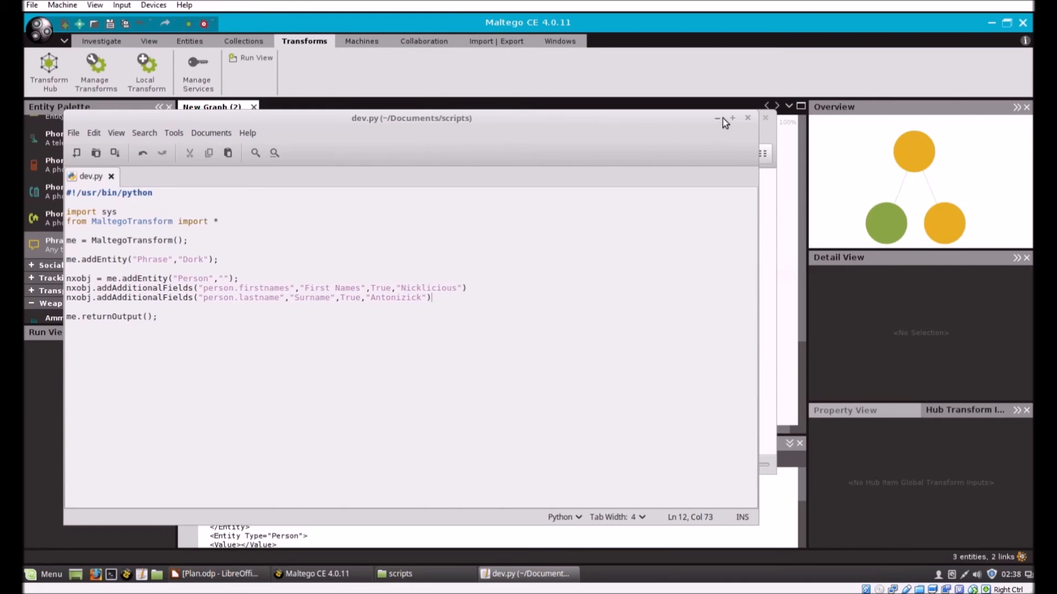
mouse_move(726, 122)
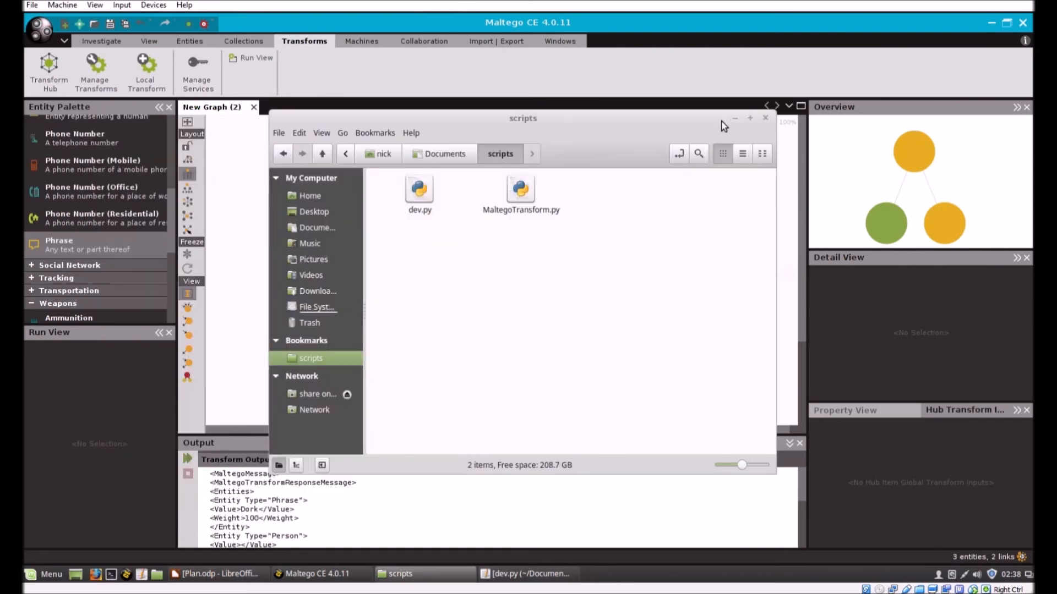
mouse_move(772, 128)
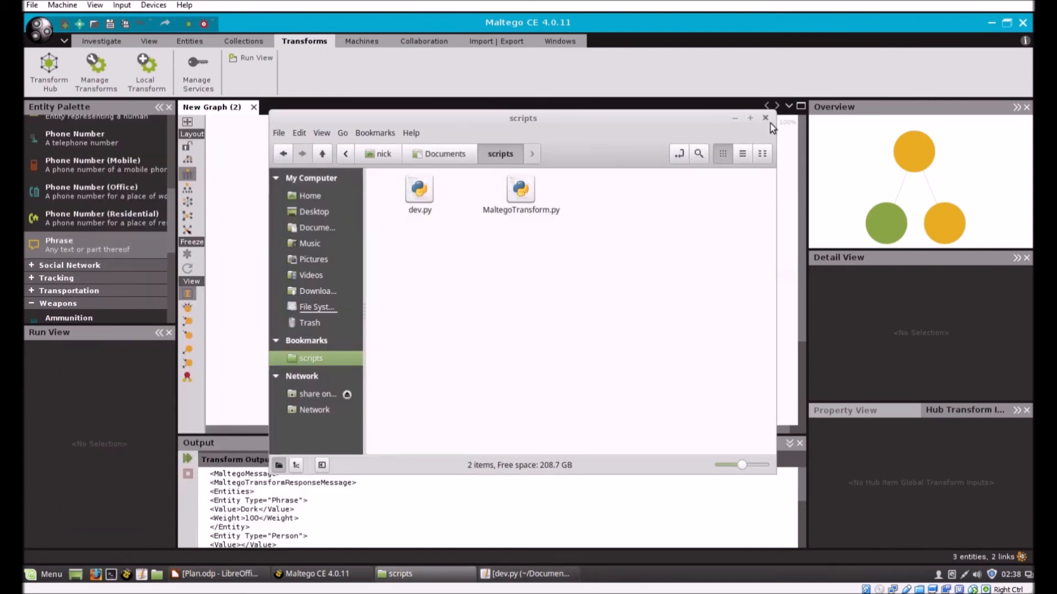
Step: Close Nemo, delete the earlier result entities leaving only Some phrase, and reopen dev.py
click(765, 118)
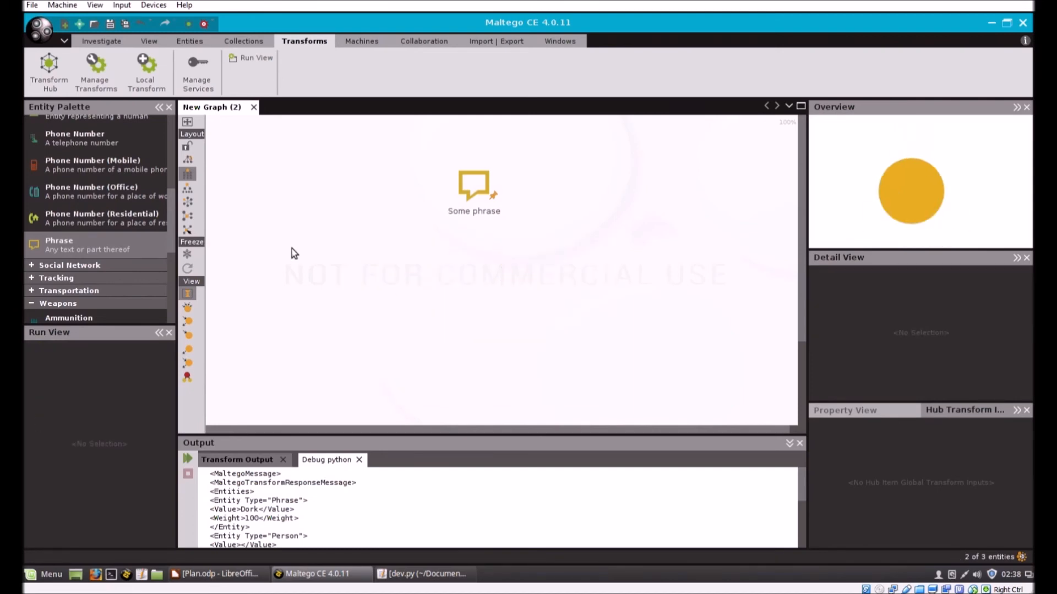
click(474, 187)
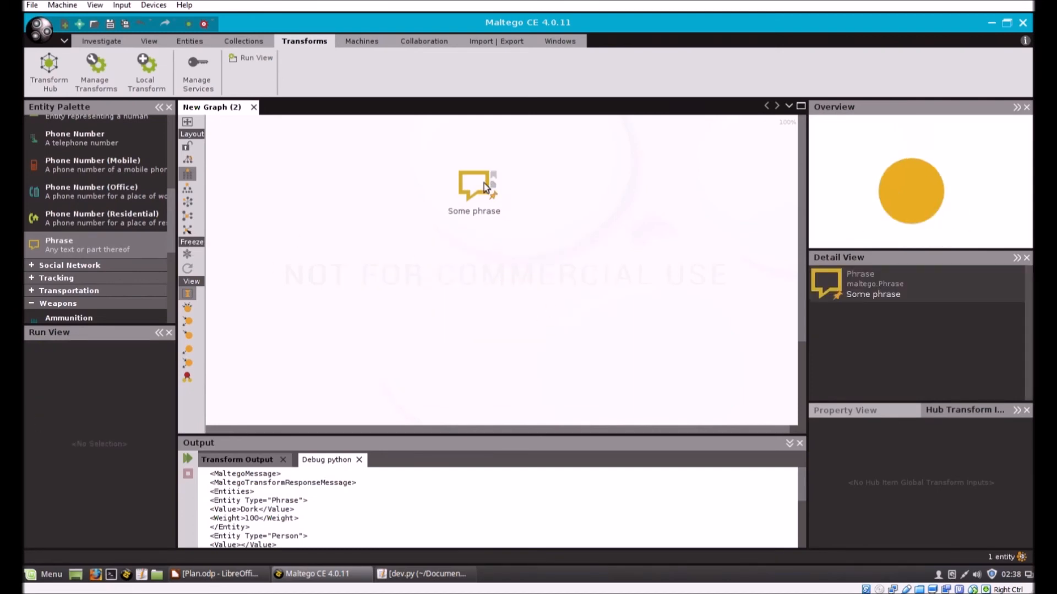
click(474, 186)
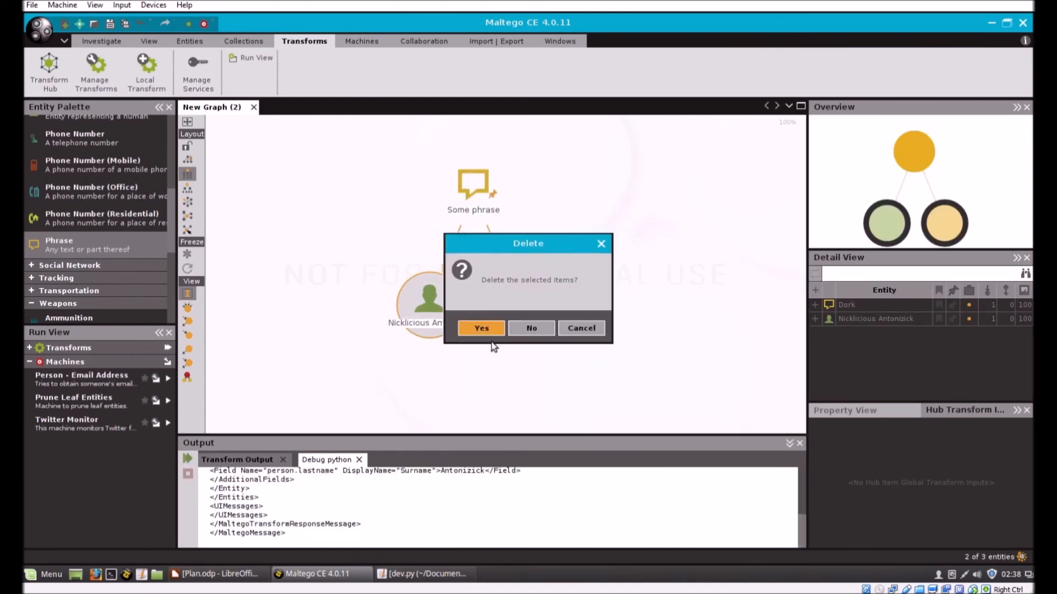
click(481, 328)
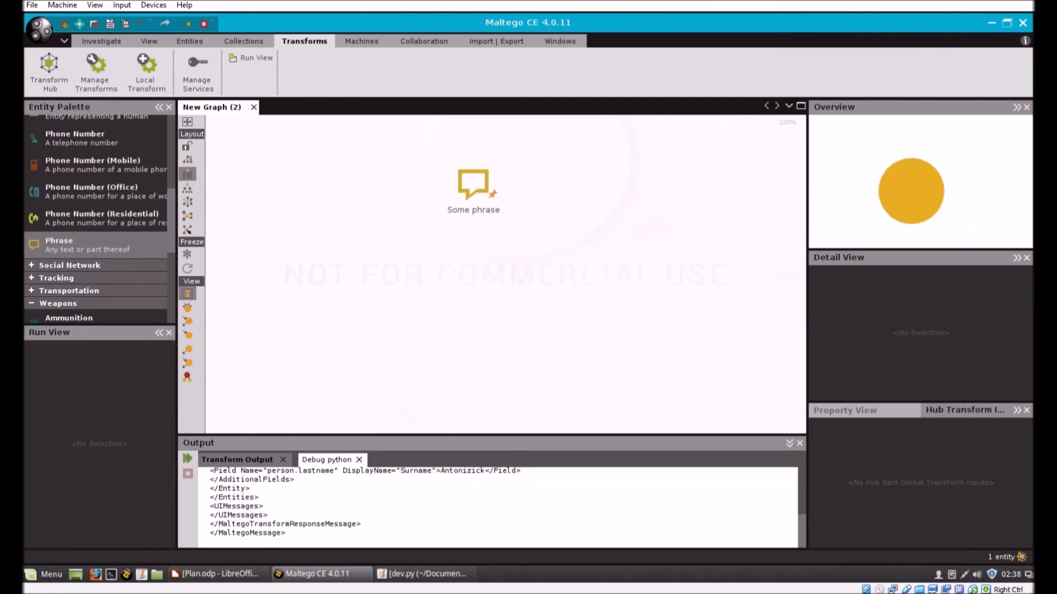
click(425, 573)
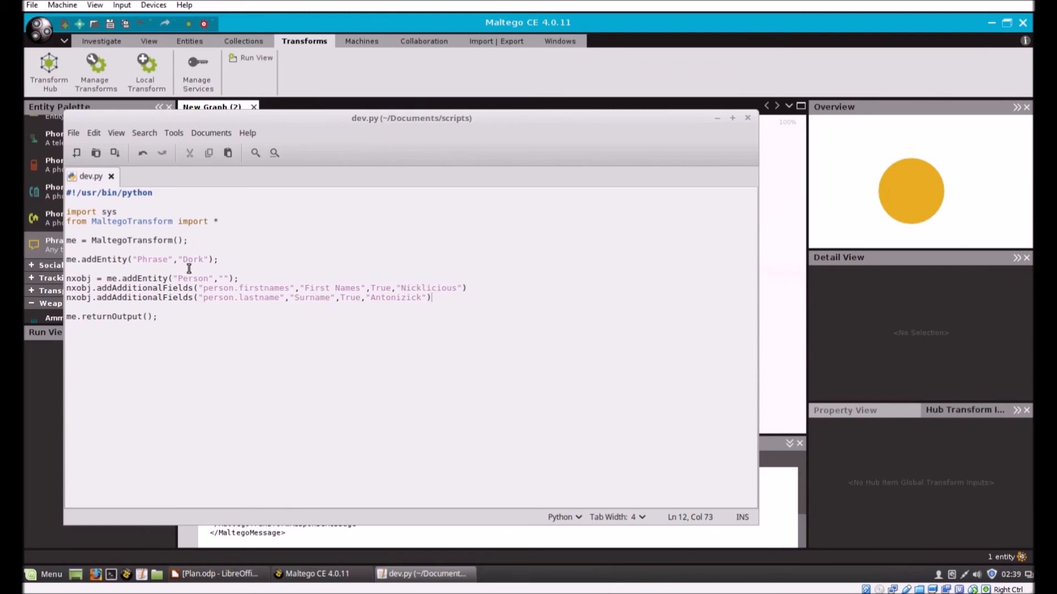
Step: Change the phrase Dork to Hello World in dev.py, save, and select Some phrase in Maltego
double_click(194, 260)
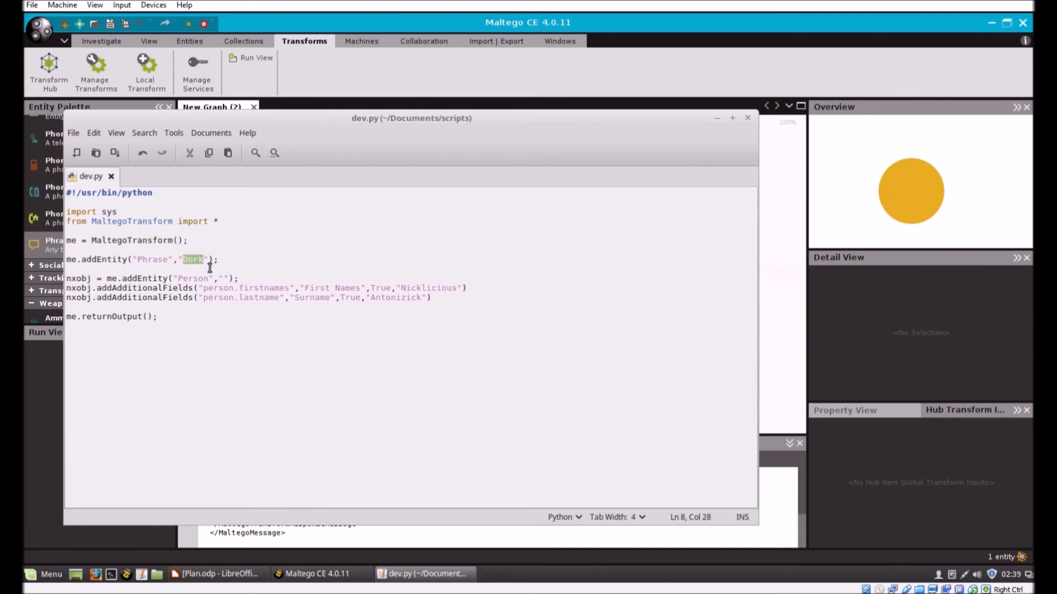
mouse_move(327, 328)
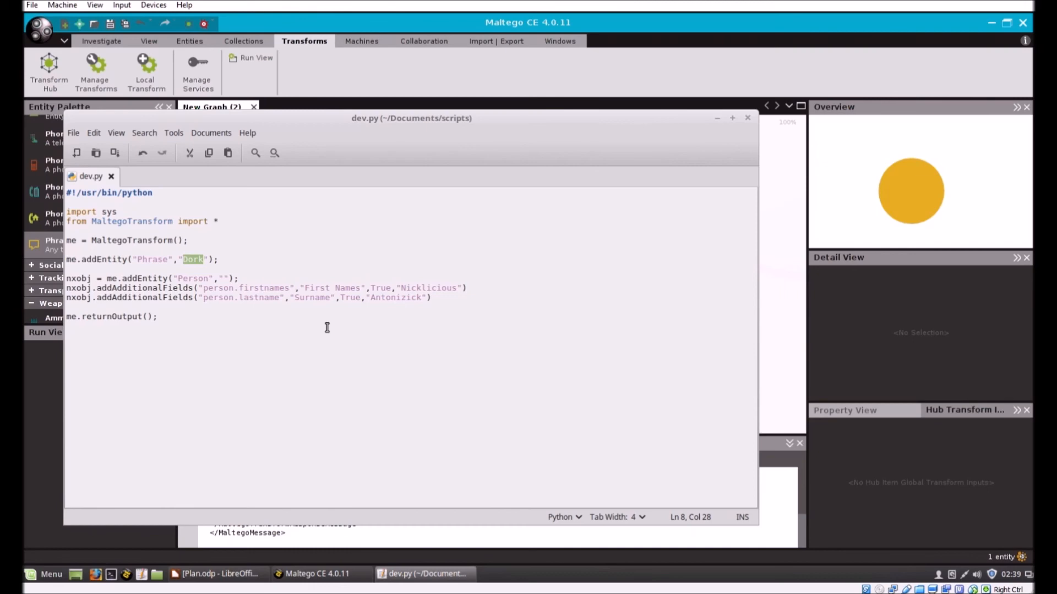
text(Hello)
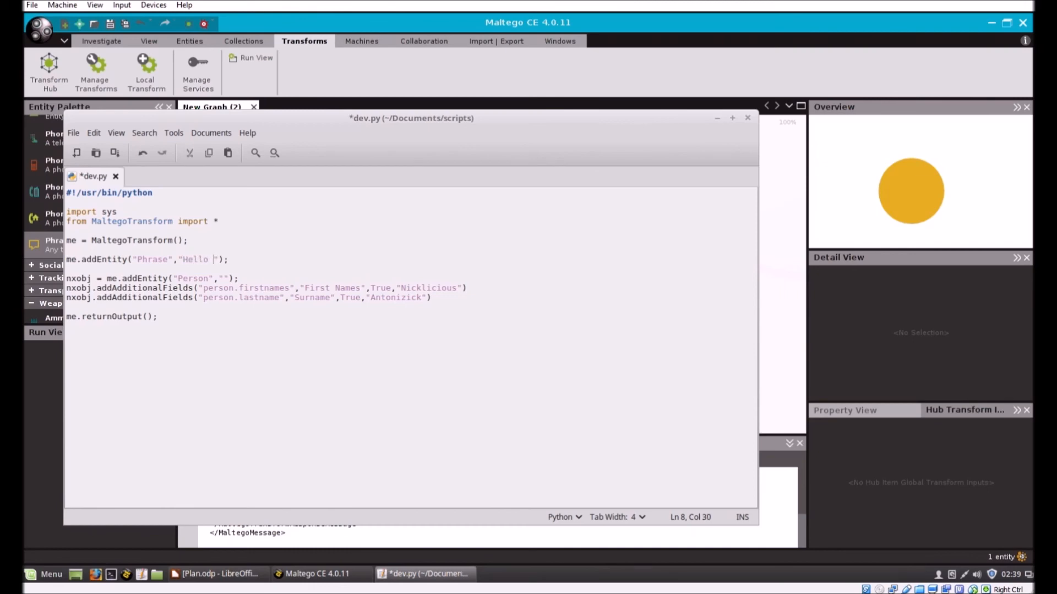
text(World)
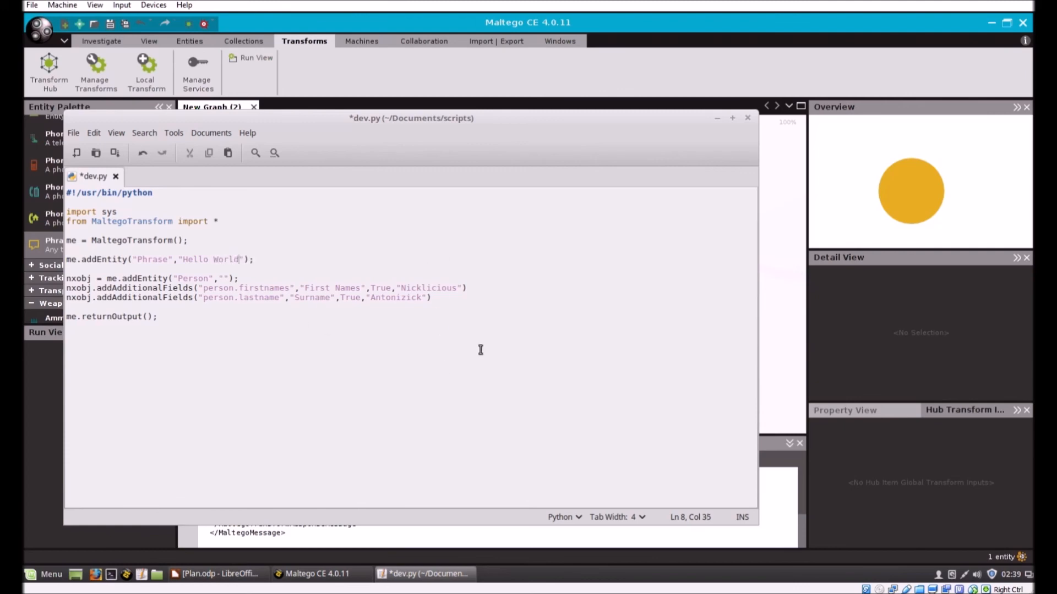
key(ctrl+s)
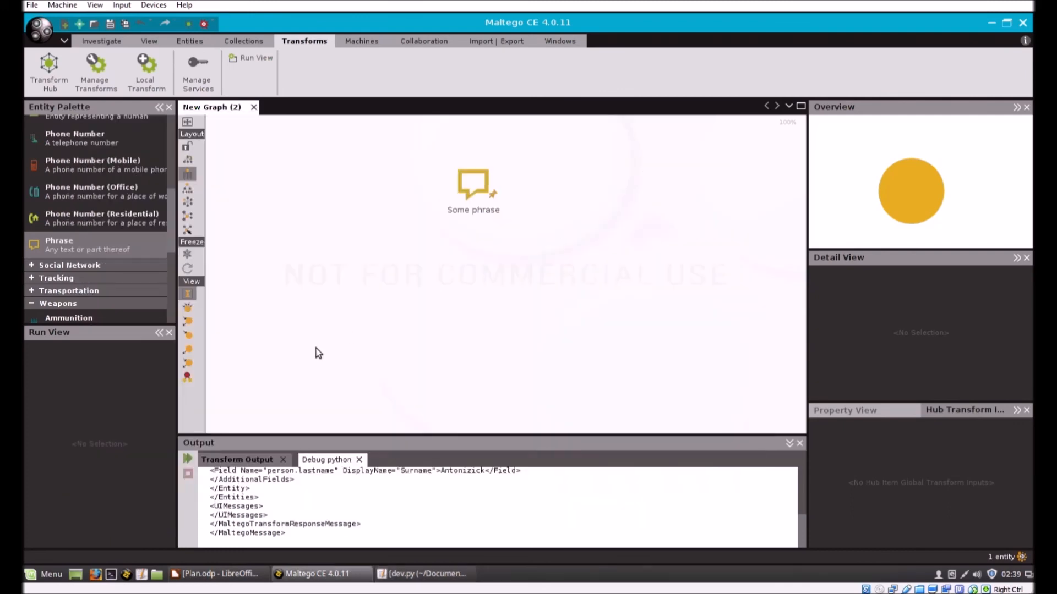
click(473, 189)
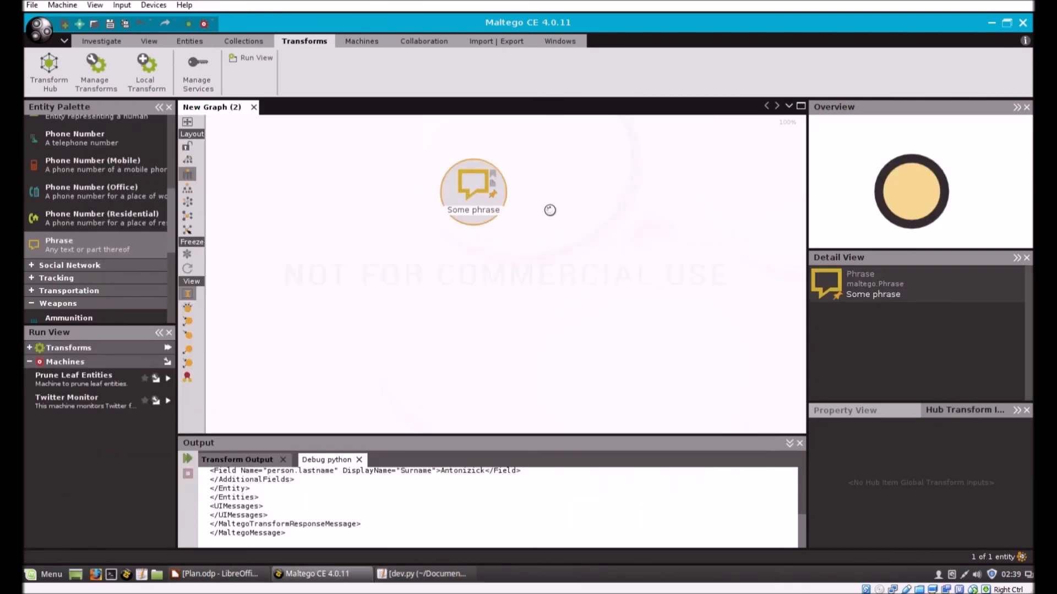